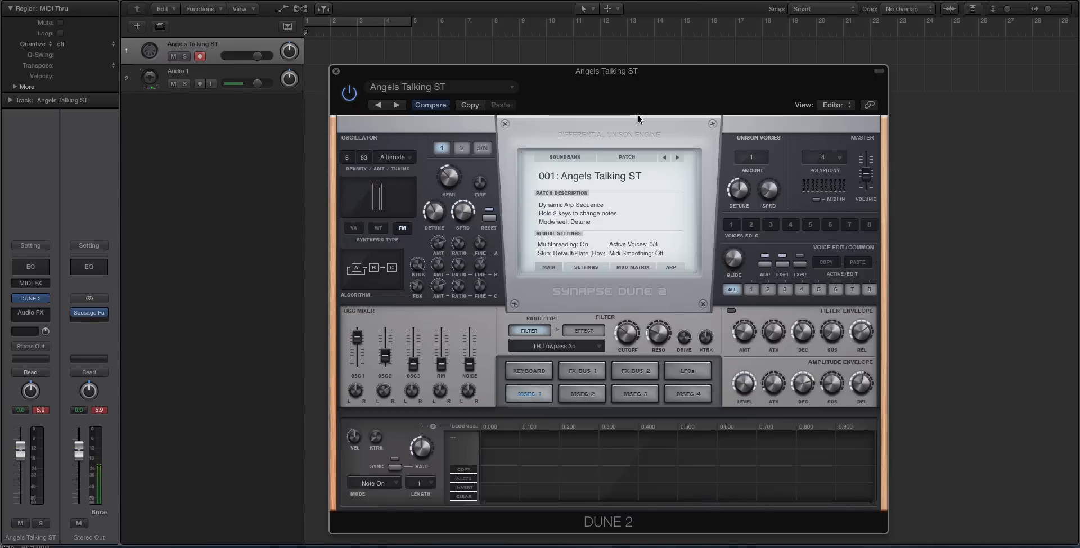
Step: In Global Settings, change Dune 2's skin from grey plate to the Default blue skin
{"action": "left_click", "coordinate": [200, 83]}
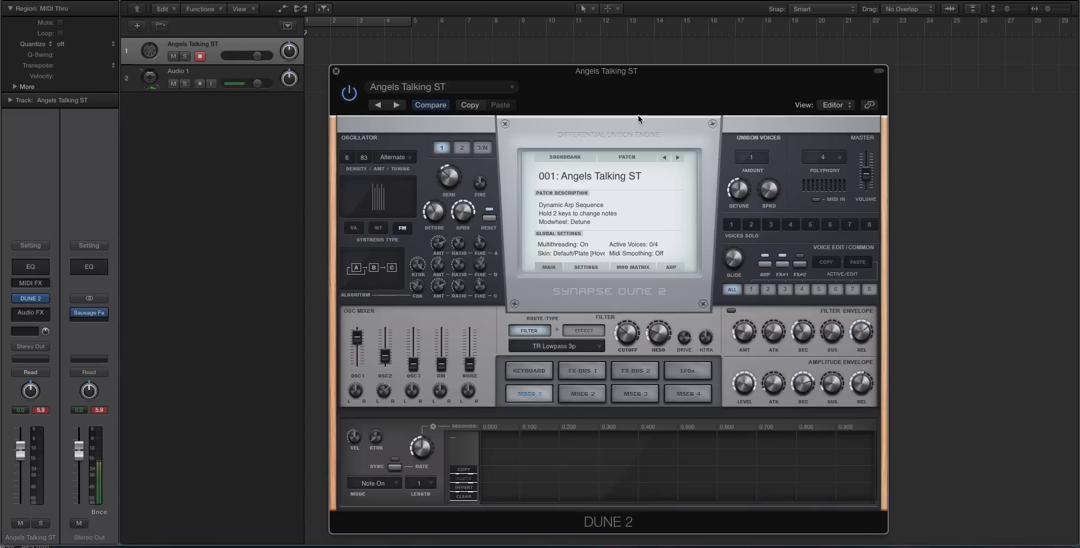
{"action": "left_click", "coordinate": [199, 83]}
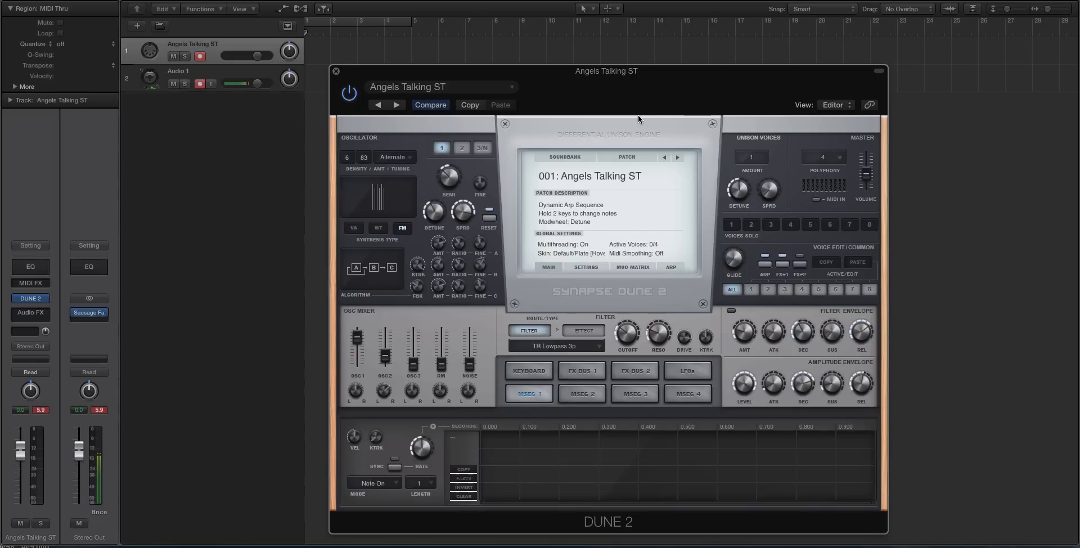
{"action": "mouse_move", "coordinate": [641, 122]}
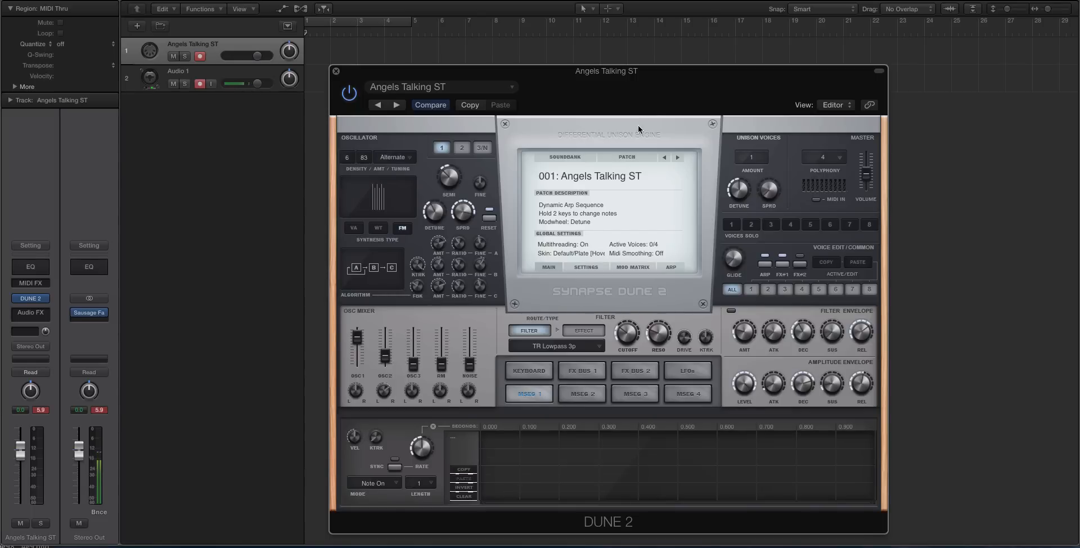
{"action": "left_click", "coordinate": [349, 92]}
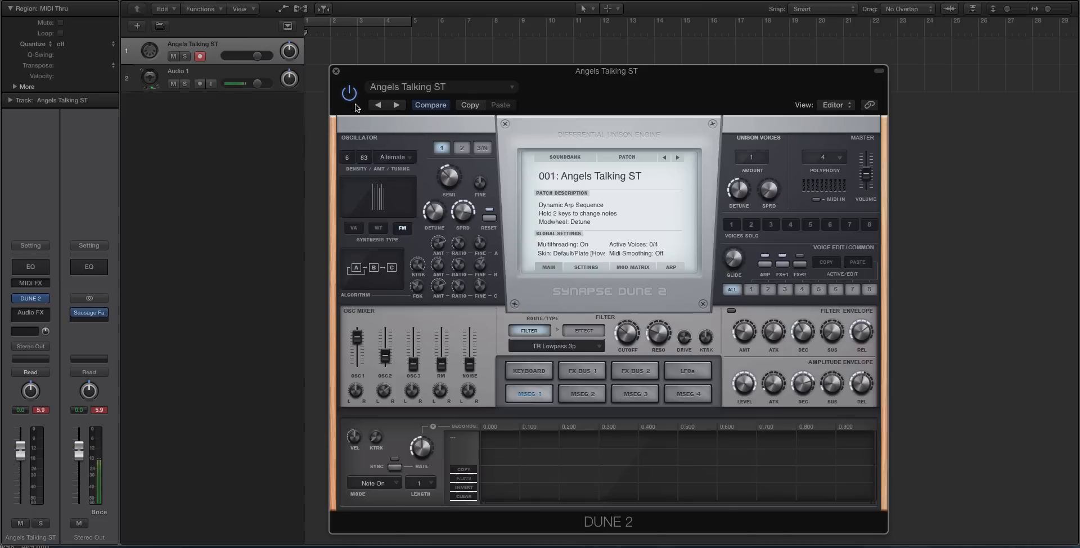
{"action": "mouse_move", "coordinate": [565, 248]}
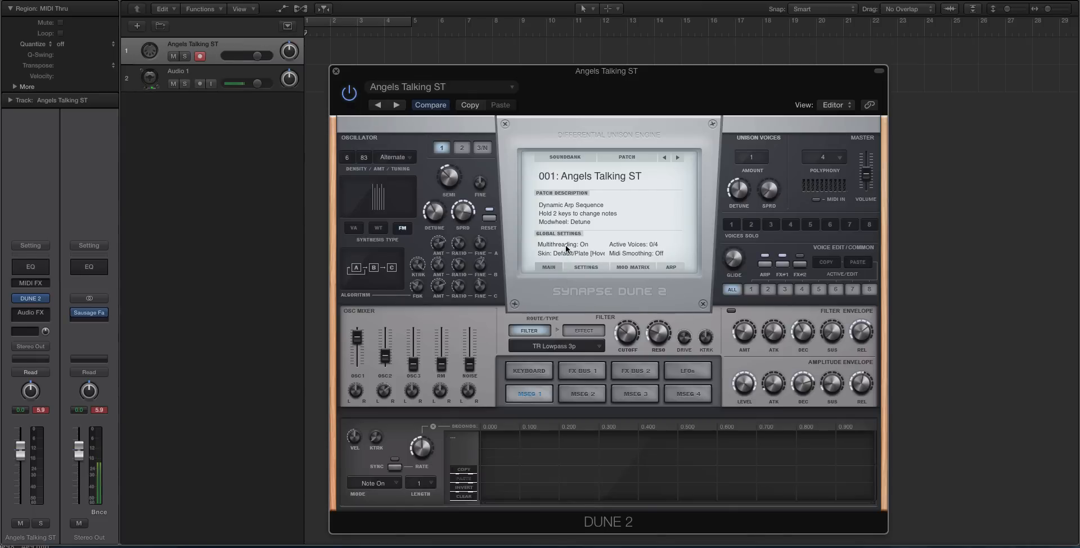
{"action": "left_click", "coordinate": [569, 249]}
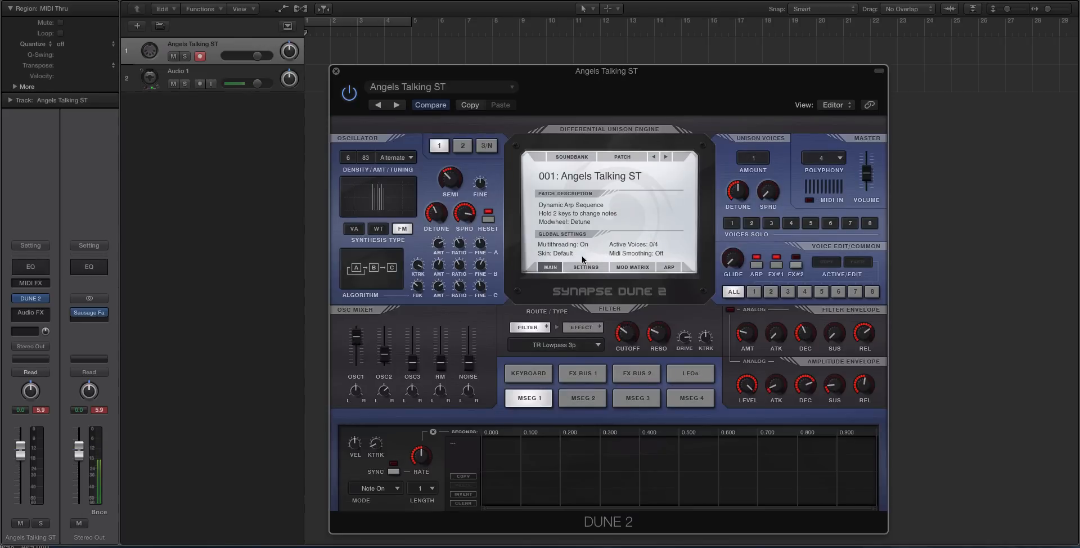
Step: Set the Skin option to Default/Plate [Hoverland] for the grey plate look
{"action": "left_click", "coordinate": [199, 83]}
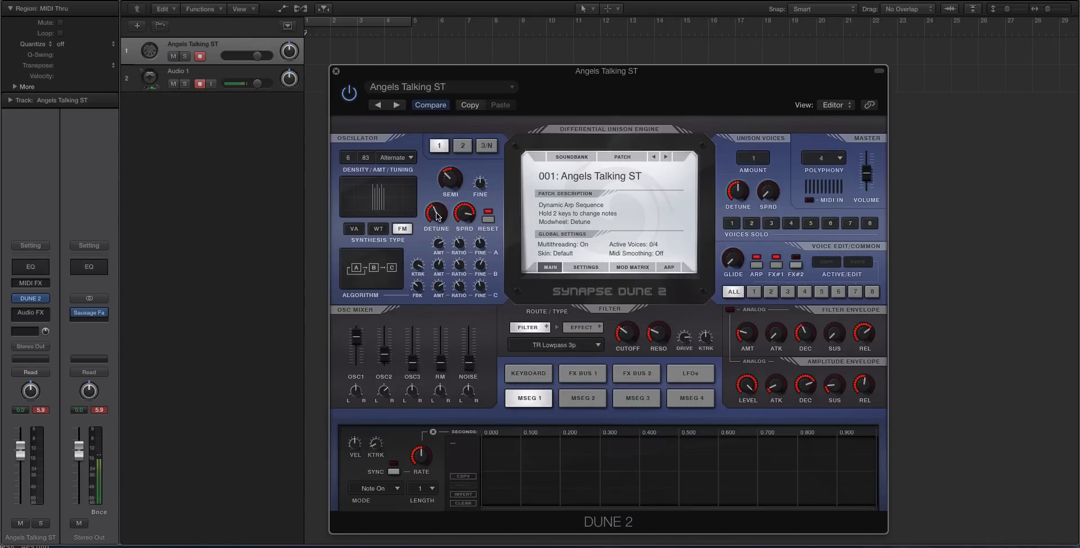
{"action": "left_click", "coordinate": [562, 253]}
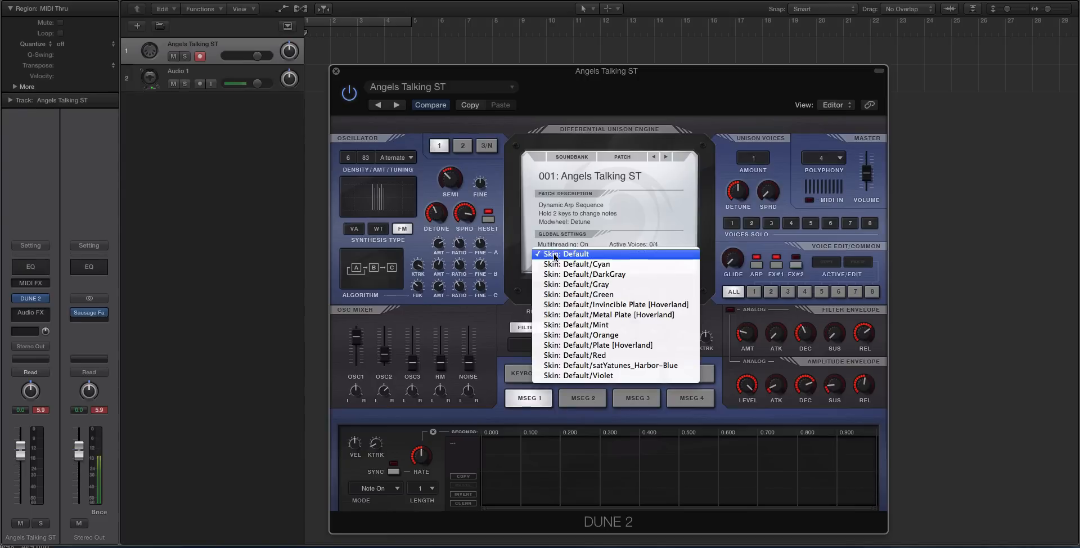
{"action": "left_click", "coordinate": [568, 254]}
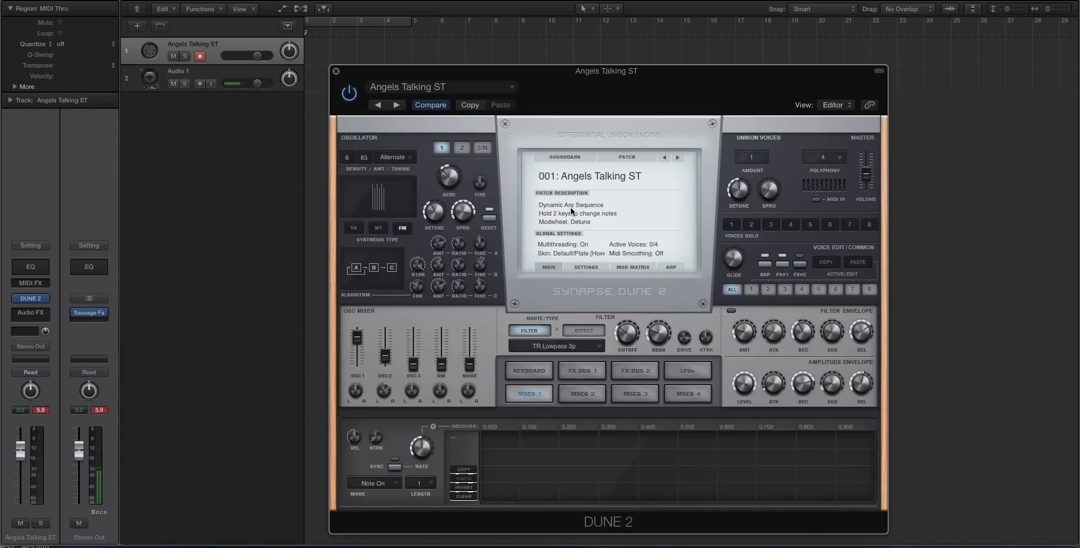
Step: Open the Soundbank/Patch dropdown, with 001: Angels Talking ST still checked
{"action": "left_click", "coordinate": [200, 83]}
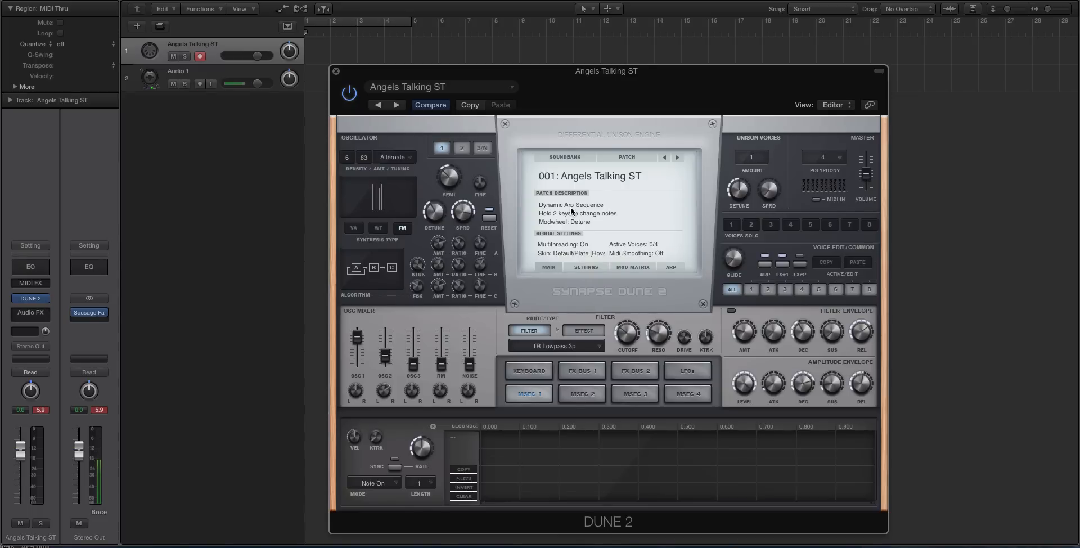
{"action": "left_click", "coordinate": [200, 84]}
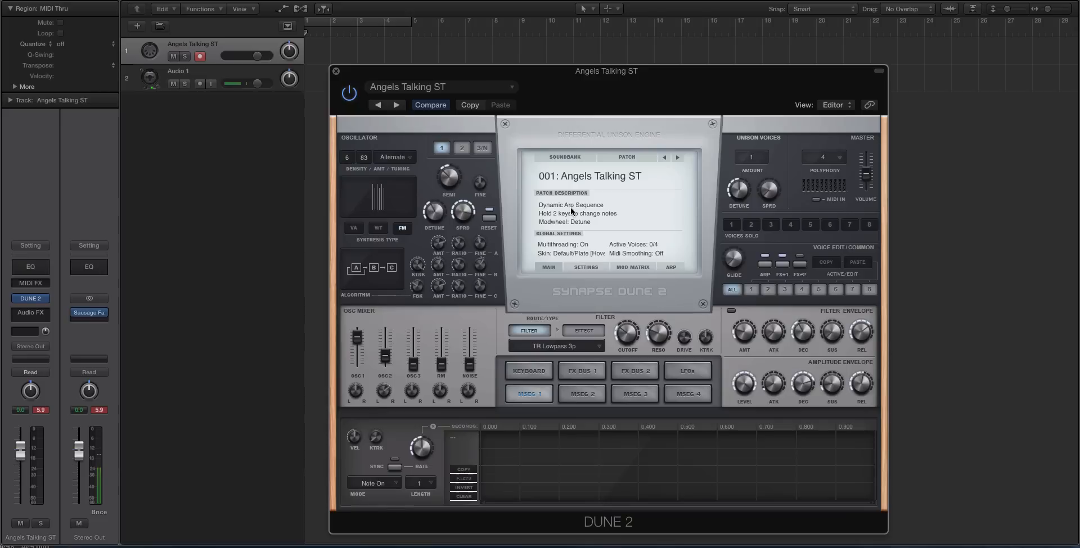
{"action": "left_click", "coordinate": [200, 83]}
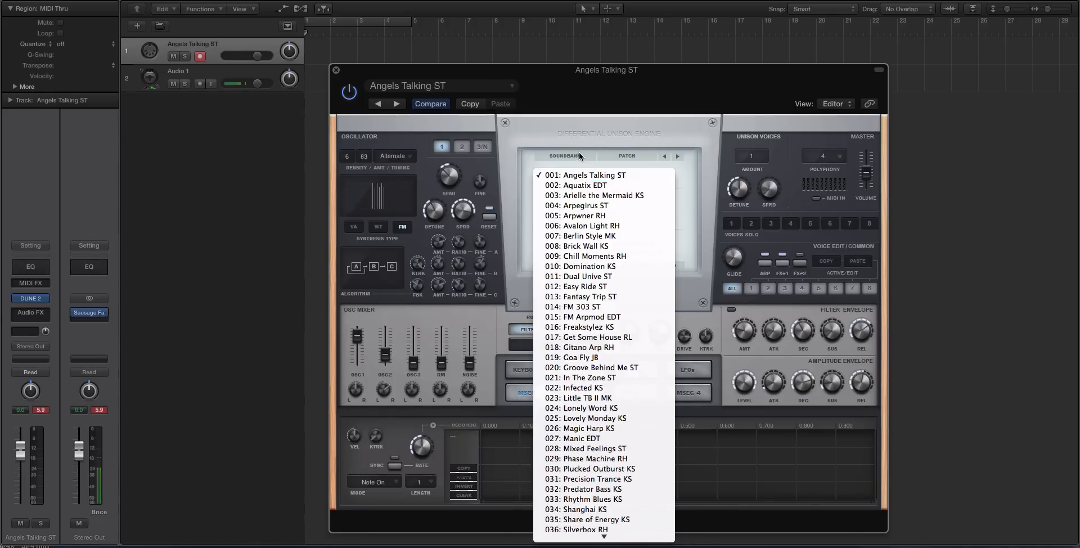
Step: Select the XMAS Add-On Ambient Sounds soundbank and load its 001: Kitaro patch
{"action": "left_click", "coordinate": [568, 156]}
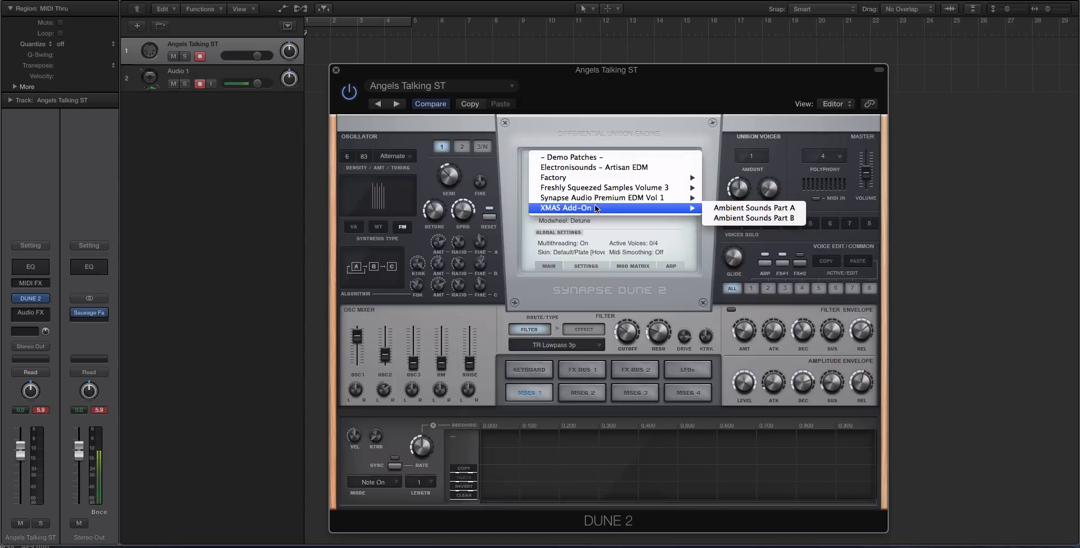
{"action": "mouse_move", "coordinate": [754, 208]}
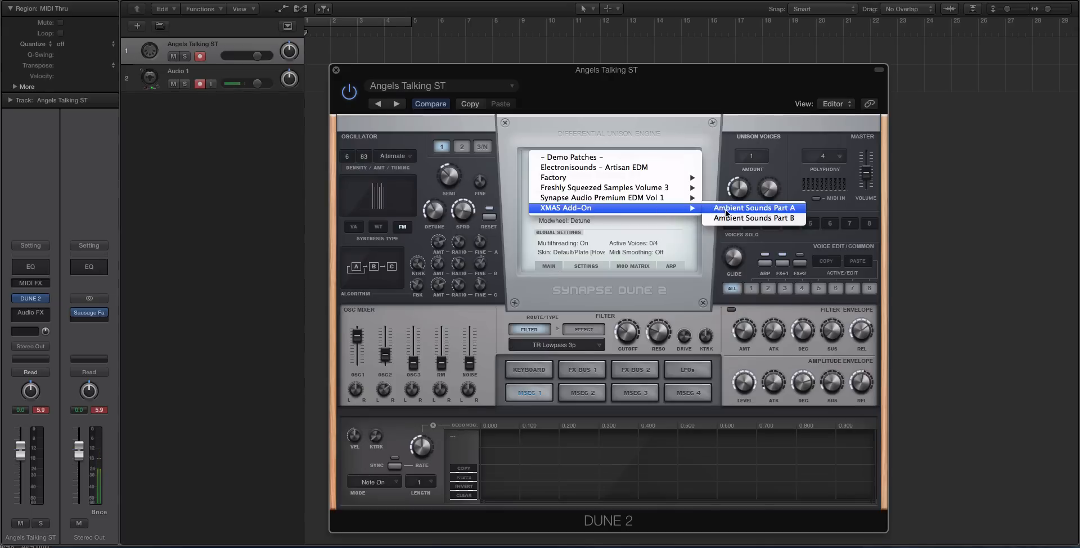
{"action": "mouse_move", "coordinate": [650, 212]}
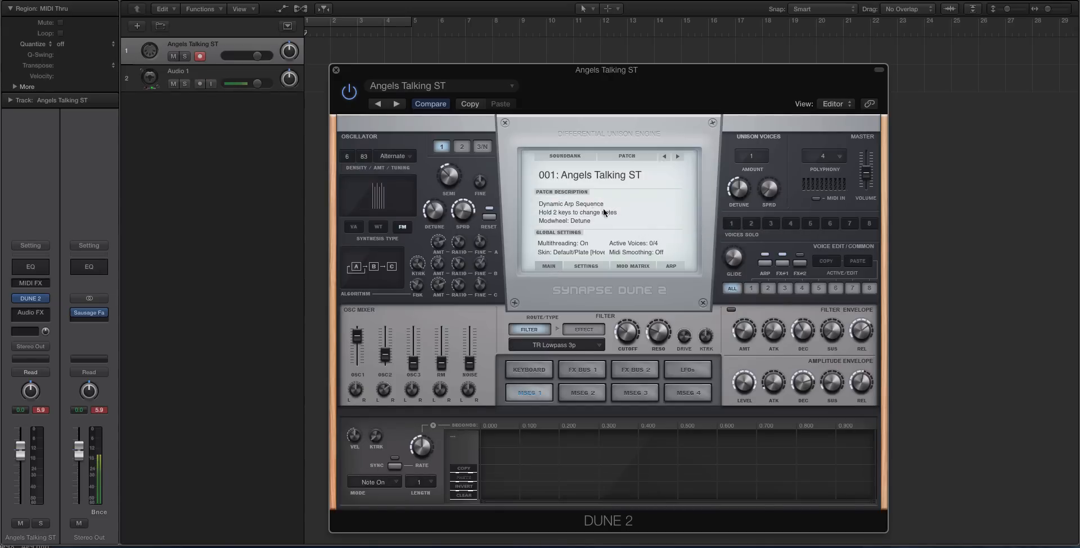
{"action": "left_click", "coordinate": [565, 155]}
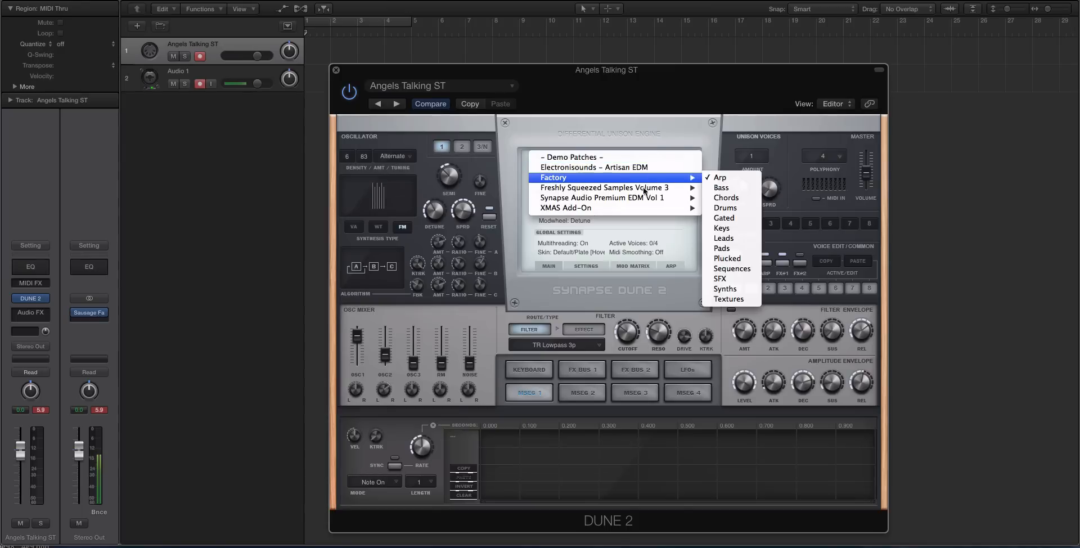
{"action": "mouse_move", "coordinate": [589, 208]}
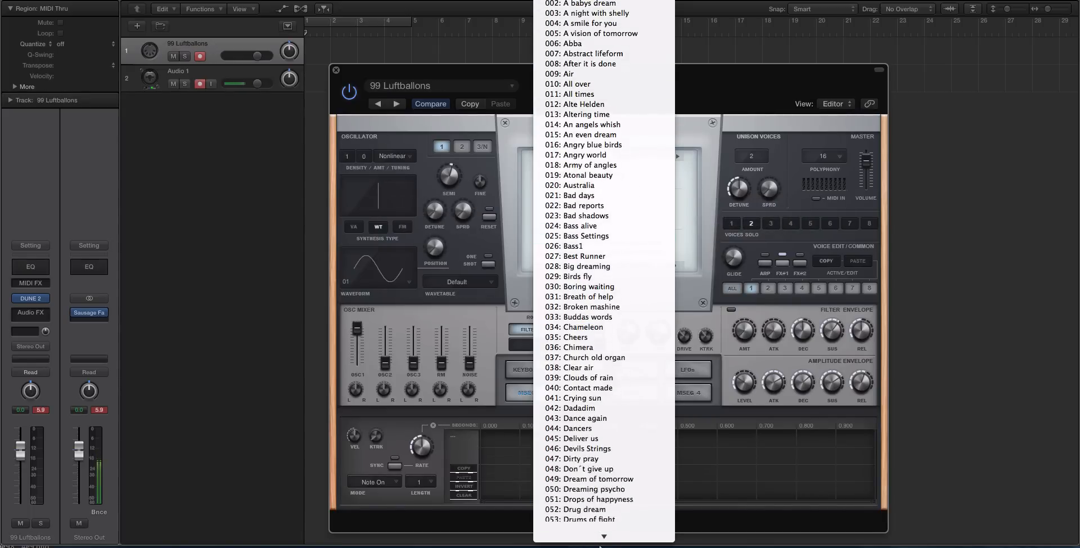
{"action": "scroll", "scroll_direction": "down", "scroll_amount": 3}
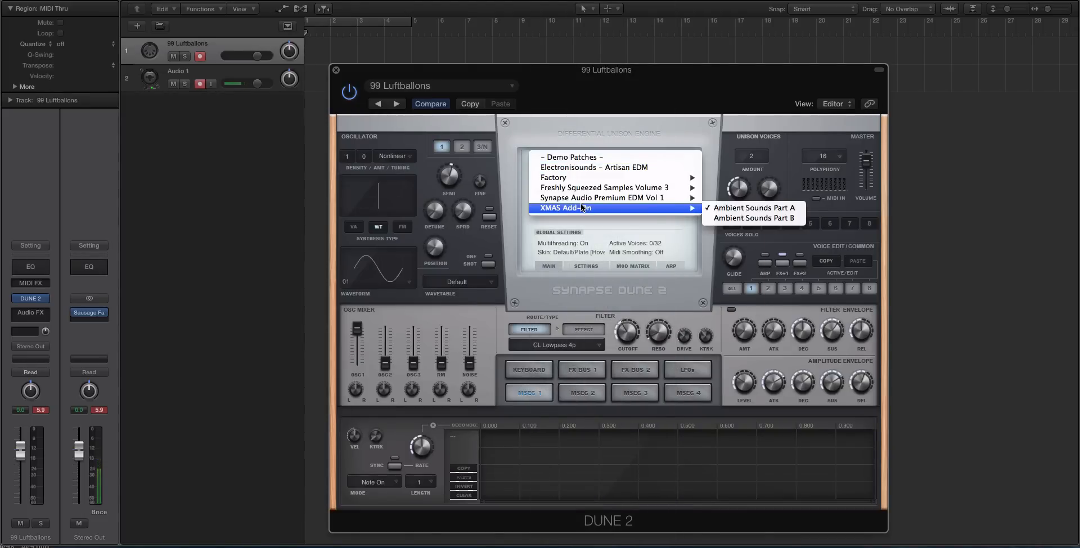
{"action": "left_click", "coordinate": [752, 217]}
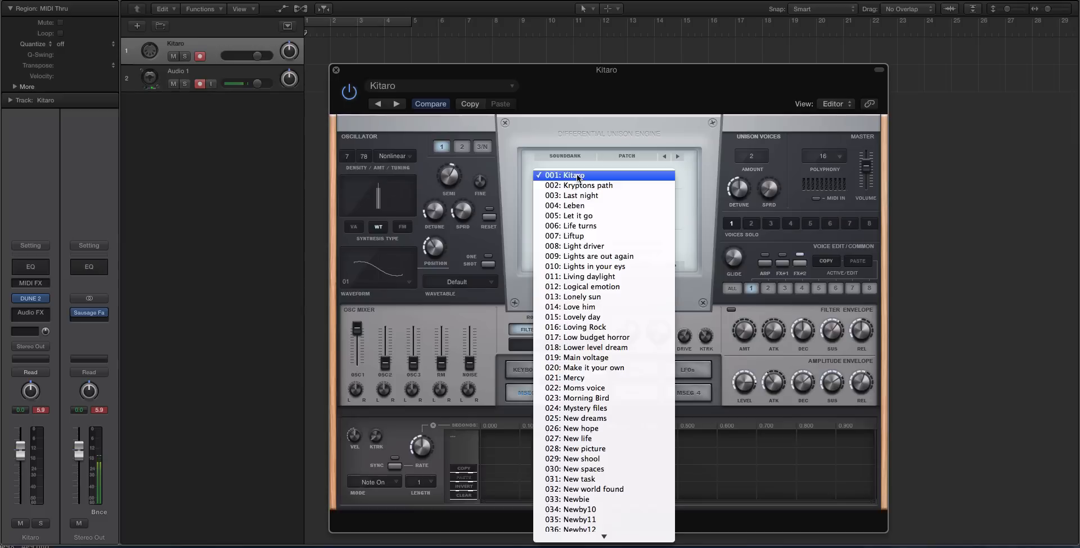
{"action": "scroll", "scroll_direction": "down", "scroll_amount": 3}
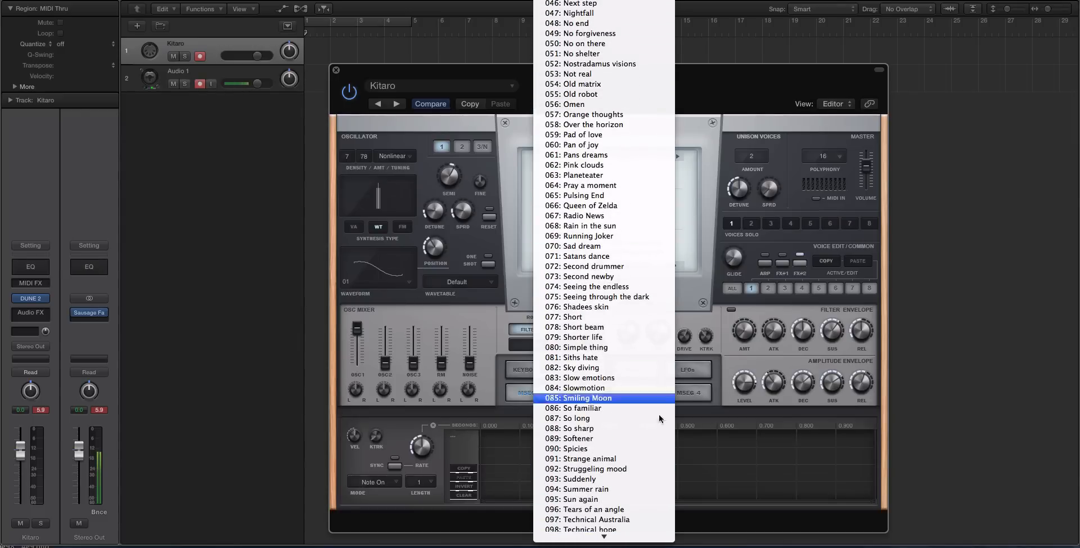
{"action": "scroll", "scroll_direction": "down", "scroll_amount": 3}
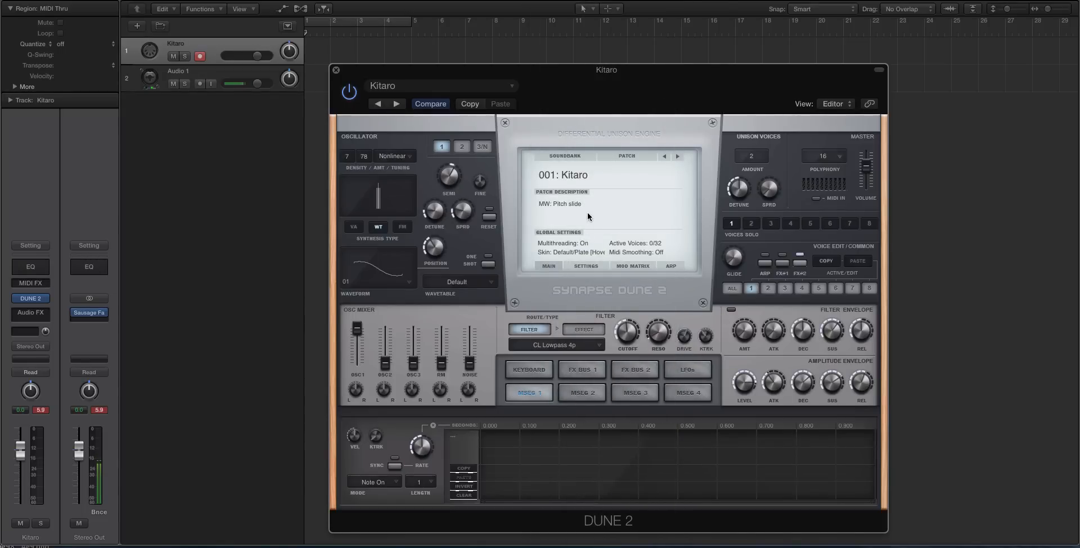
Step: Switch between the first and second multi-segment envelope views
{"action": "left_click", "coordinate": [200, 84]}
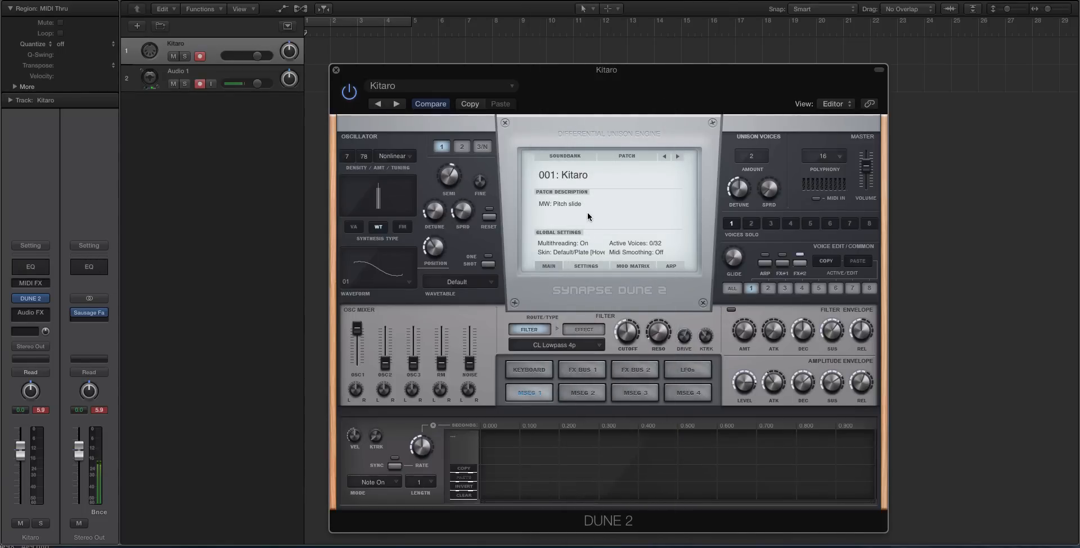
{"action": "mouse_move", "coordinate": [558, 166]}
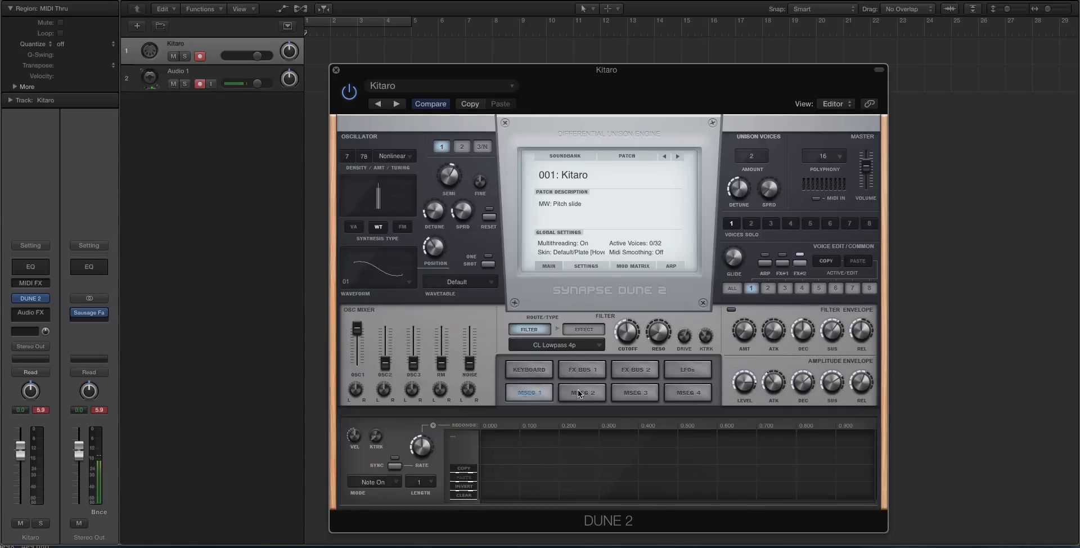
{"action": "left_click", "coordinate": [528, 392]}
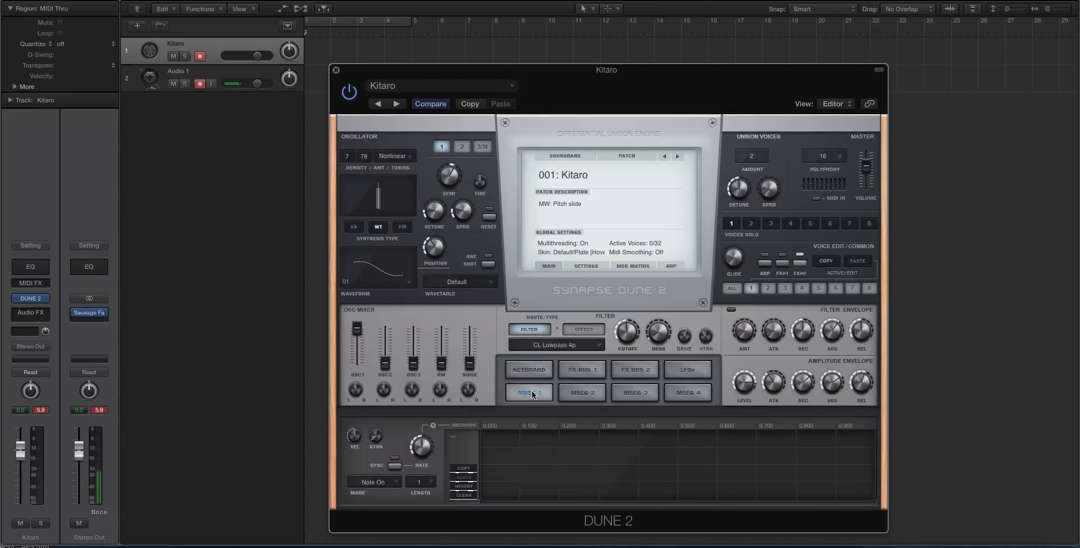
{"action": "left_click", "coordinate": [581, 392]}
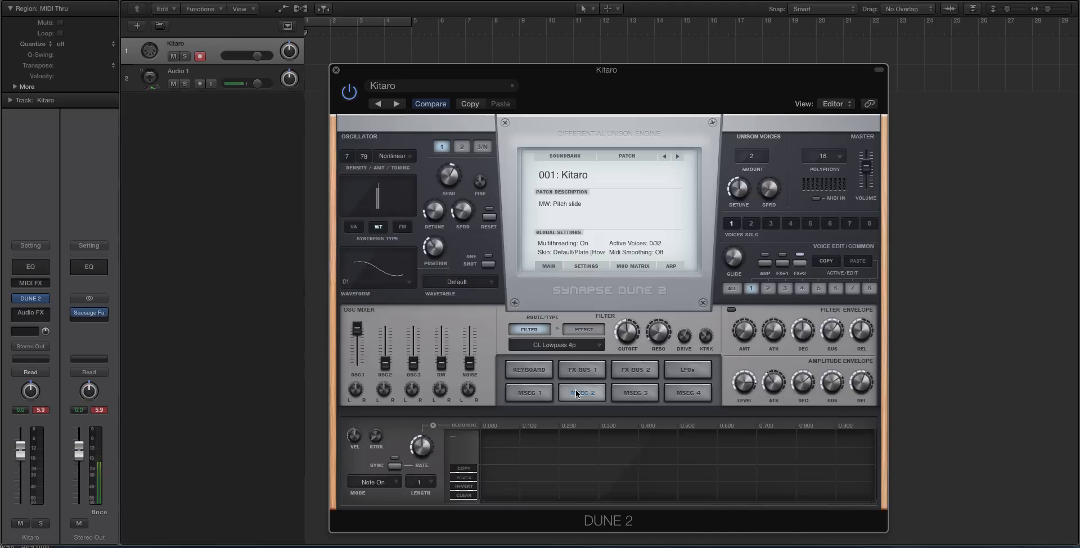
{"action": "left_click", "coordinate": [528, 393]}
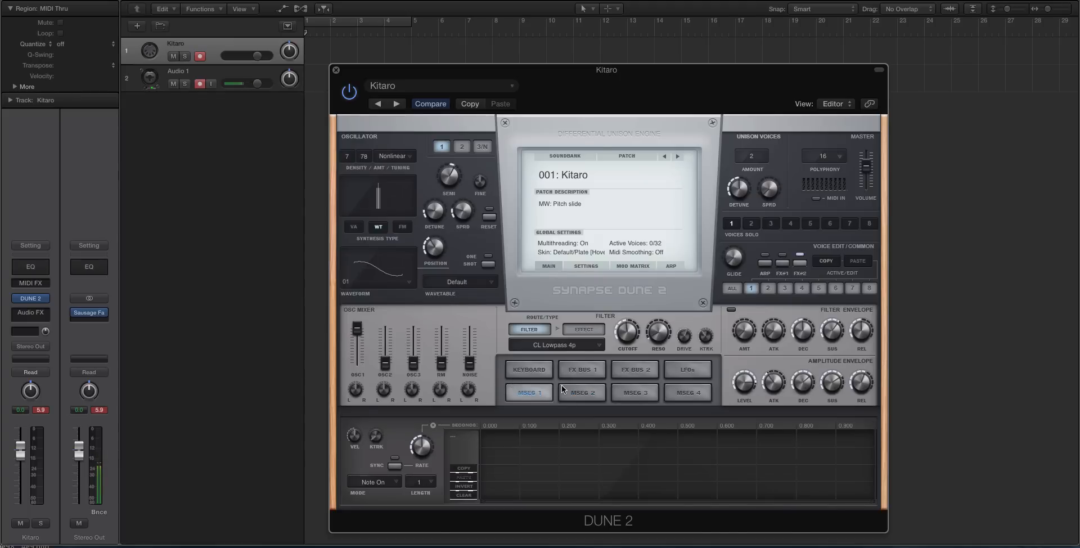
{"action": "left_click", "coordinate": [581, 392]}
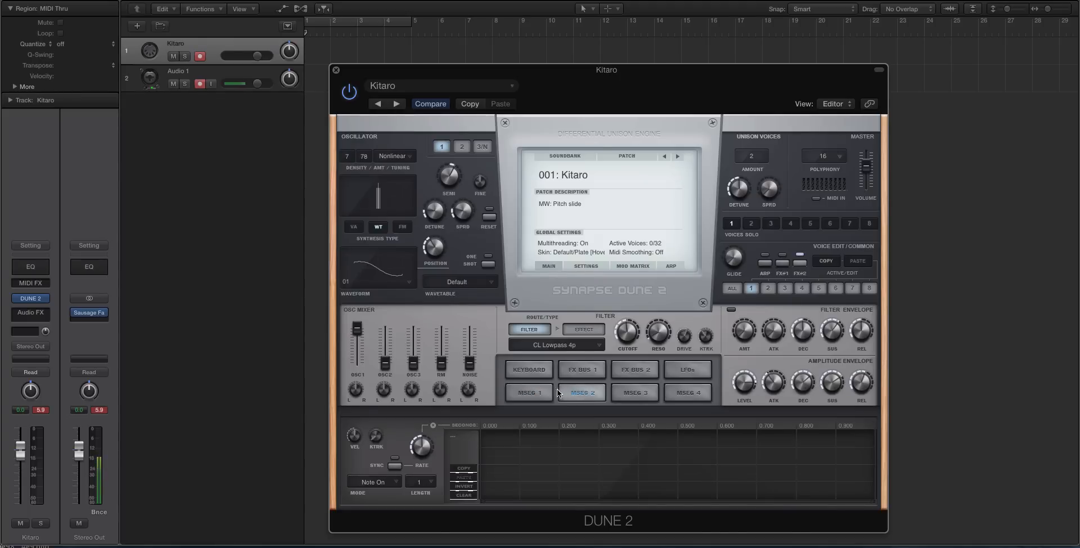
Step: Choose the Factory Arp soundbank and keep 001: Angels Talking ST loaded
{"action": "left_click", "coordinate": [564, 156]}
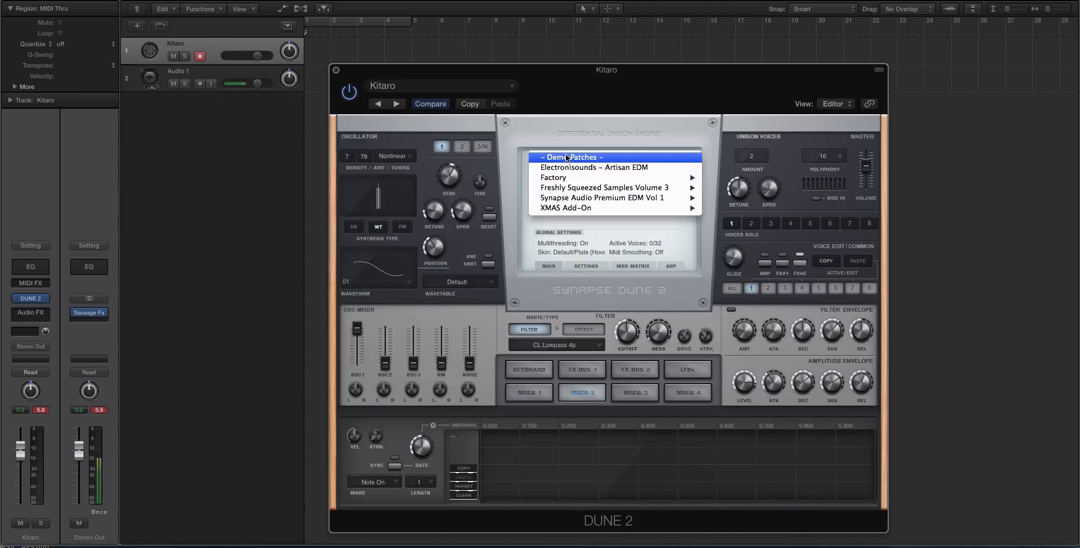
{"action": "mouse_move", "coordinate": [553, 177]}
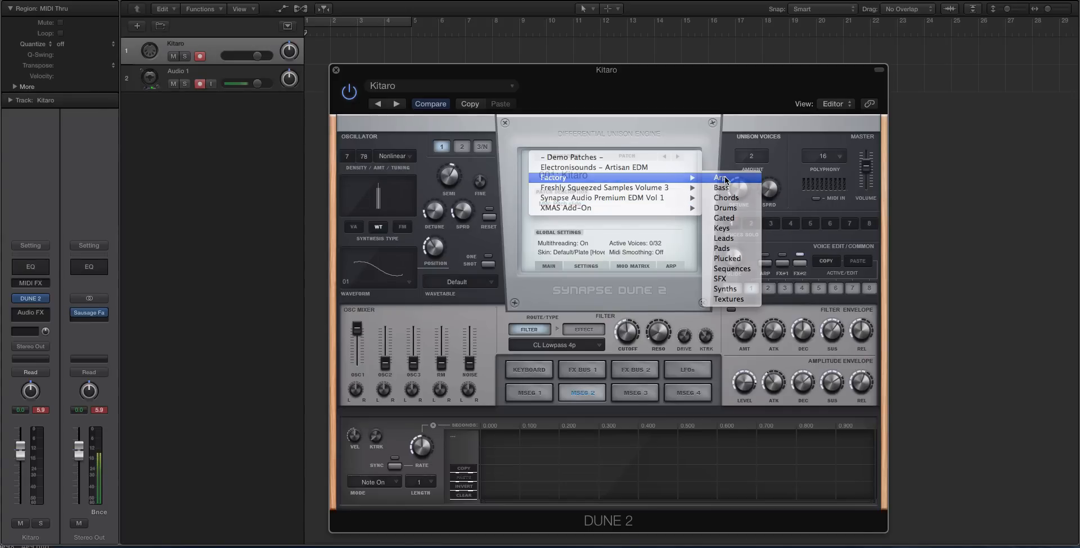
{"action": "left_click", "coordinate": [721, 177]}
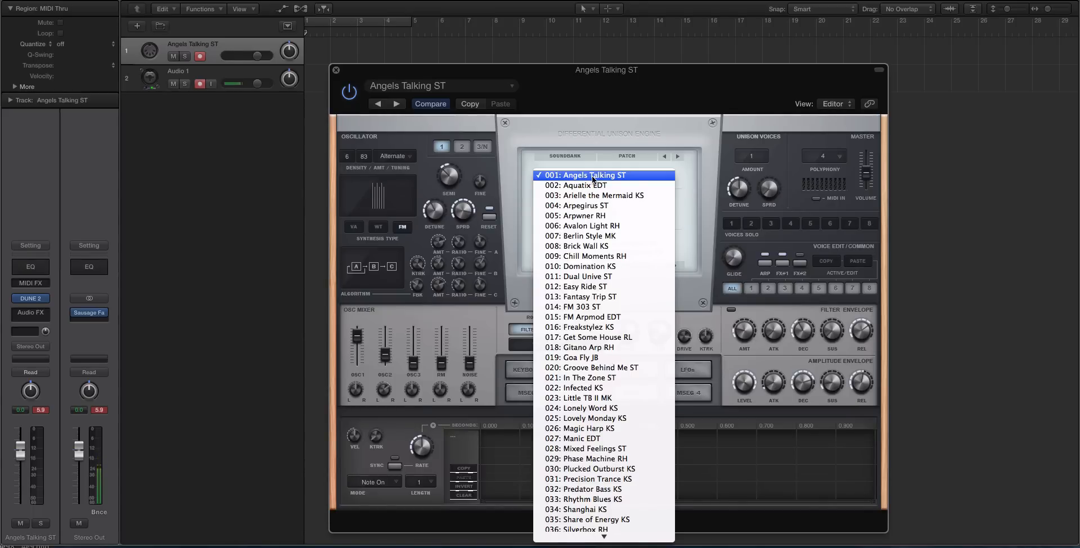
{"action": "left_click", "coordinate": [589, 174]}
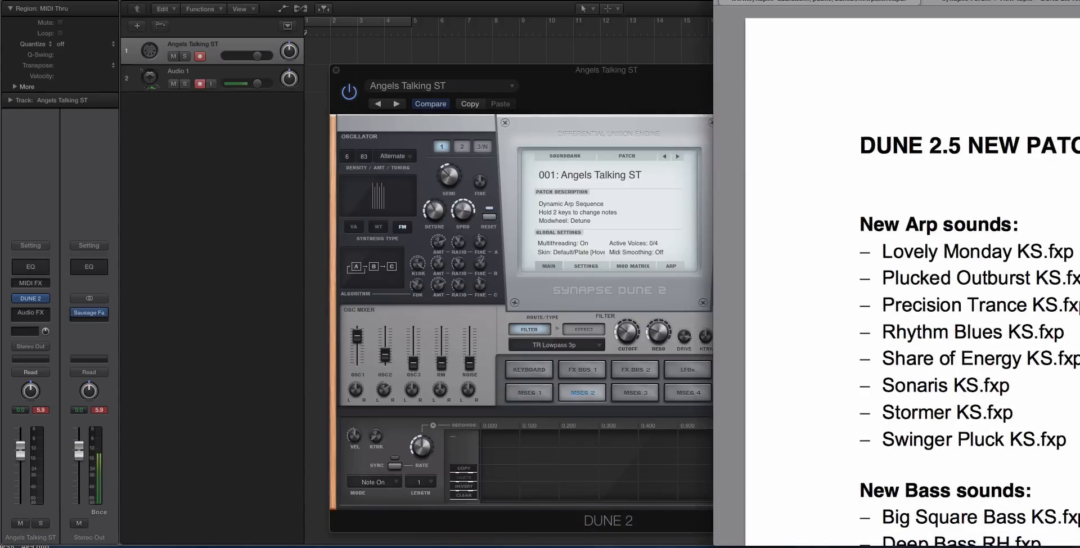
Step: Show the Dune 2.5 New Patches PDF's New Arp sounds list beside the synth
{"action": "scroll", "scroll_direction": "down", "scroll_amount": 3}
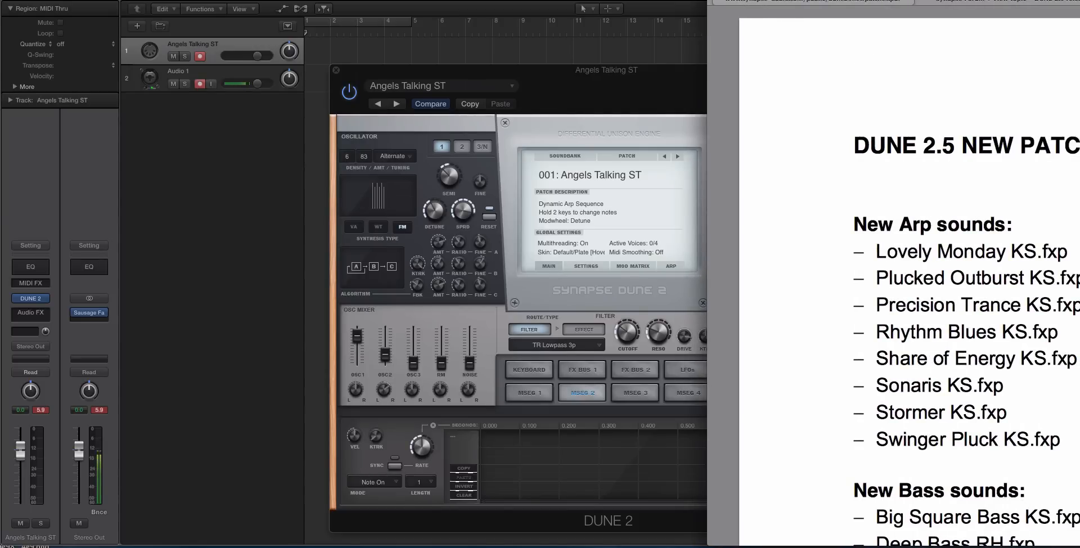
{"action": "left_click", "coordinate": [200, 83]}
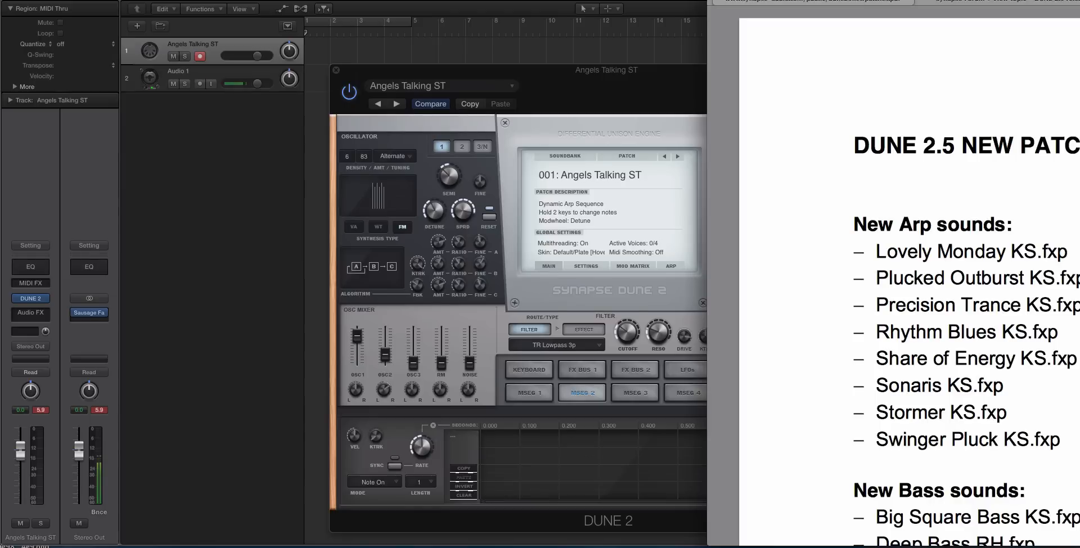
{"action": "left_click", "coordinate": [199, 83]}
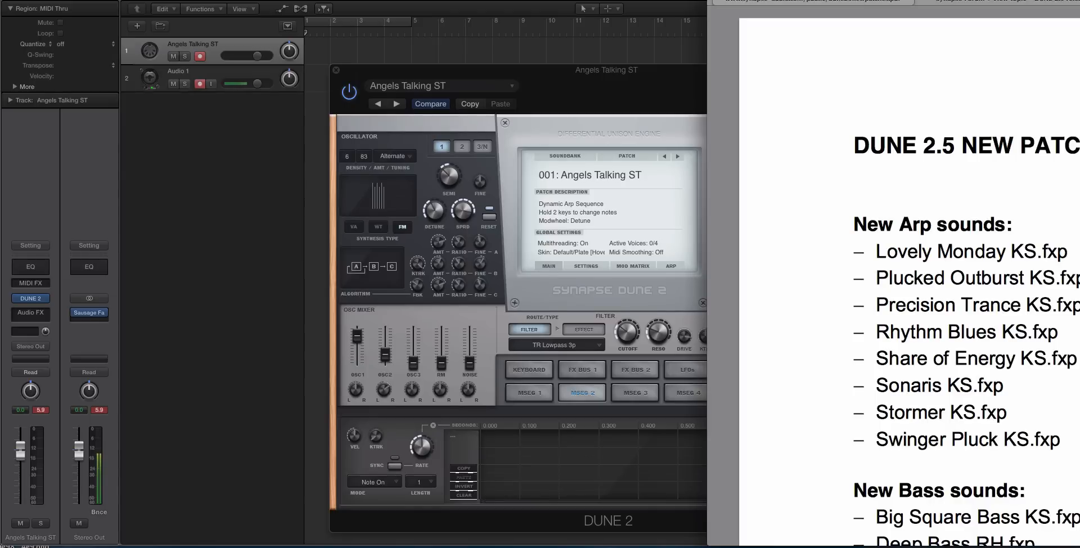
{"action": "scroll", "scroll_direction": "down", "scroll_amount": 3}
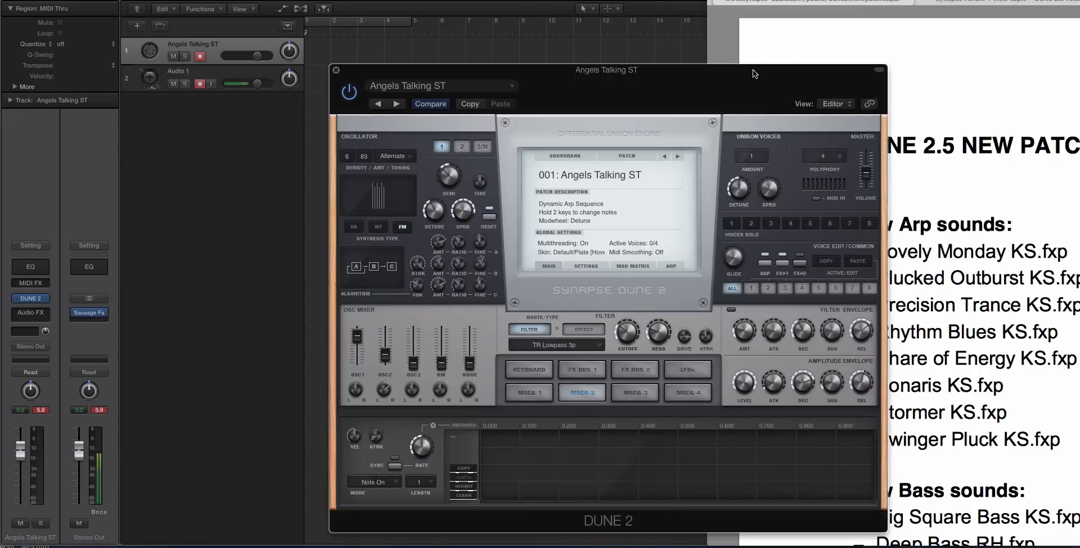
{"action": "mouse_move", "coordinate": [742, 324]}
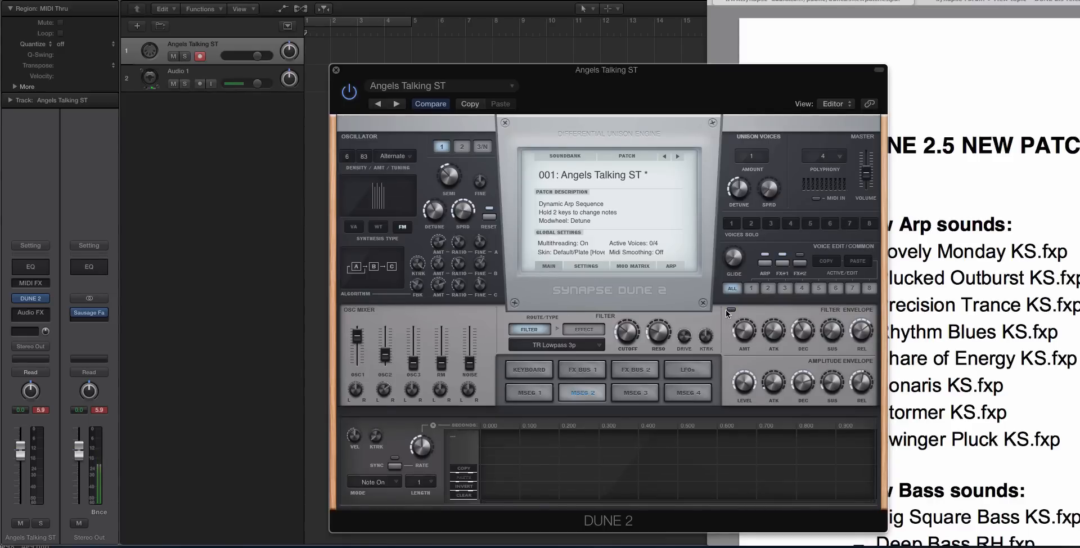
{"action": "mouse_move", "coordinate": [558, 229]}
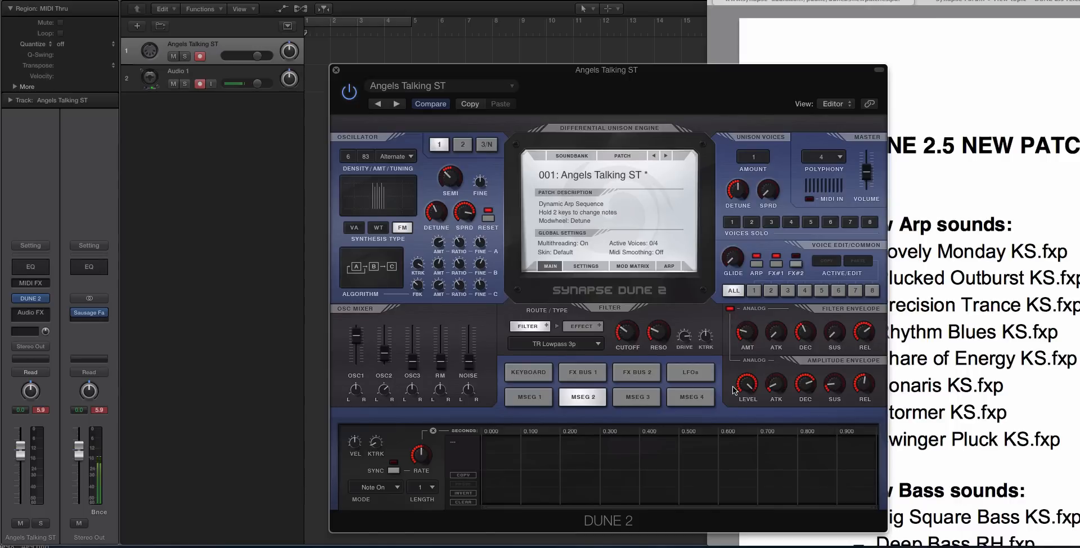
{"action": "mouse_move", "coordinate": [751, 309]}
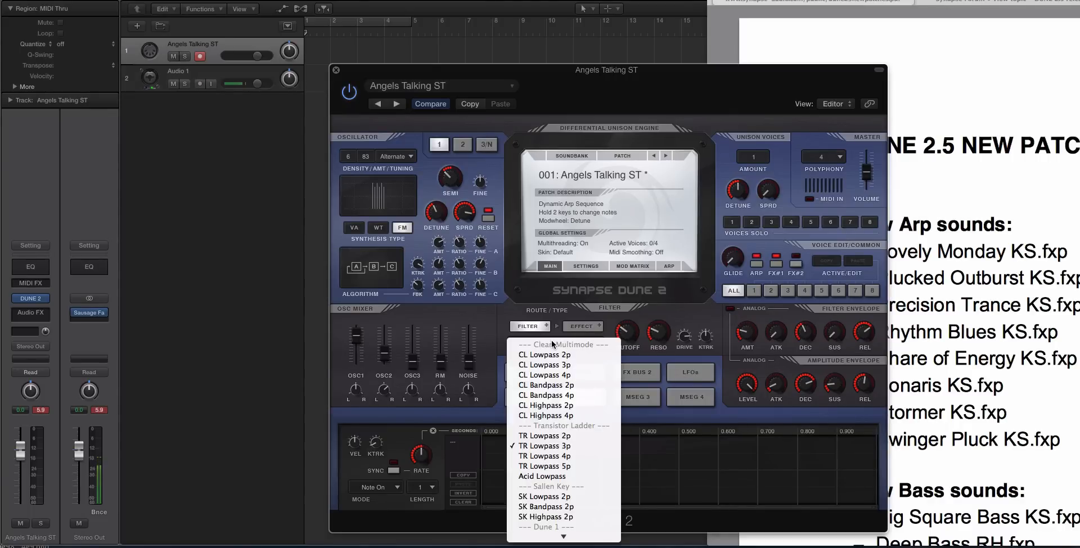
Step: Browse the Expander filter types without leaving TR Lowpass 3p, and restore the grey Plate skin
{"action": "scroll", "scroll_direction": "down", "scroll_amount": 3}
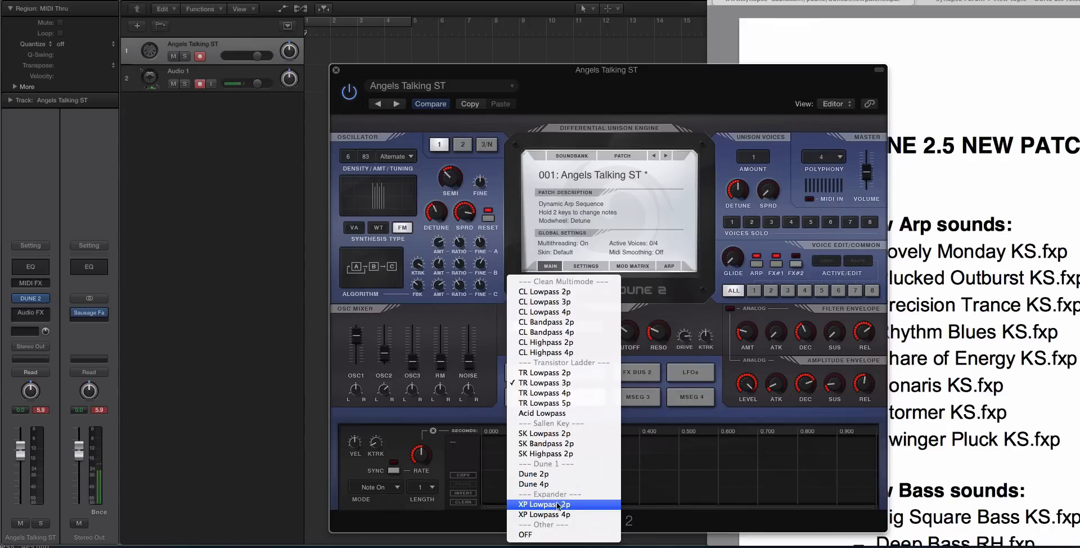
{"action": "mouse_move", "coordinate": [544, 514]}
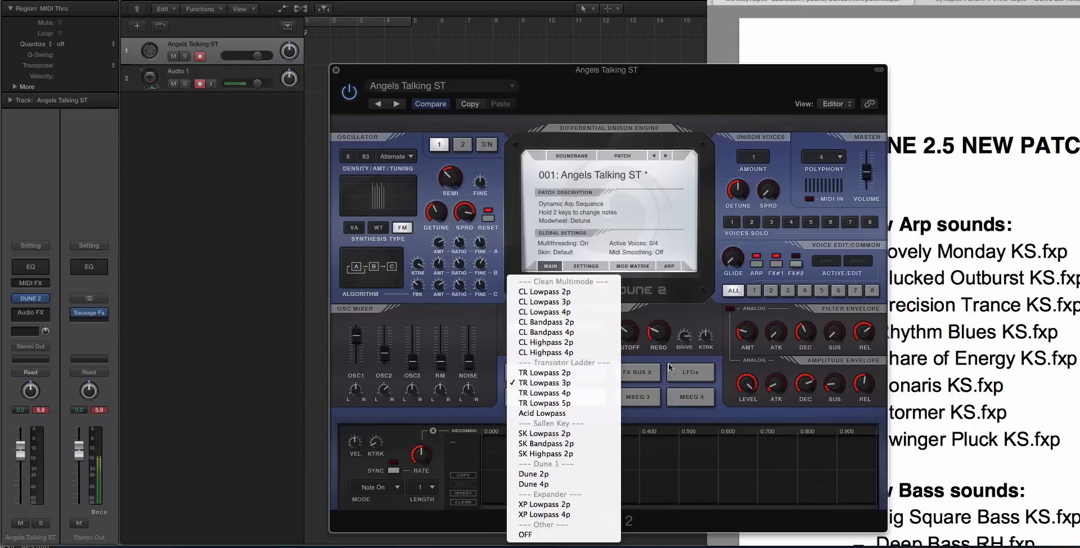
{"action": "left_click", "coordinate": [545, 383]}
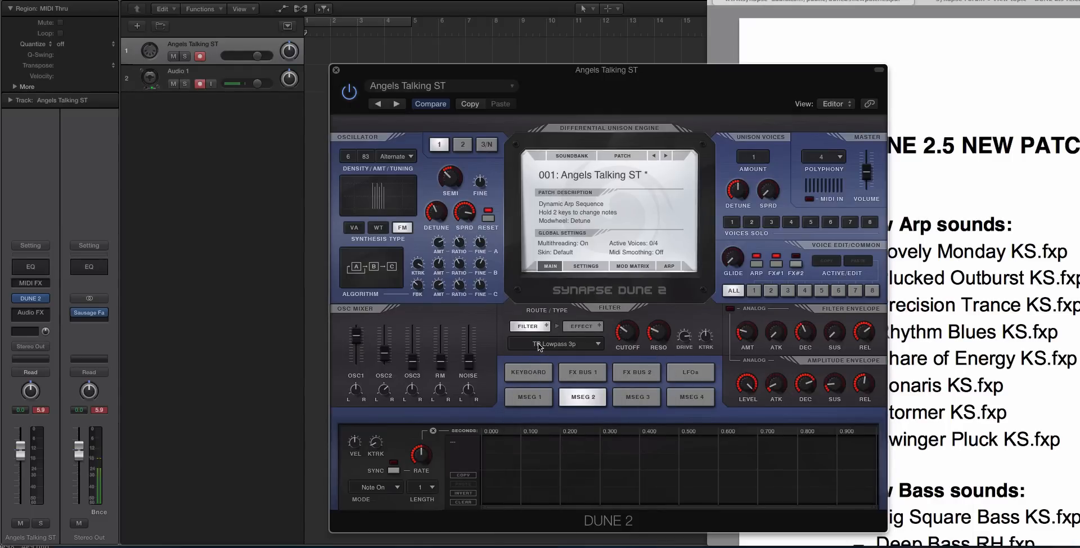
{"action": "left_click", "coordinate": [581, 251]}
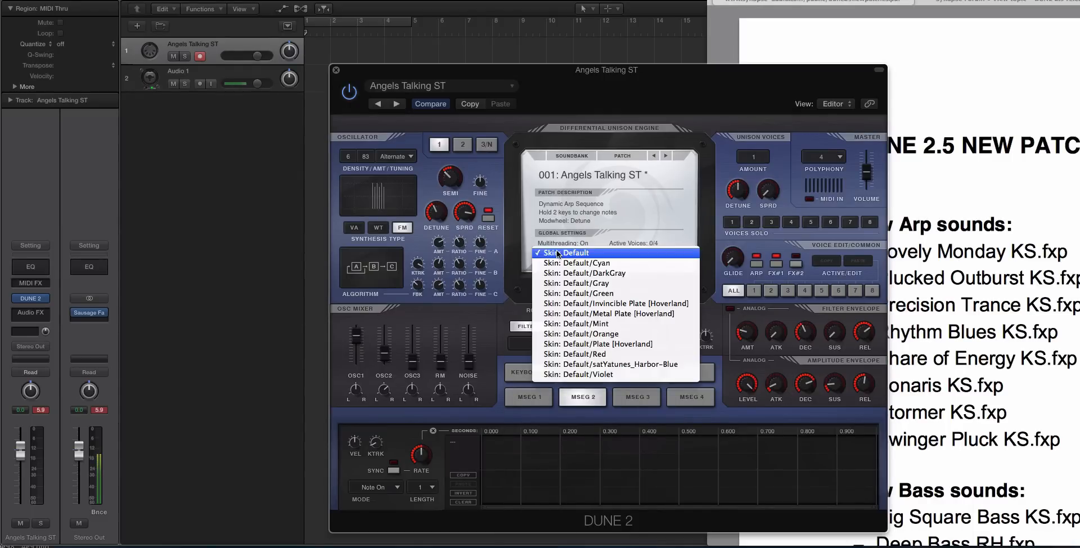
{"action": "left_click", "coordinate": [567, 252]}
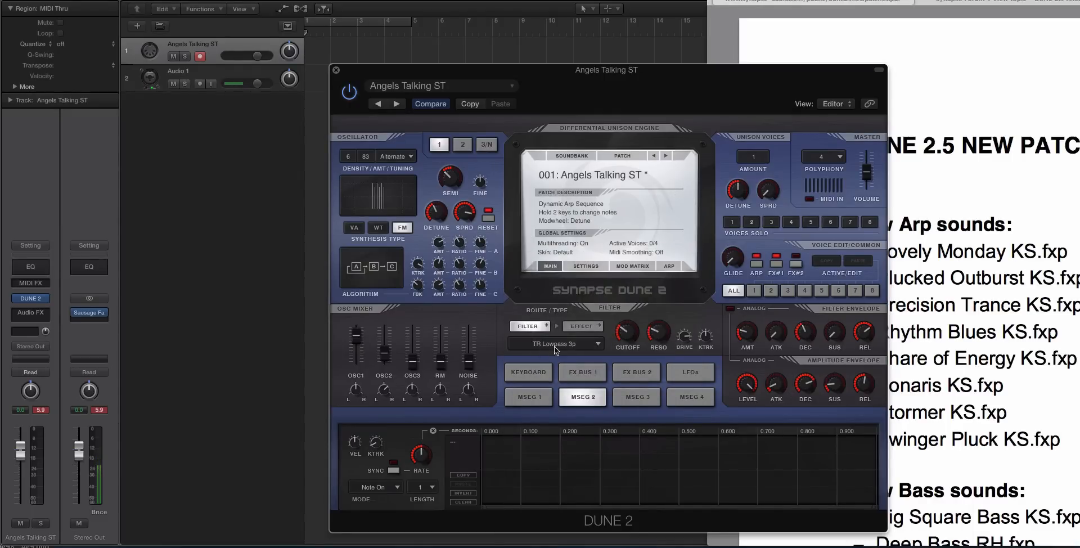
{"action": "left_click", "coordinate": [551, 343]}
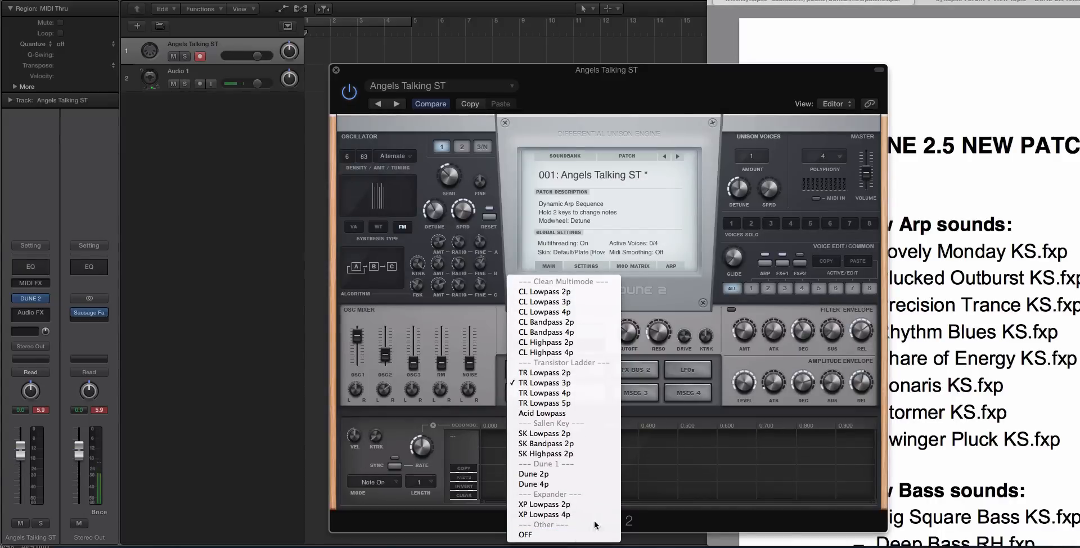
{"action": "left_click", "coordinate": [545, 383]}
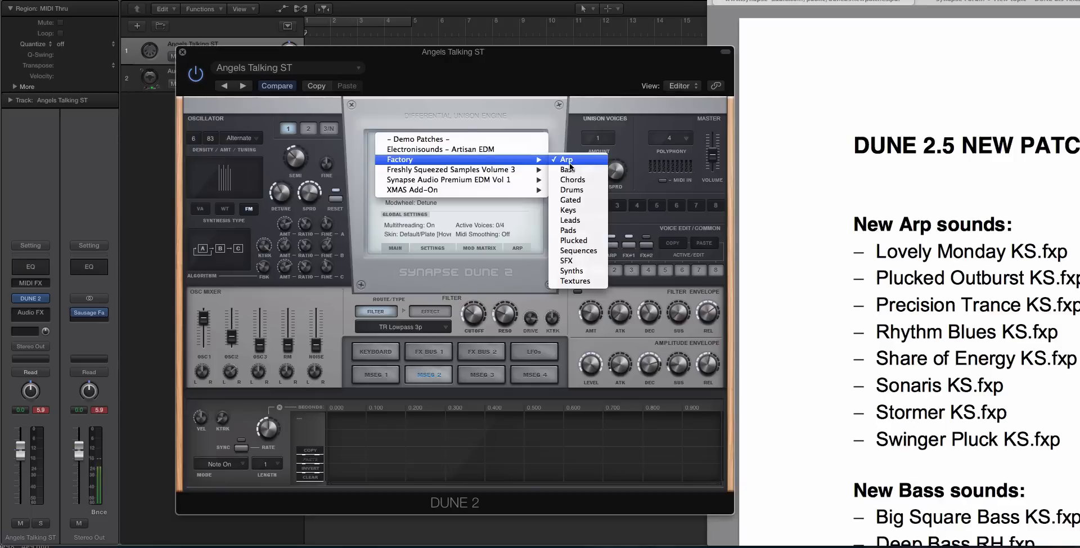
Step: Load Factory Arp patch 025: Lovely Monday KS and adjust the synth track's volume
{"action": "left_click", "coordinate": [565, 159]}
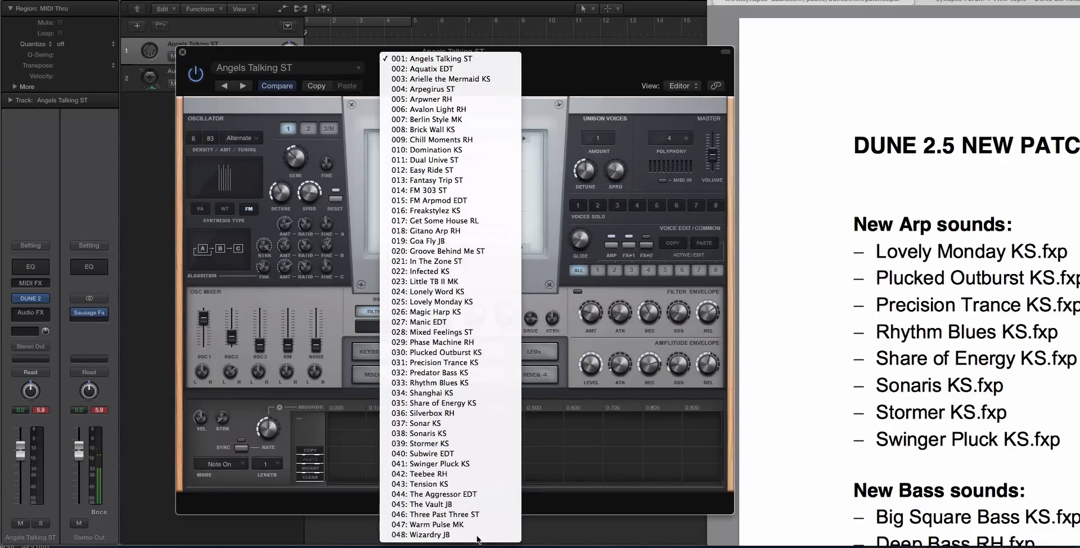
{"action": "left_click", "coordinate": [445, 301]}
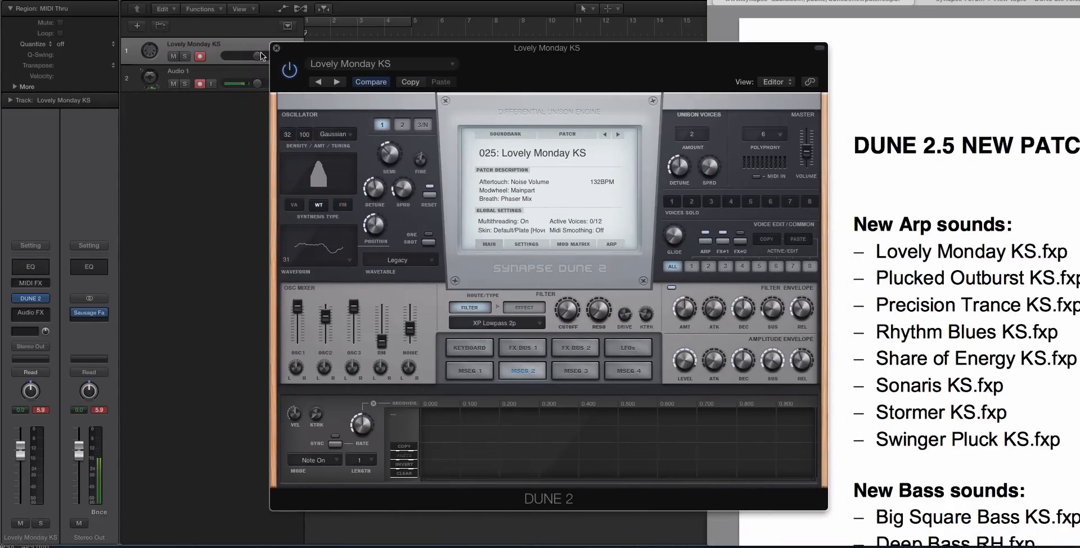
{"action": "left_click_drag", "start_coordinate": [547, 48], "coordinate": [563, 54]}
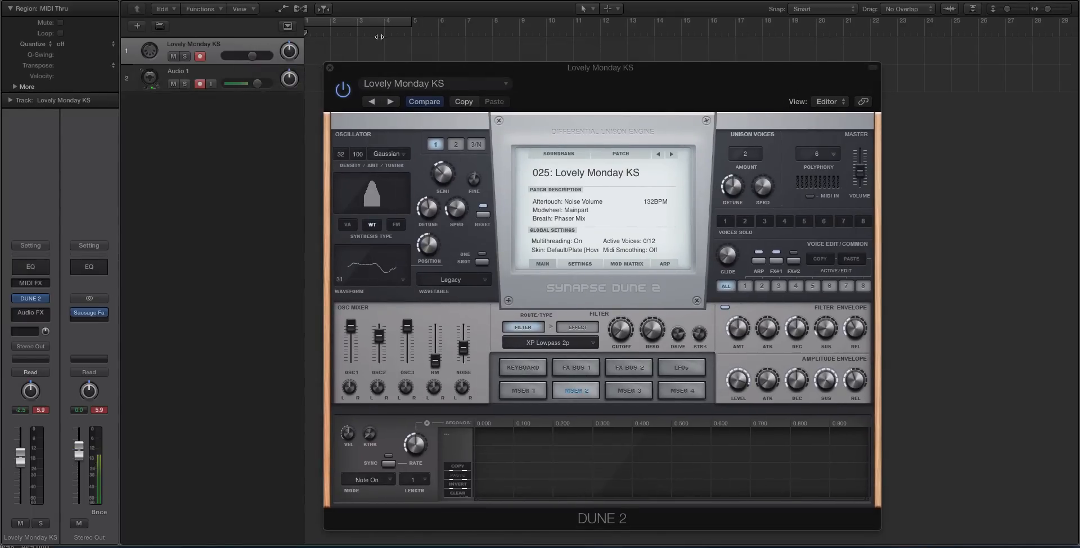
{"action": "left_click_drag", "start_coordinate": [255, 55], "coordinate": [245, 55]}
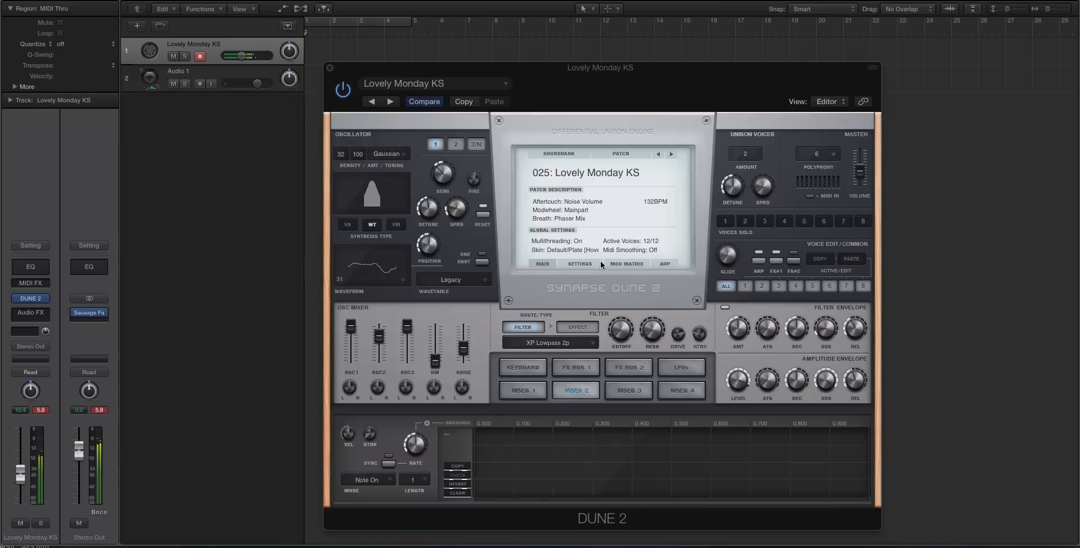
Step: View the patch's Mod Matrix and Arp pages, then return to the patch overview
{"action": "left_click", "coordinate": [626, 263]}
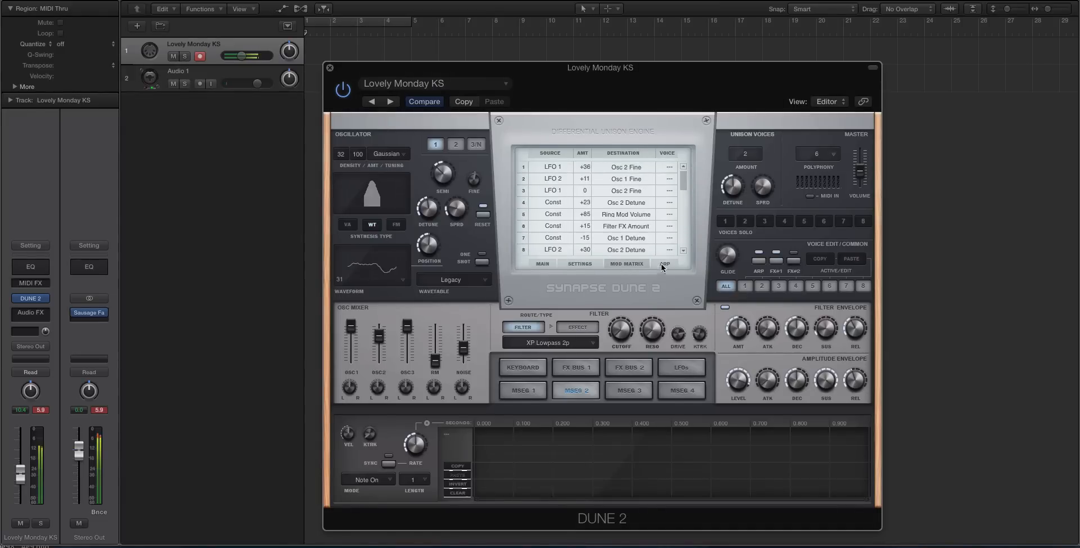
{"action": "left_click", "coordinate": [664, 264]}
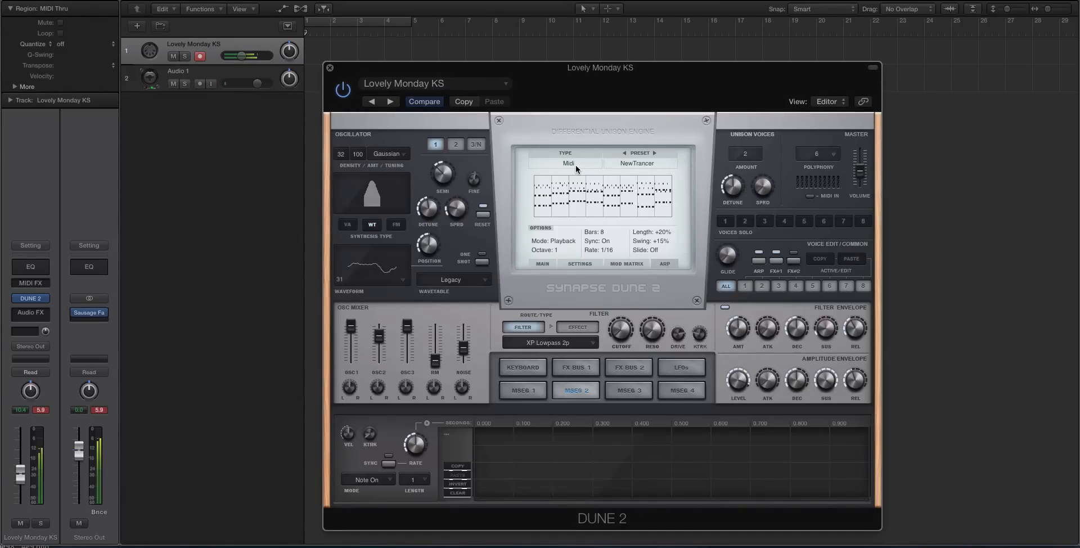
{"action": "left_click", "coordinate": [200, 83]}
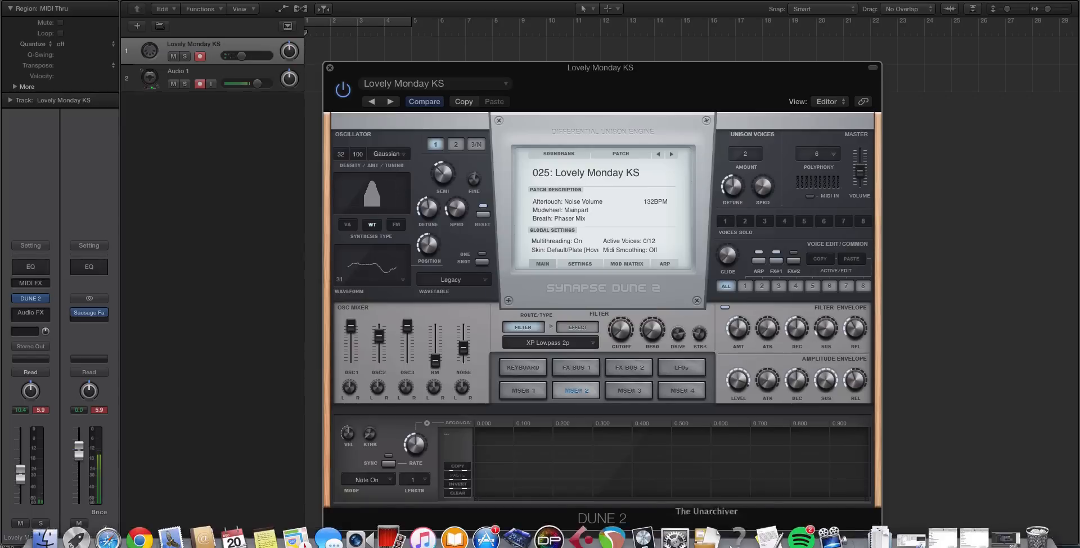
{"action": "mouse_move", "coordinate": [971, 527]}
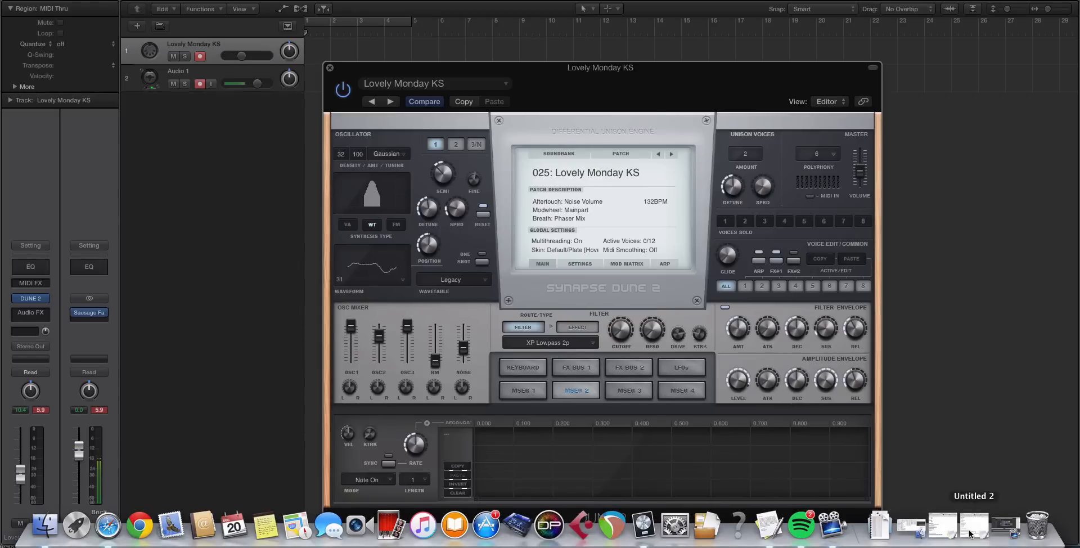
{"action": "mouse_move", "coordinate": [107, 525]}
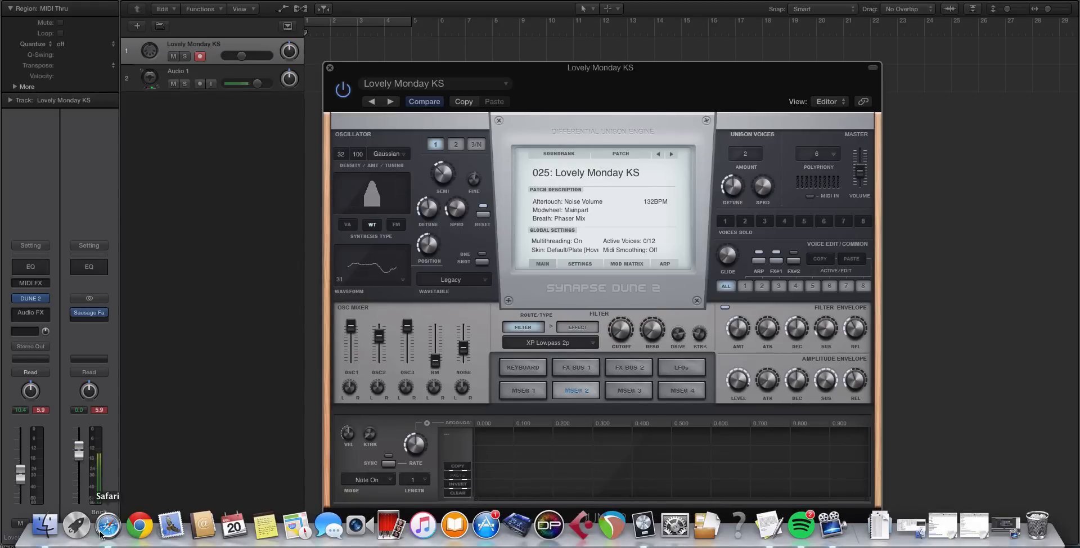
{"action": "left_click", "coordinate": [200, 84]}
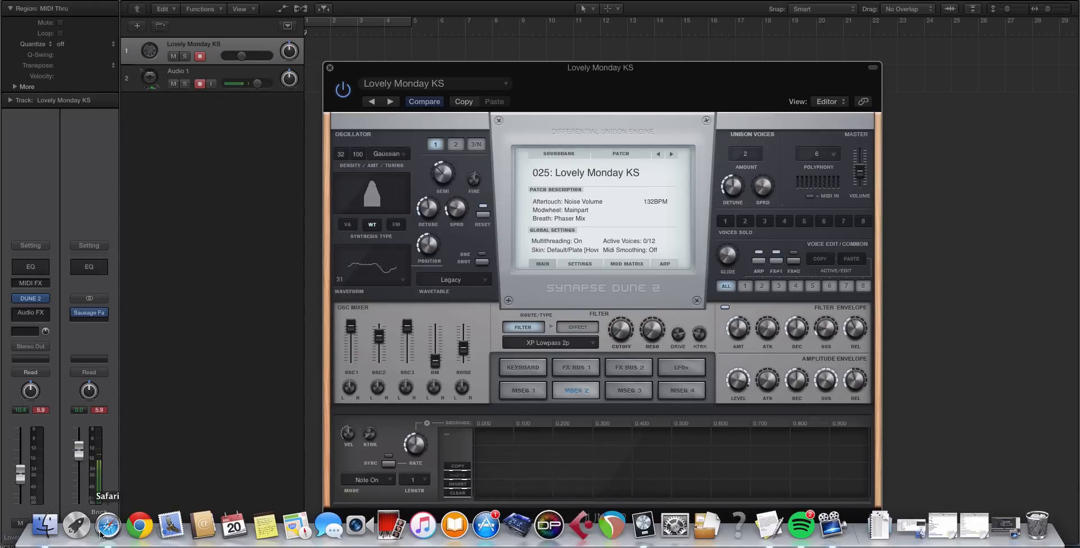
{"action": "left_click", "coordinate": [107, 525]}
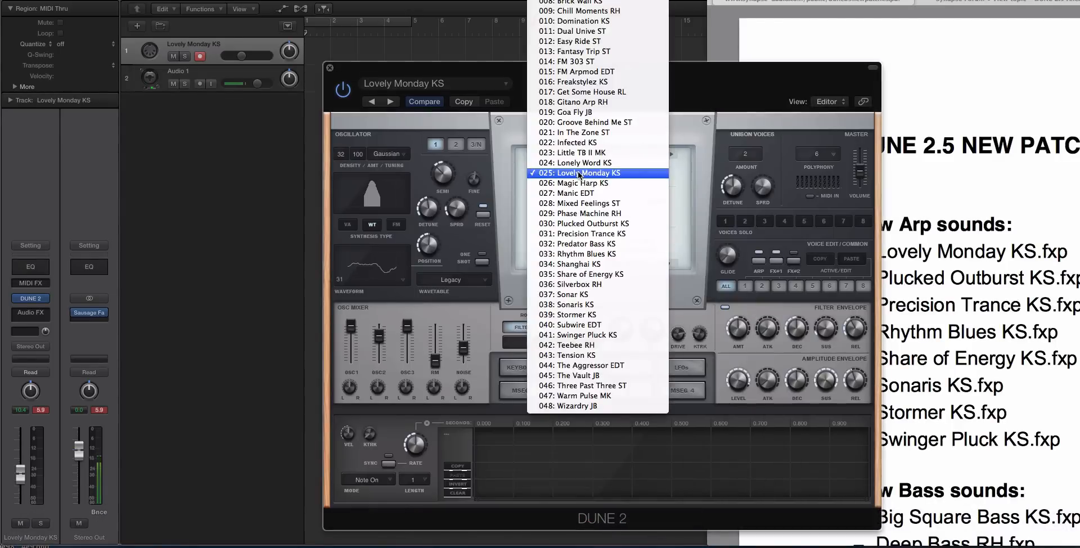
Step: Load Plucked Outburst KS, then Precision Trance KS
{"action": "left_click", "coordinate": [584, 224]}
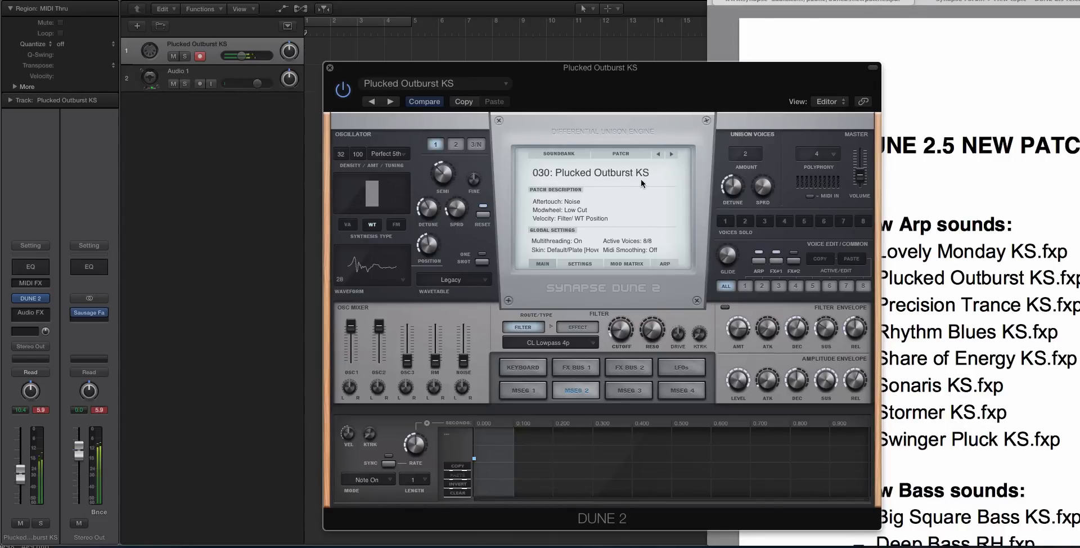
{"action": "left_click_drag", "start_coordinate": [599, 67], "coordinate": [554, 71]}
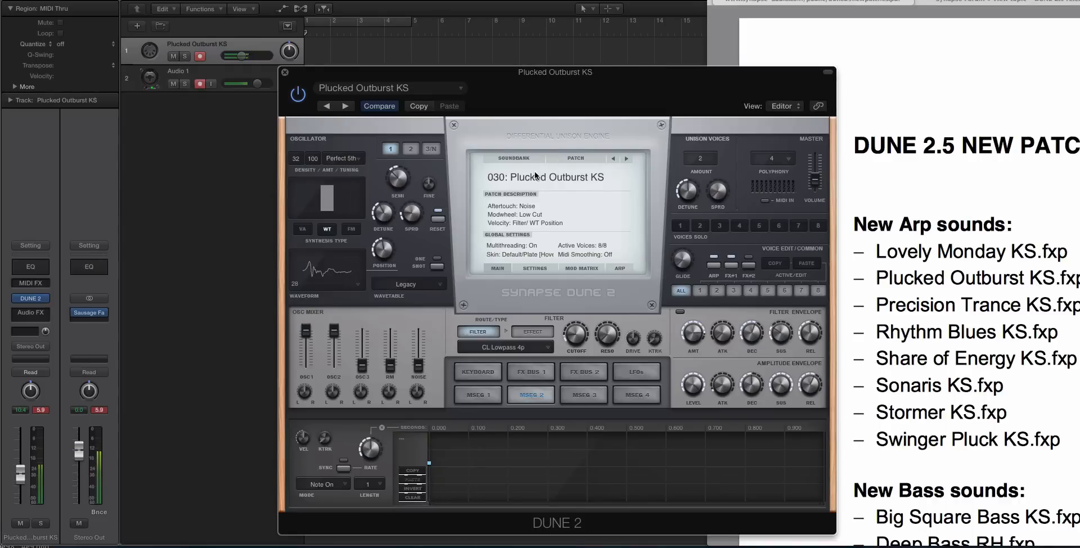
{"action": "left_click", "coordinate": [624, 158]}
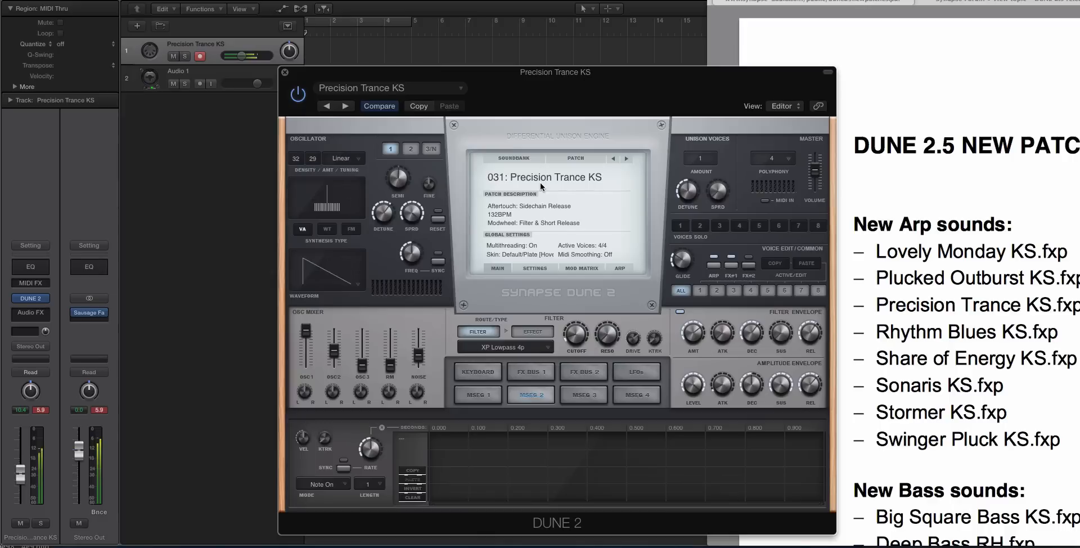
Step: Load Sonaris KS, then Stormer KS, and finally Swinger Pluck KS
{"action": "left_click", "coordinate": [199, 83]}
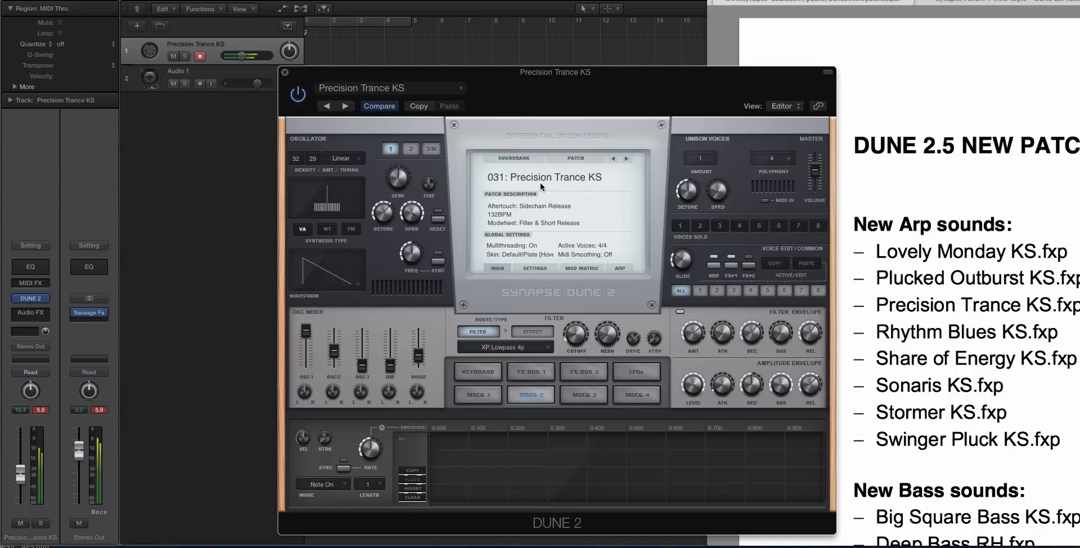
{"action": "mouse_move", "coordinate": [522, 270]}
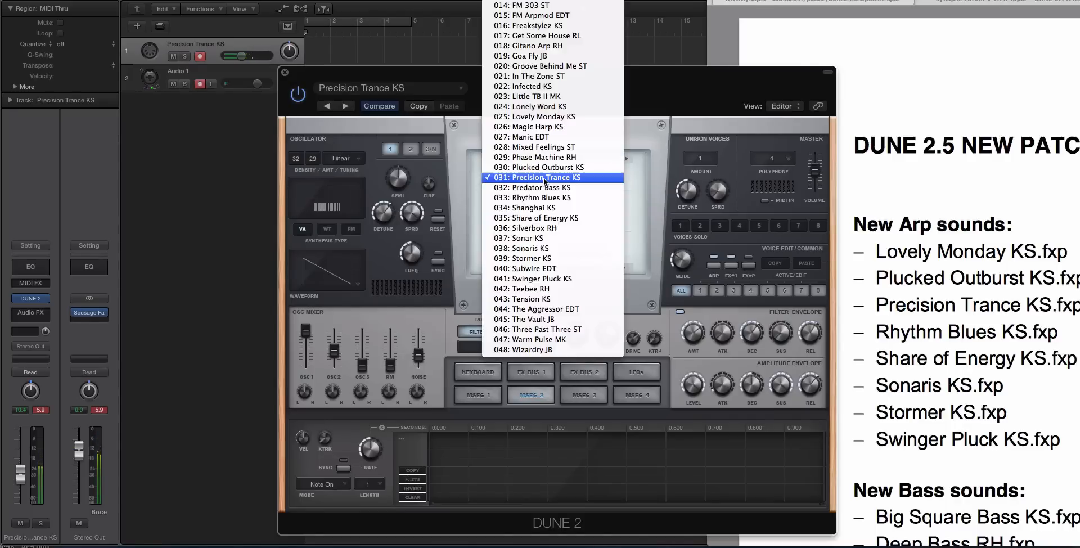
{"action": "mouse_move", "coordinate": [532, 248]}
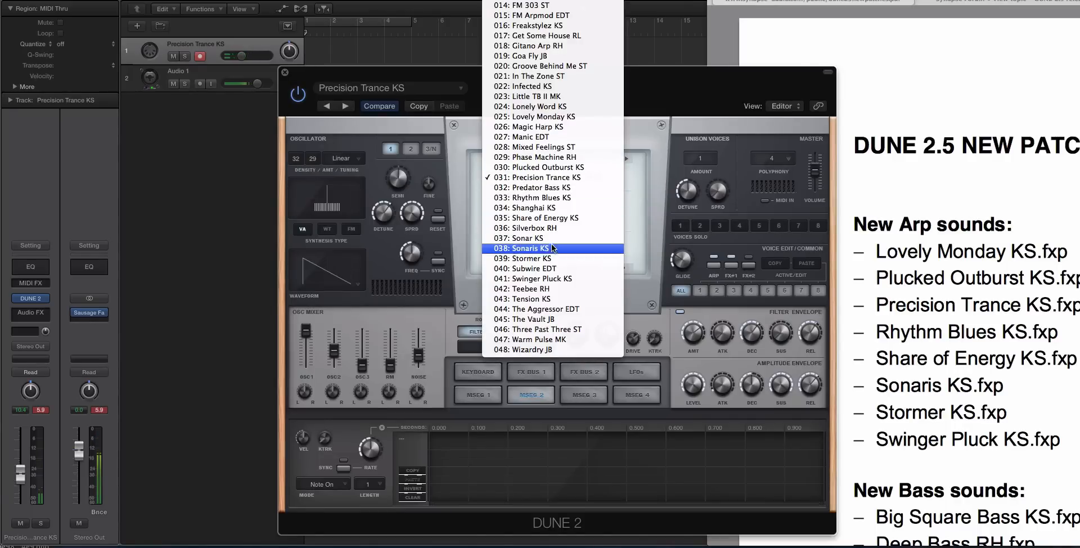
{"action": "left_click", "coordinate": [528, 248]}
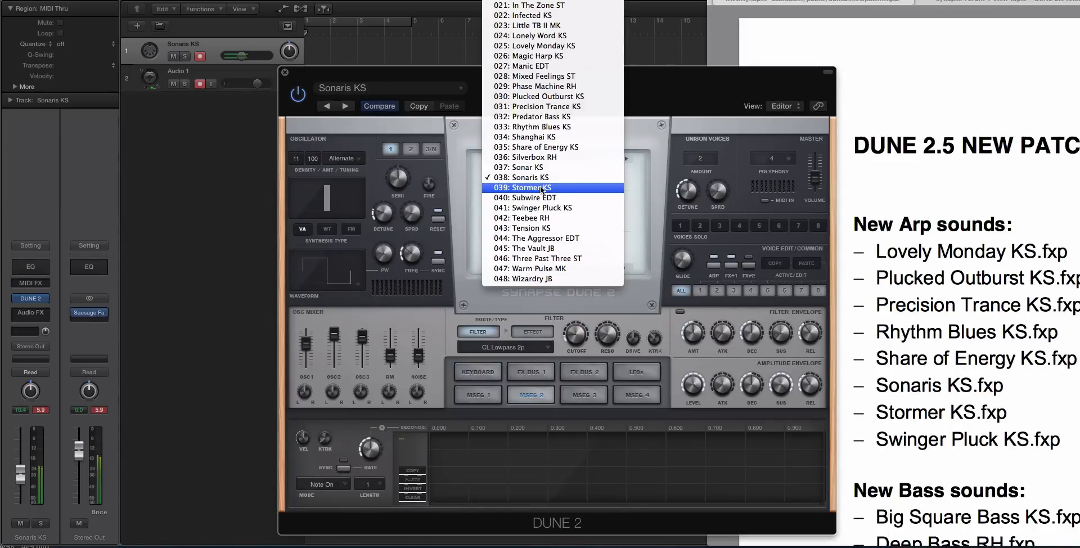
{"action": "left_click", "coordinate": [531, 188]}
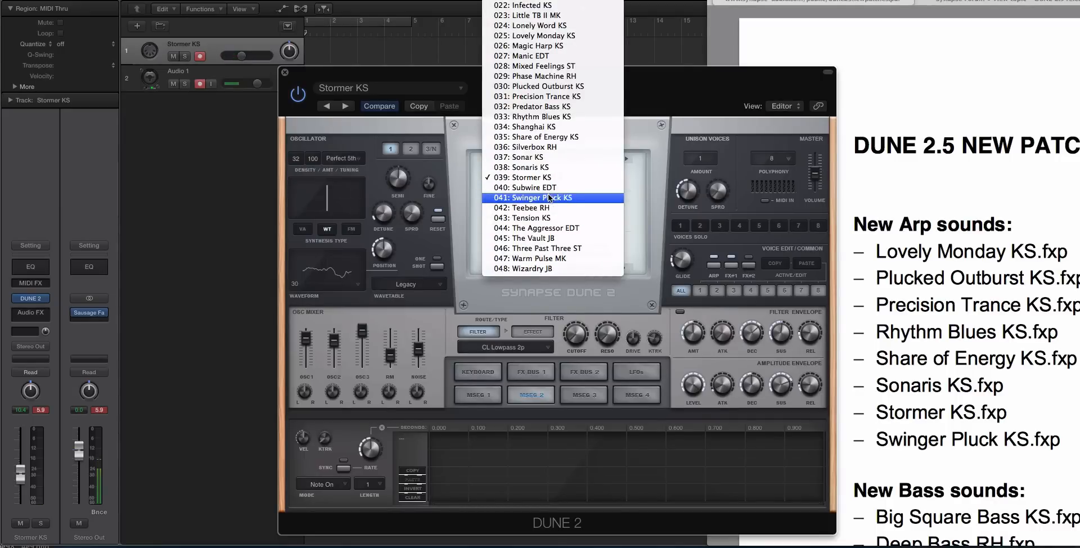
{"action": "left_click", "coordinate": [532, 198]}
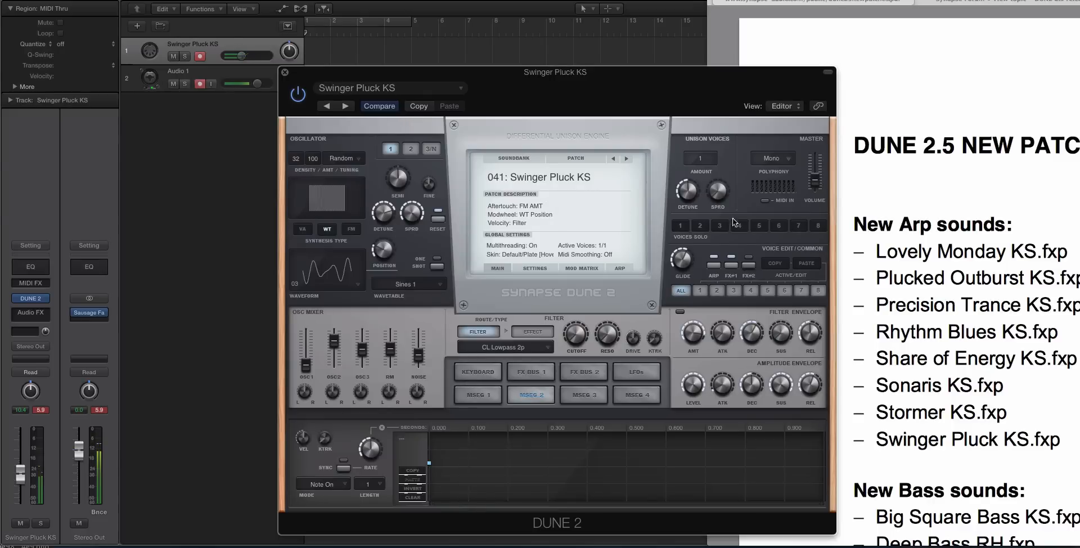
Step: Select the Factory Bass bank and audition Big Square Bass KS, then FM Pastor Bass KS
{"action": "scroll", "scroll_direction": "down", "scroll_amount": 3}
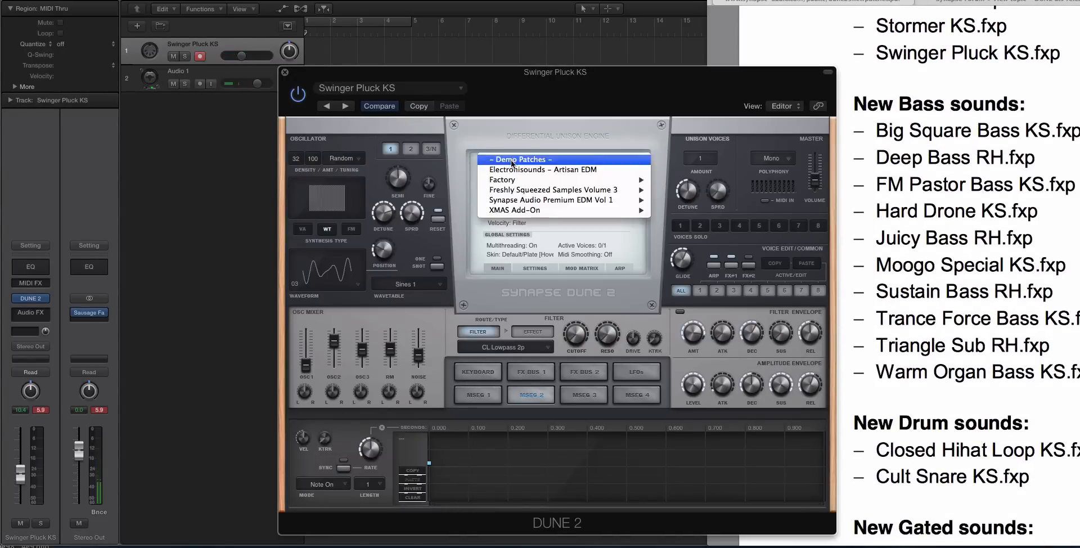
{"action": "left_click", "coordinate": [515, 159]}
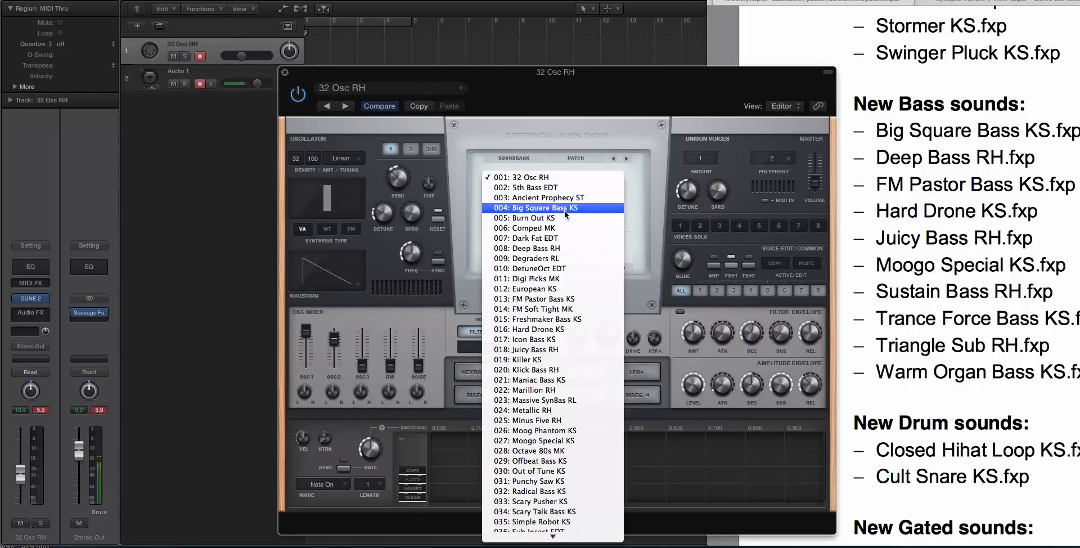
{"action": "left_click", "coordinate": [537, 208]}
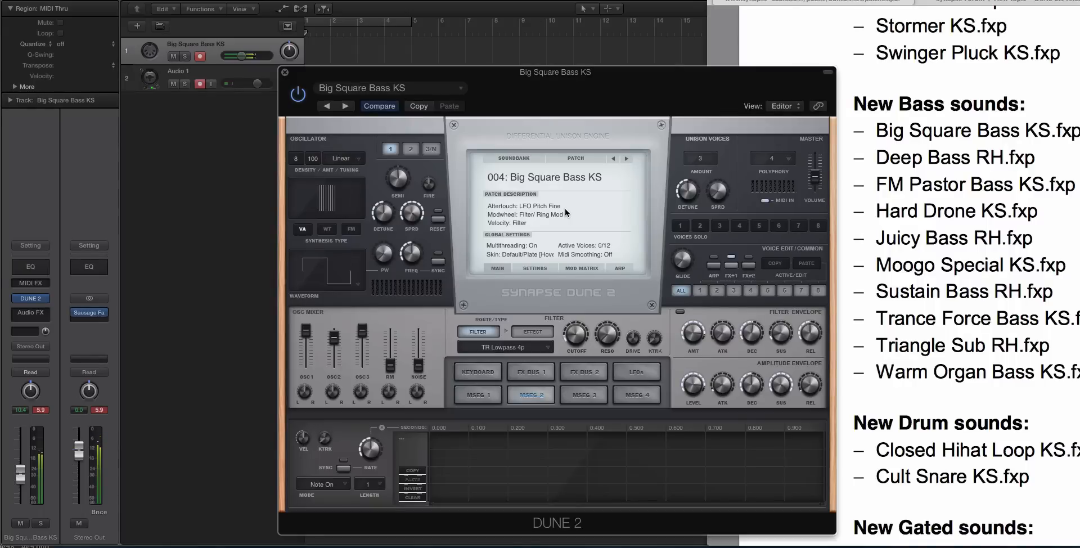
{"action": "left_click", "coordinate": [200, 83]}
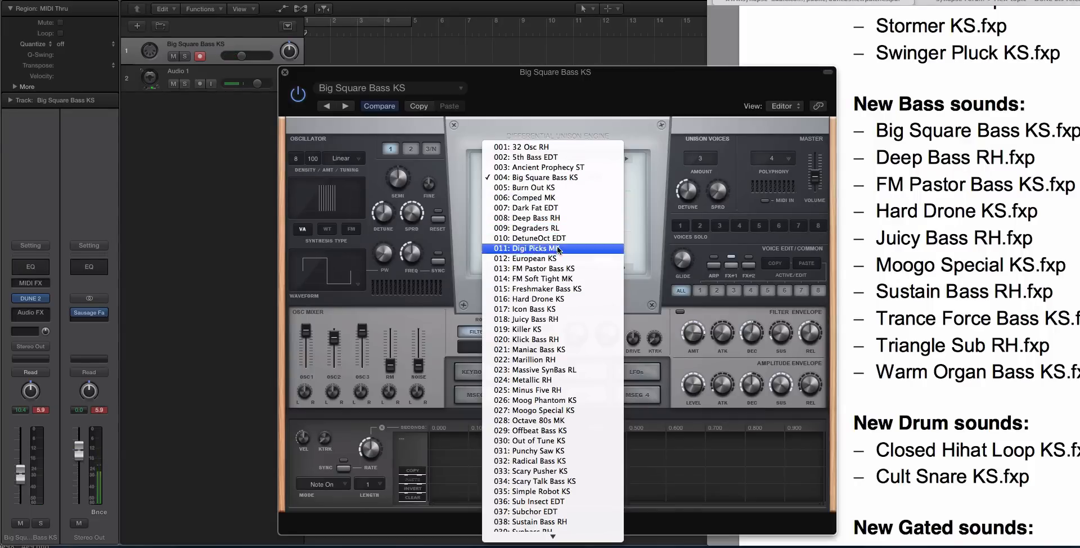
{"action": "left_click", "coordinate": [536, 269]}
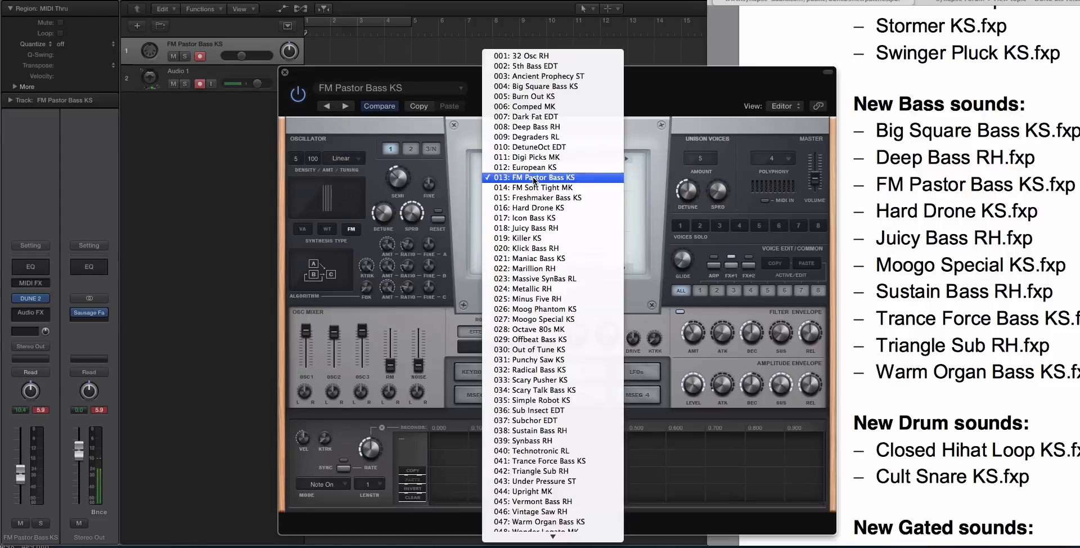
{"action": "mouse_move", "coordinate": [534, 187]}
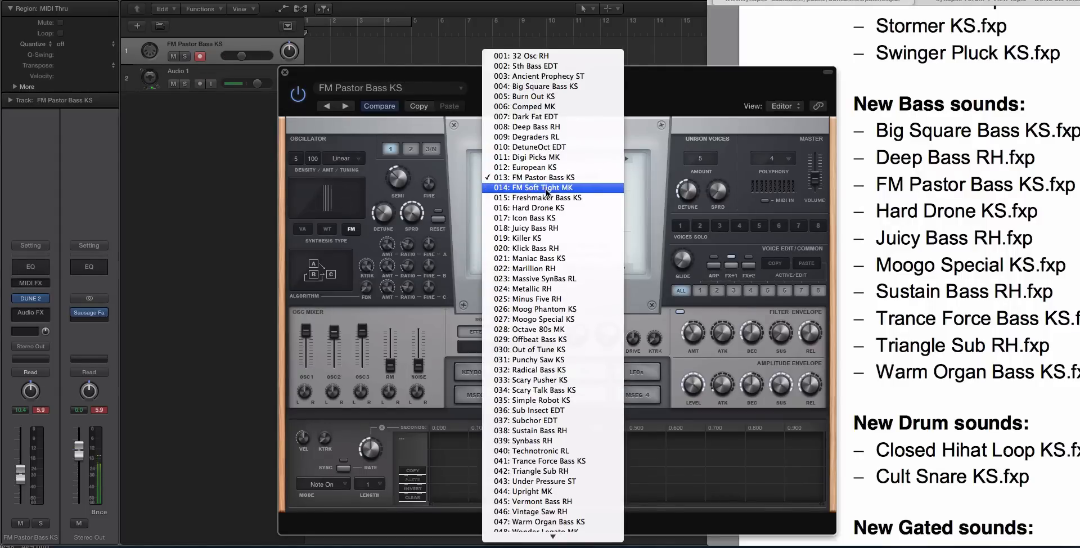
{"action": "mouse_move", "coordinate": [554, 319]}
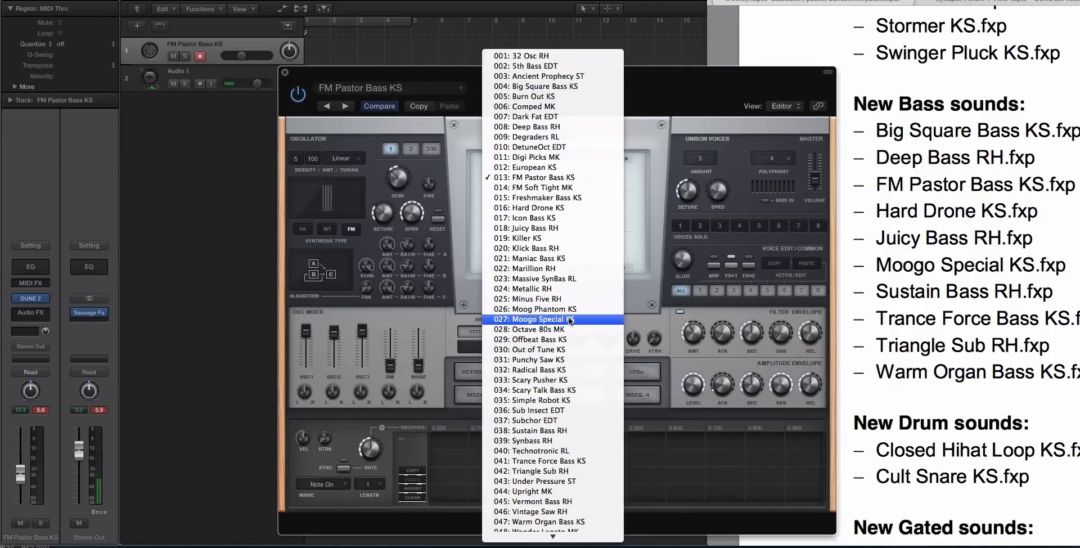
Step: Load Moogo Special KS, then Warm Organ Bass KS, and scroll the soundbank list
{"action": "left_click", "coordinate": [544, 319]}
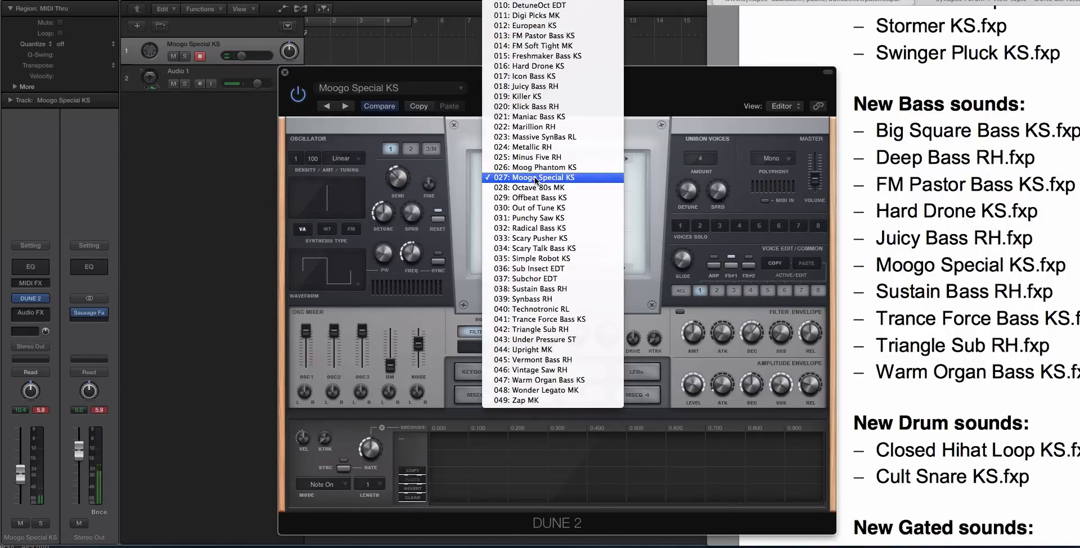
{"action": "left_click", "coordinate": [543, 178]}
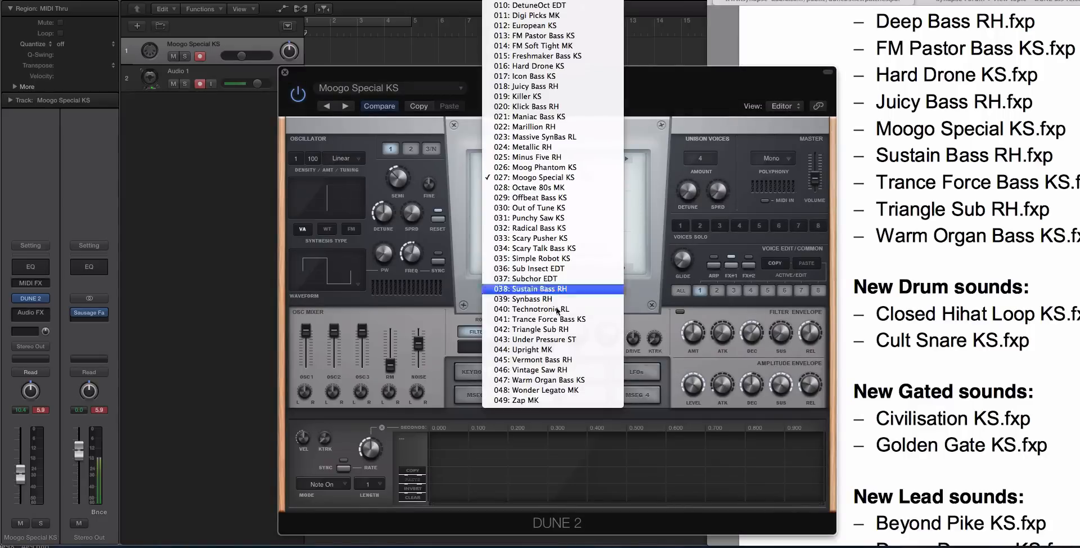
{"action": "left_click", "coordinate": [540, 380]}
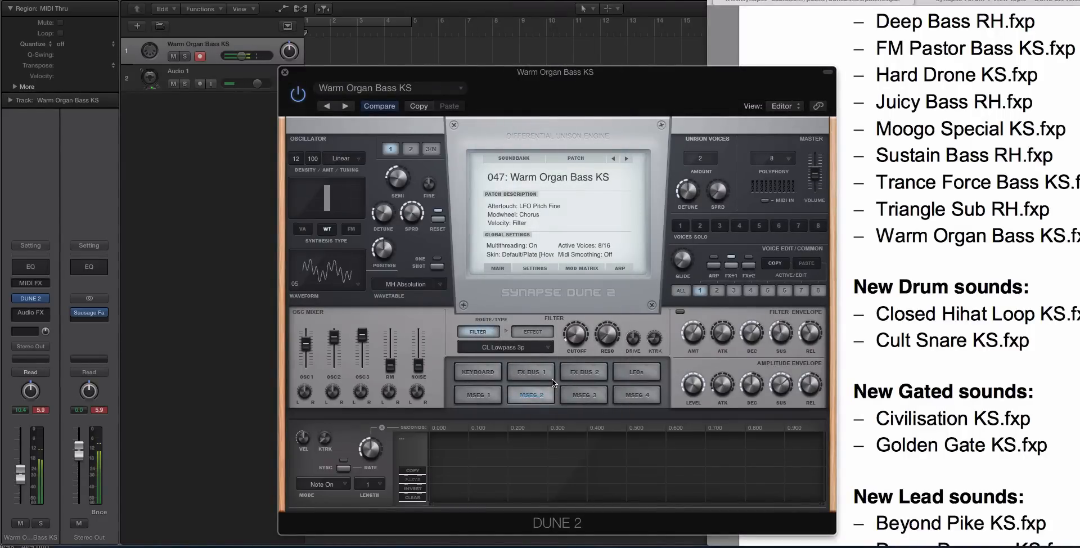
{"action": "left_click", "coordinate": [200, 83]}
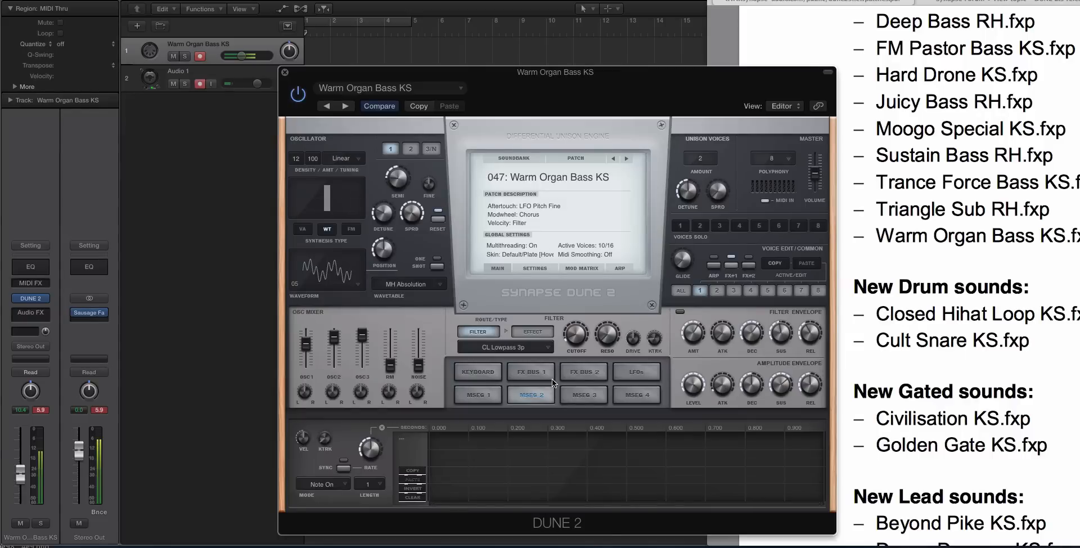
{"action": "left_click", "coordinate": [199, 83]}
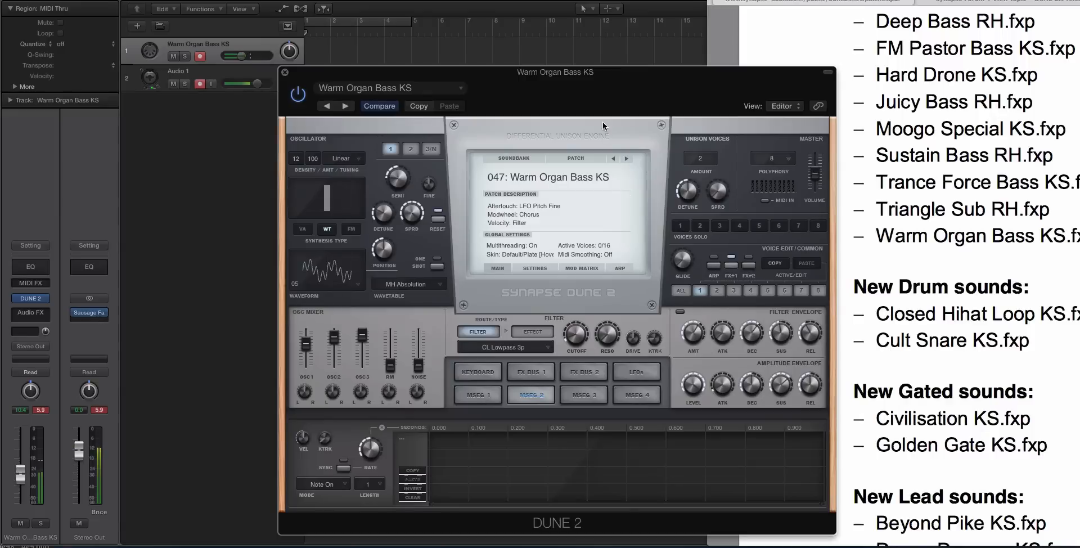
{"action": "scroll", "scroll_direction": "down", "scroll_amount": 3}
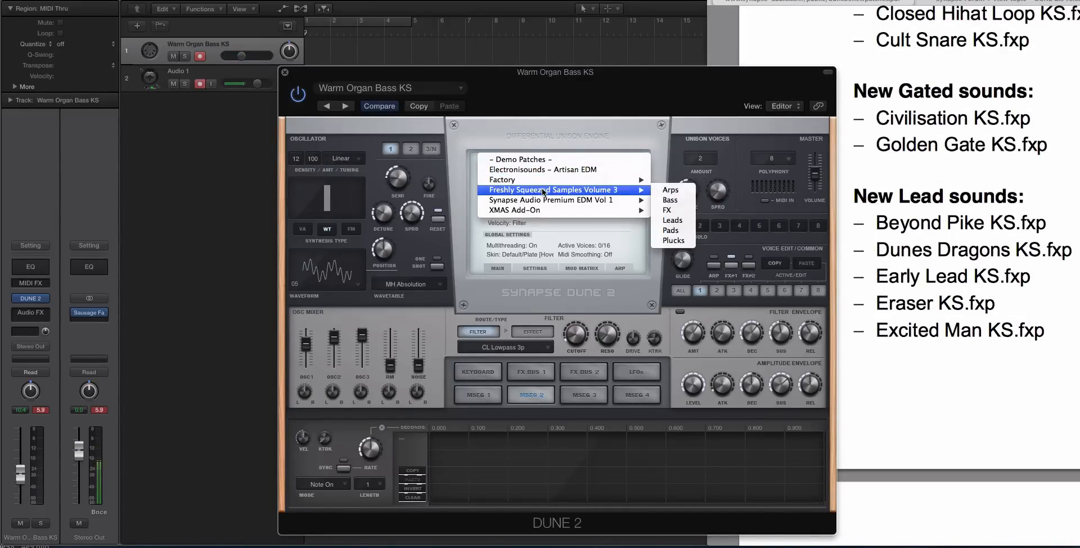
{"action": "mouse_move", "coordinate": [502, 179]}
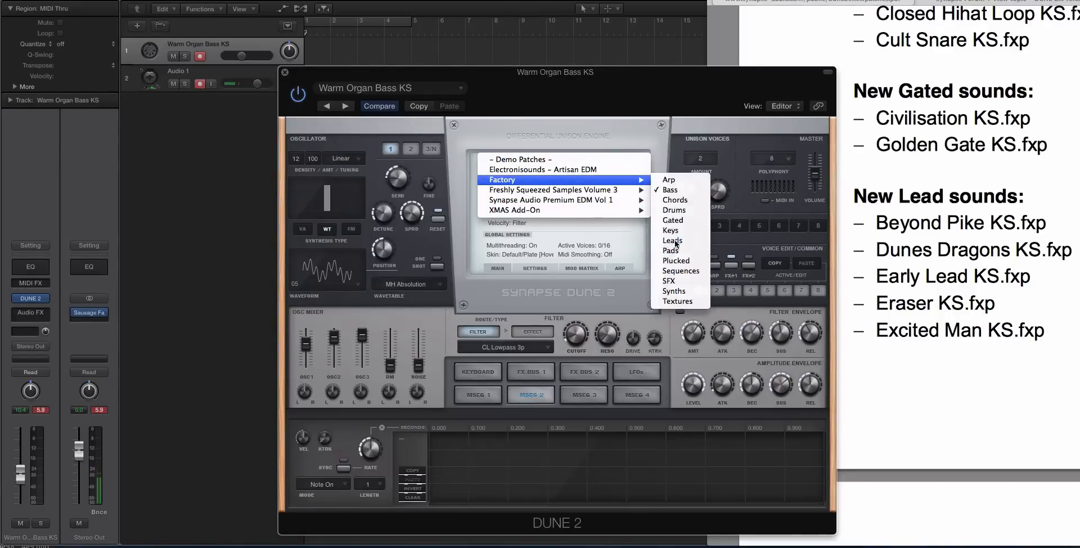
Step: Switch to the Factory Leads bank and audition Beyond Pike KS, then Dunes Dragons KS
{"action": "left_click", "coordinate": [672, 241]}
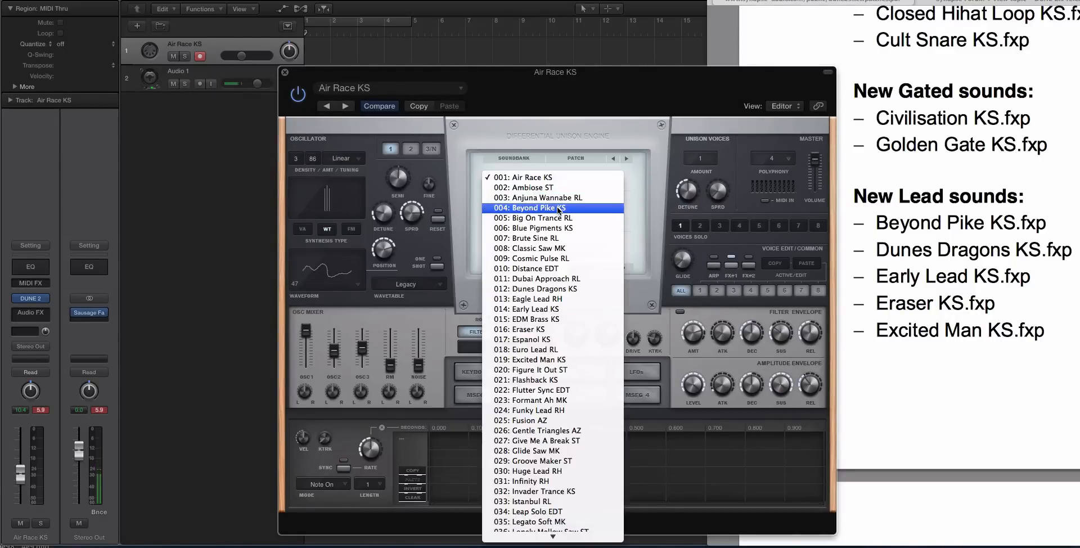
{"action": "left_click", "coordinate": [531, 207]}
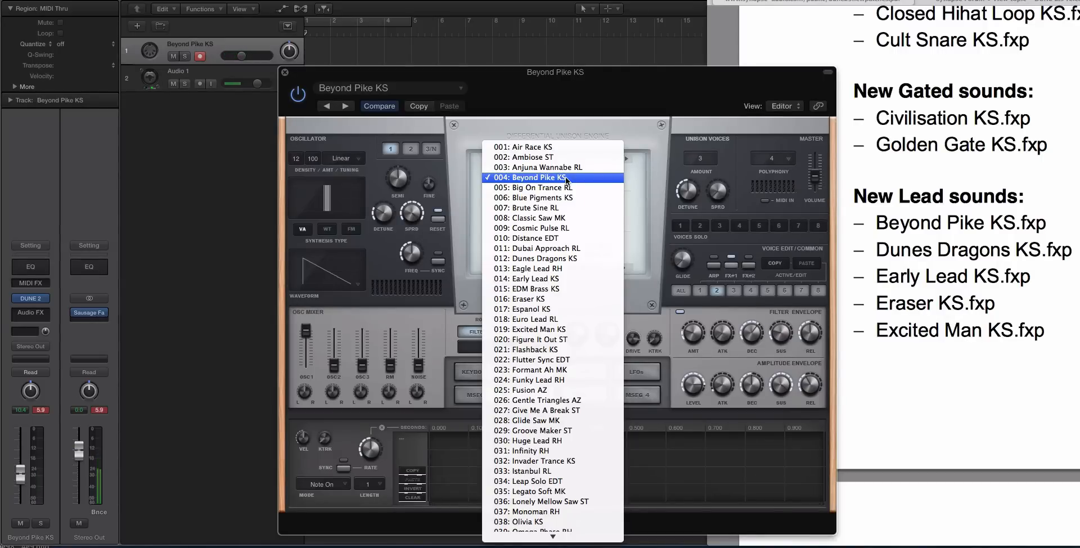
{"action": "mouse_move", "coordinate": [551, 264]}
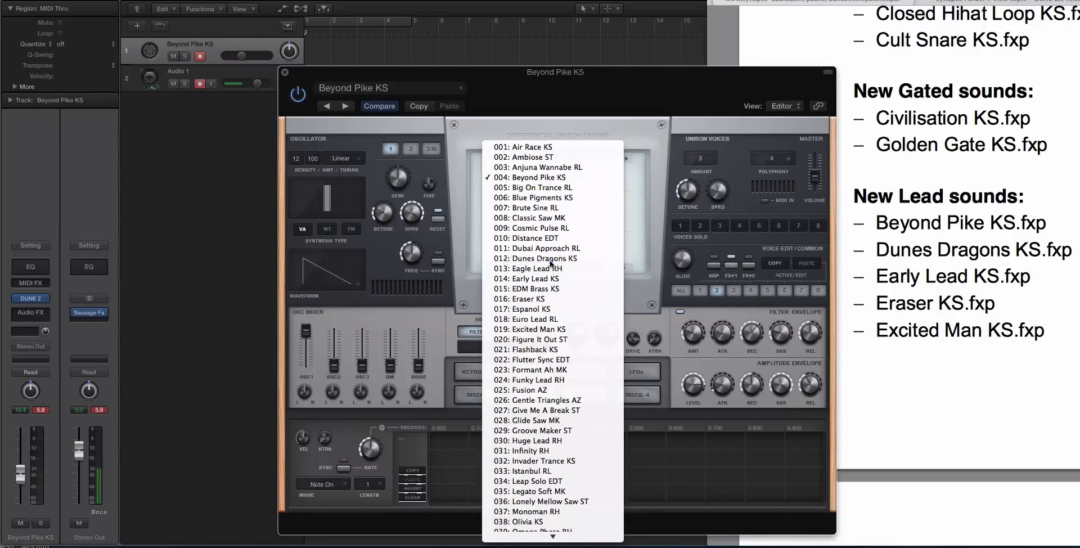
{"action": "left_click", "coordinate": [538, 258]}
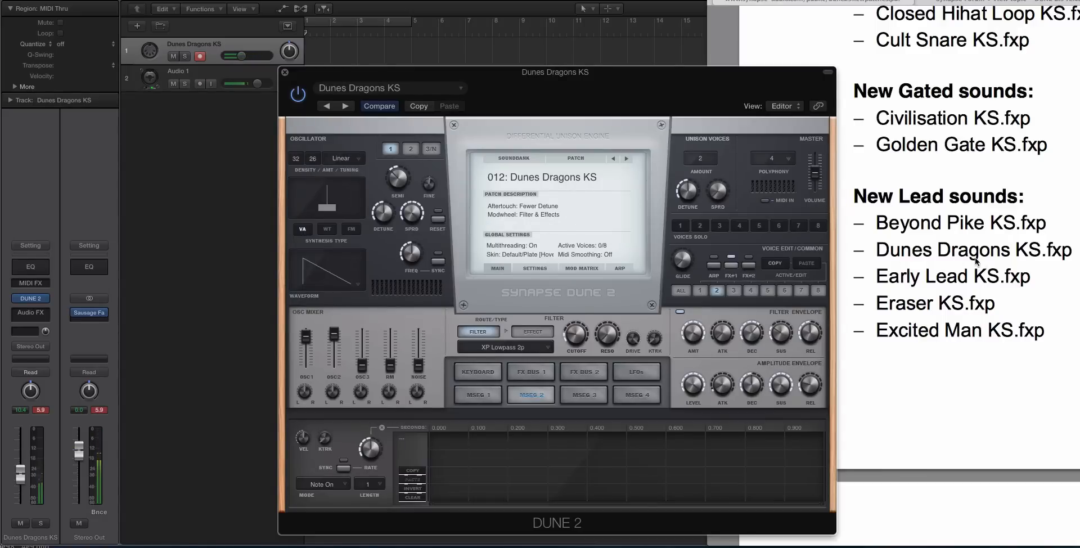
Step: Scroll the soundbank list to XMAS Add On's Ambient Sounds Part A and Part B
{"action": "scroll", "scroll_direction": "down", "scroll_amount": 3}
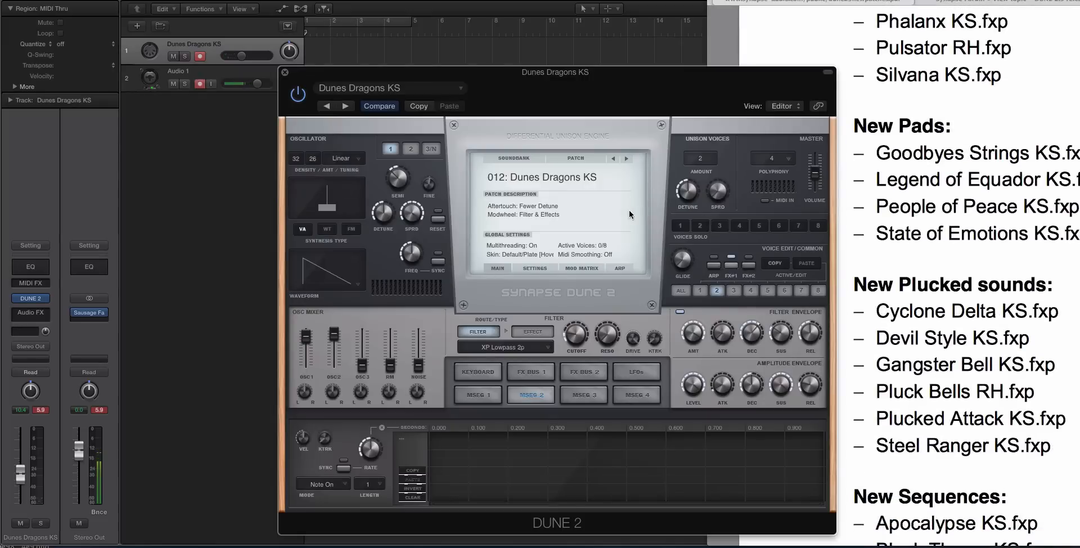
{"action": "scroll", "scroll_direction": "down", "scroll_amount": 3}
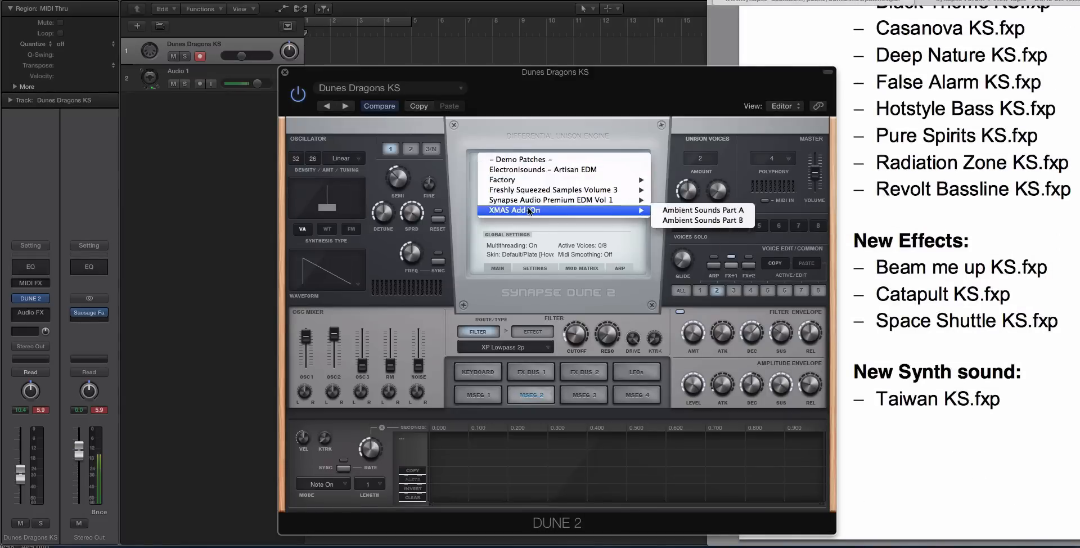
Step: Load the Ambient Sounds bank and step from 99 Luftballons to A vision of tomorrow
{"action": "left_click", "coordinate": [702, 209]}
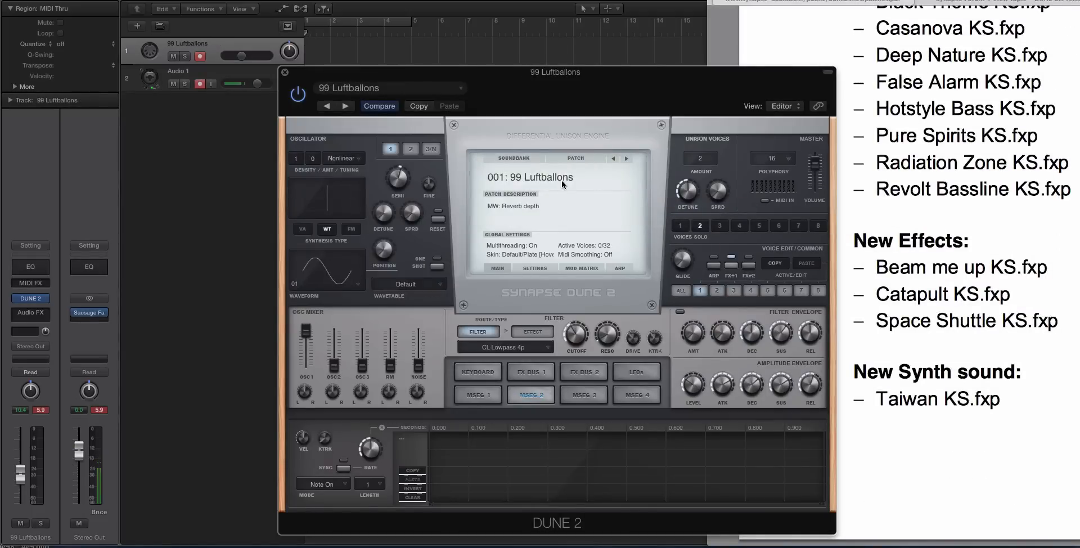
{"action": "left_click", "coordinate": [625, 159]}
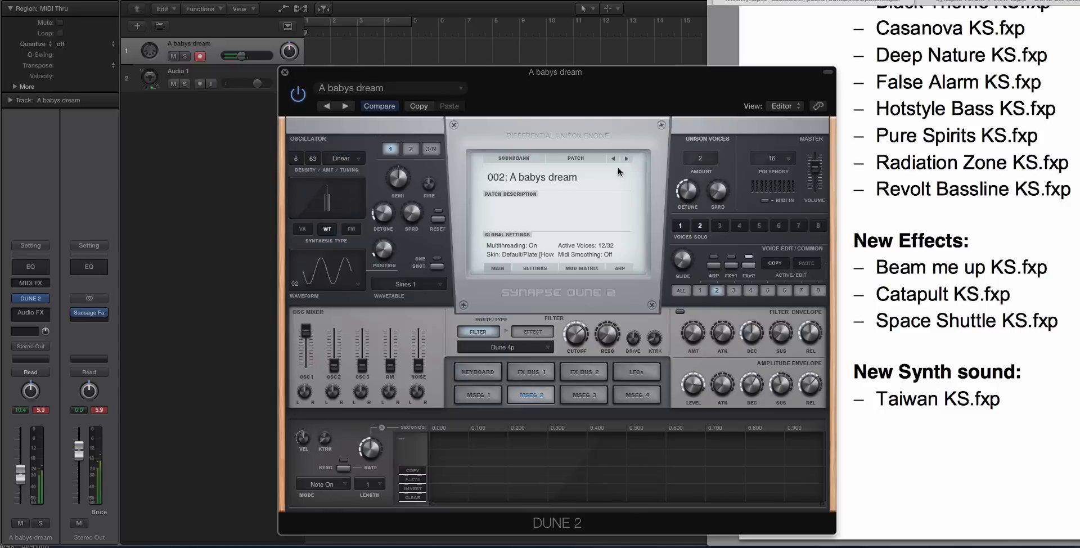
{"action": "left_click", "coordinate": [626, 158]}
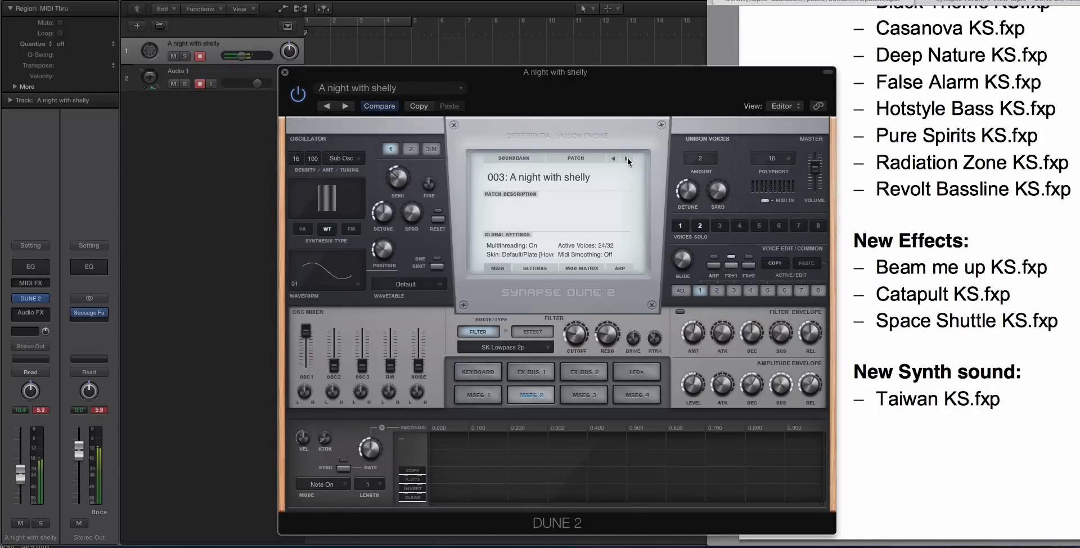
{"action": "left_click", "coordinate": [625, 158]}
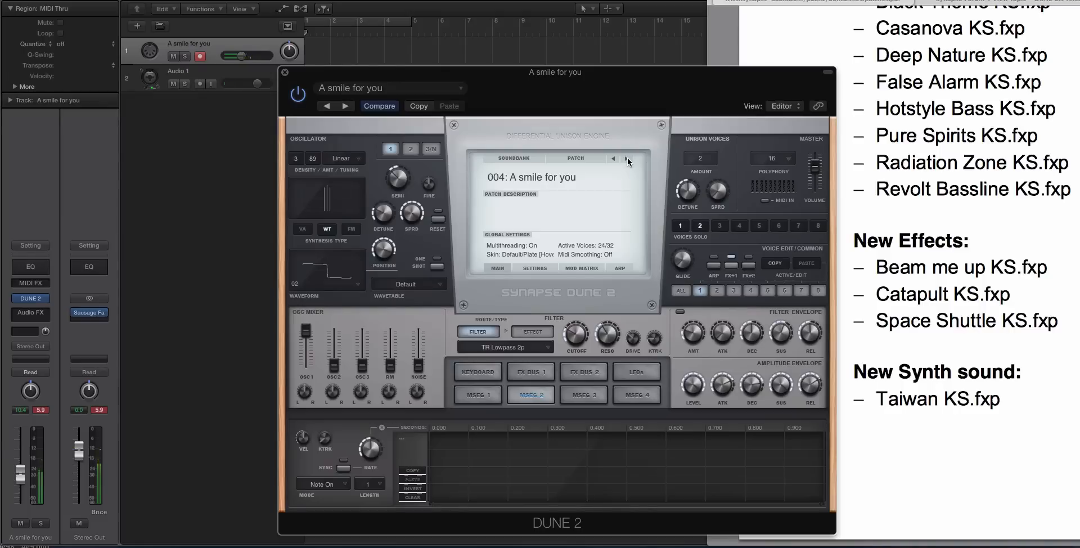
{"action": "left_click", "coordinate": [625, 158]}
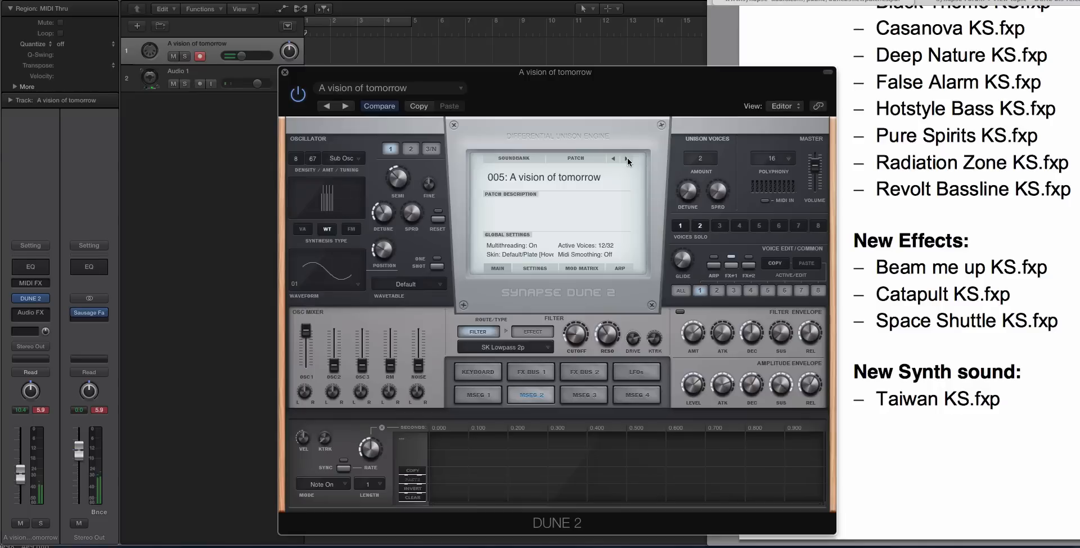
Step: Keep stepping through Abba, Abstract lifeform, After it is done and the next patch
{"action": "left_click", "coordinate": [200, 83]}
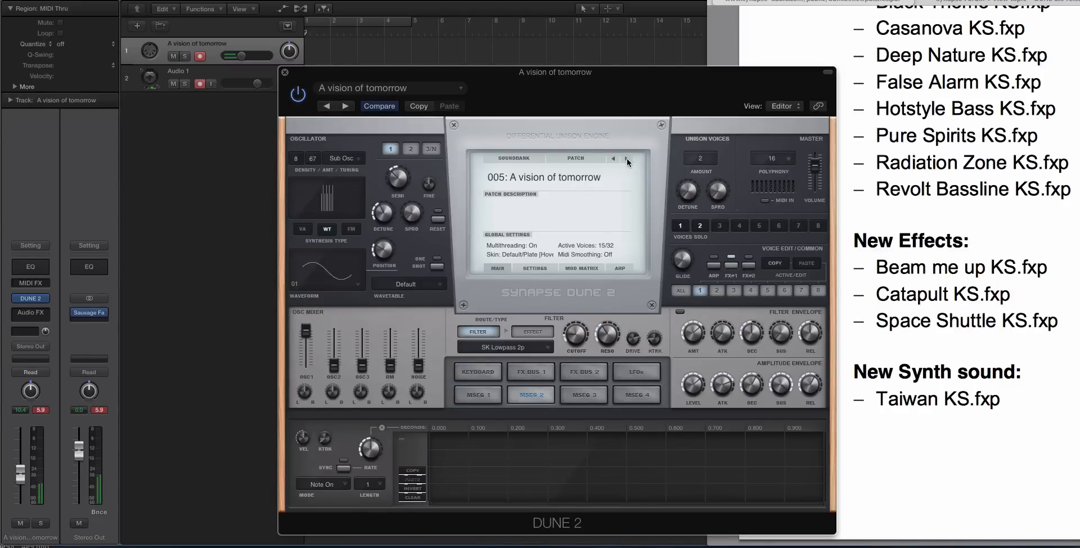
{"action": "left_click", "coordinate": [626, 158]}
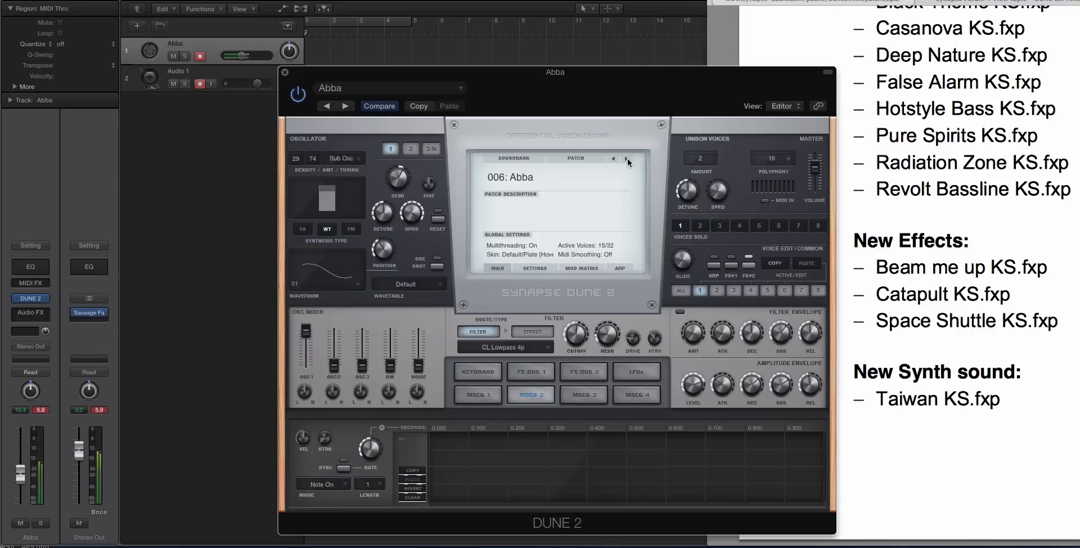
{"action": "left_click", "coordinate": [626, 160]}
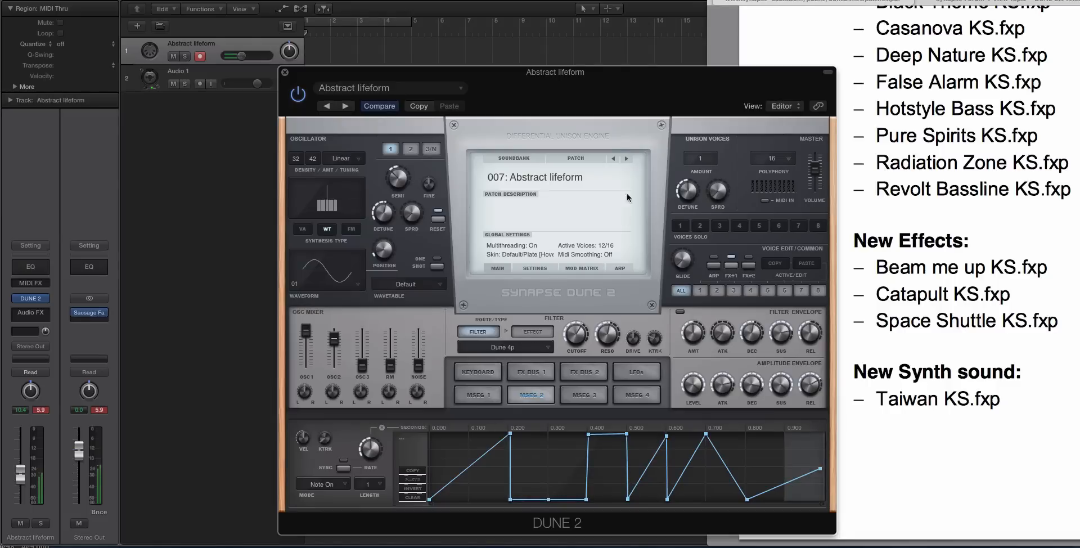
{"action": "left_click", "coordinate": [626, 158]}
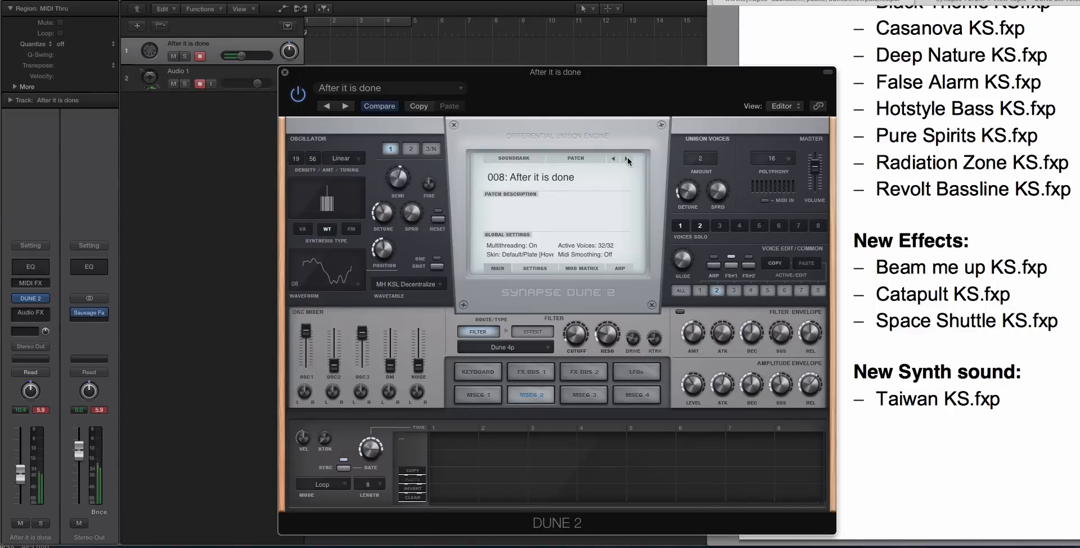
{"action": "left_click", "coordinate": [626, 158]}
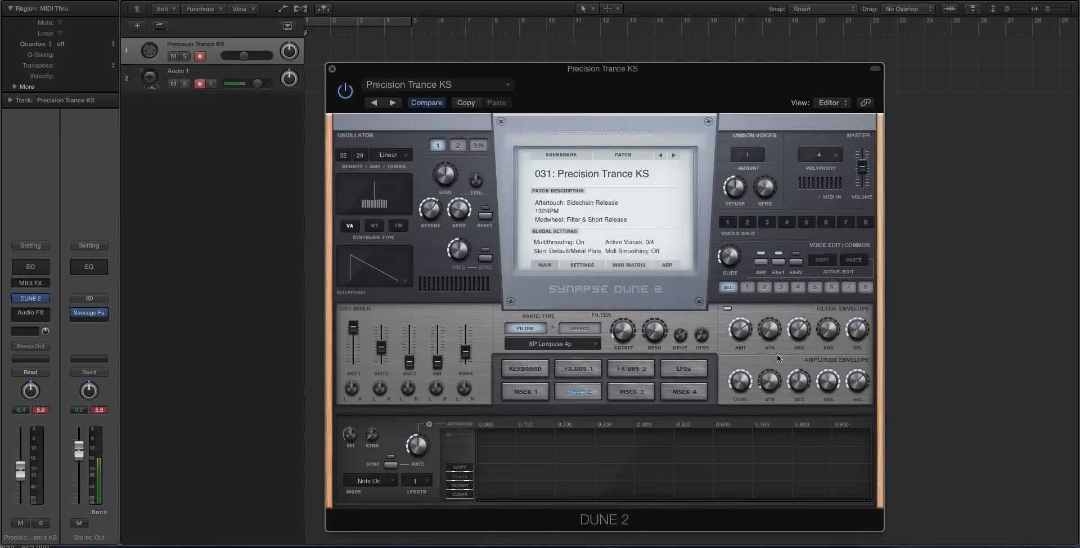
{"action": "mouse_move", "coordinate": [562, 254]}
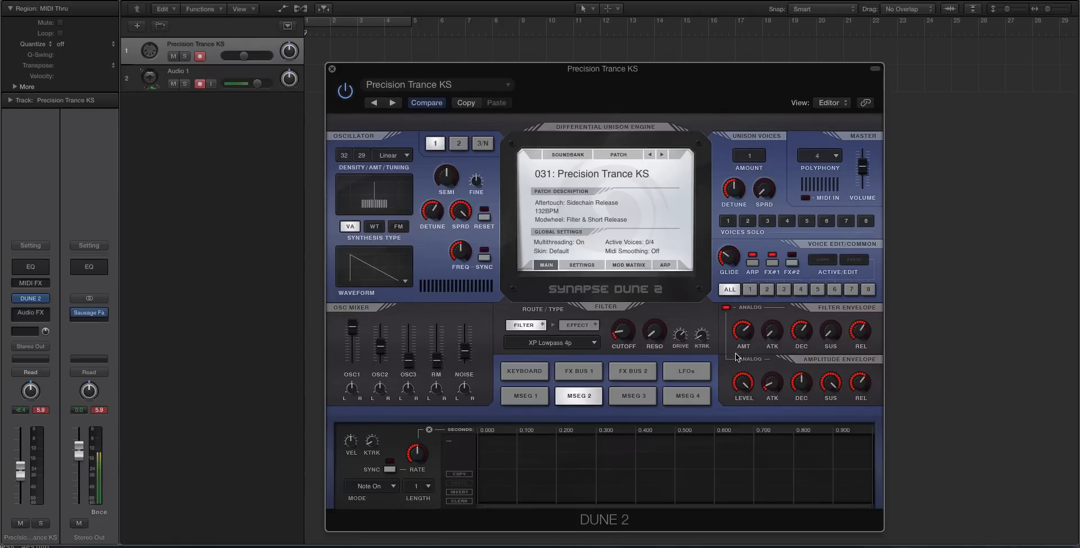
{"action": "mouse_move", "coordinate": [662, 349]}
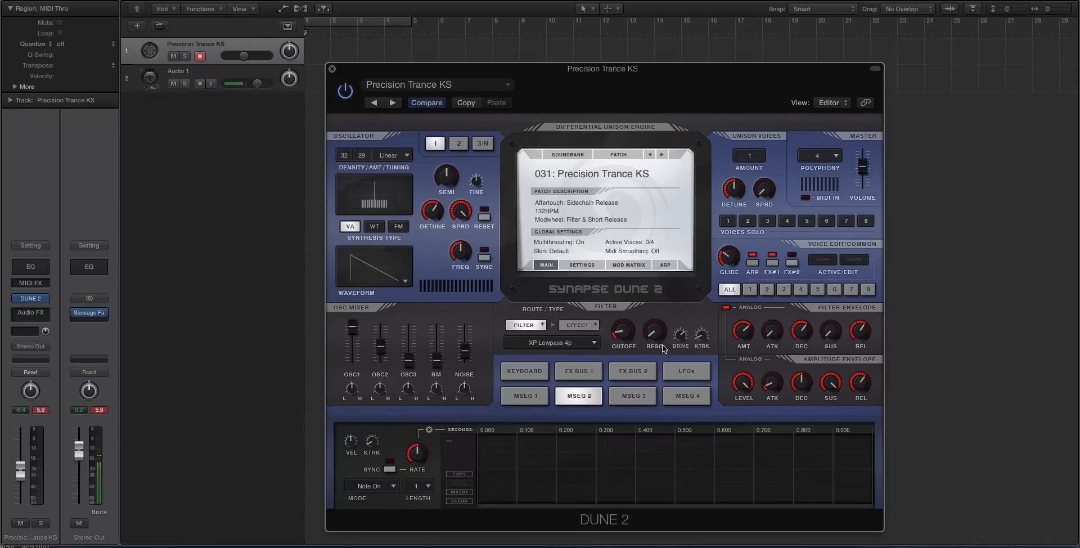
{"action": "mouse_move", "coordinate": [620, 280]}
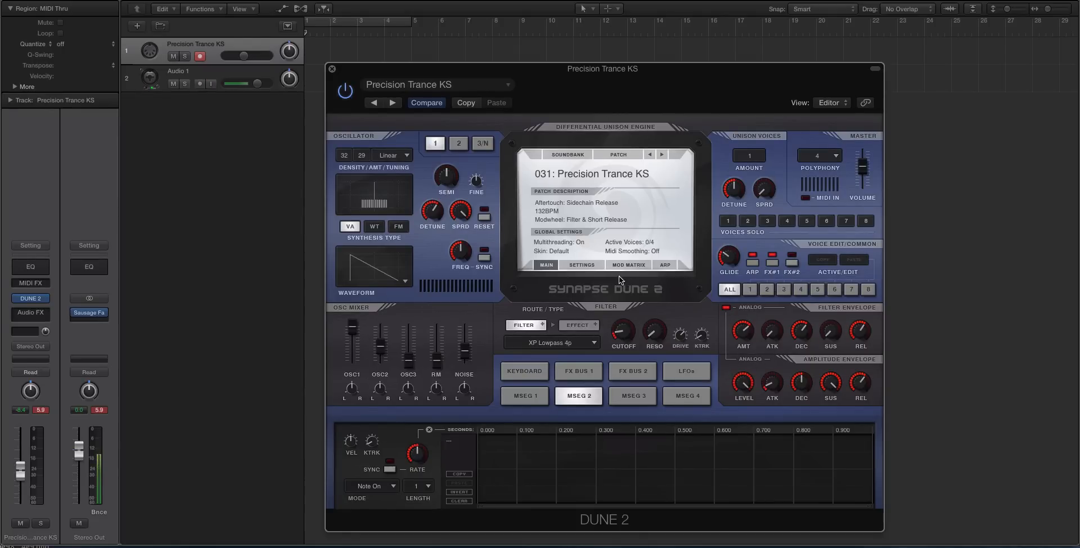
Step: Apply the Default/Metal Plate [Hoverland] skin from the Skin list
{"action": "left_click", "coordinate": [562, 251]}
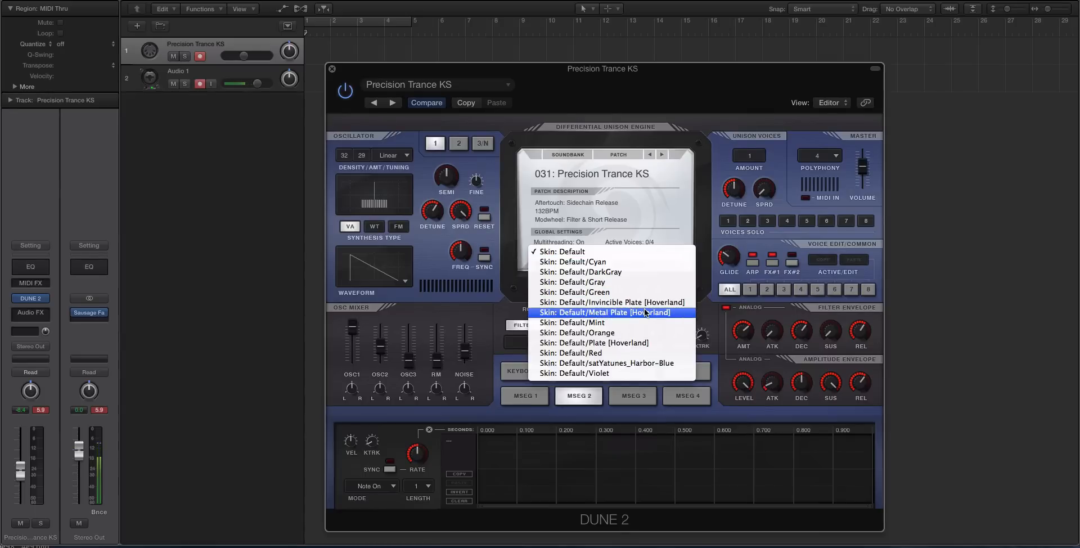
{"action": "left_click", "coordinate": [603, 312]}
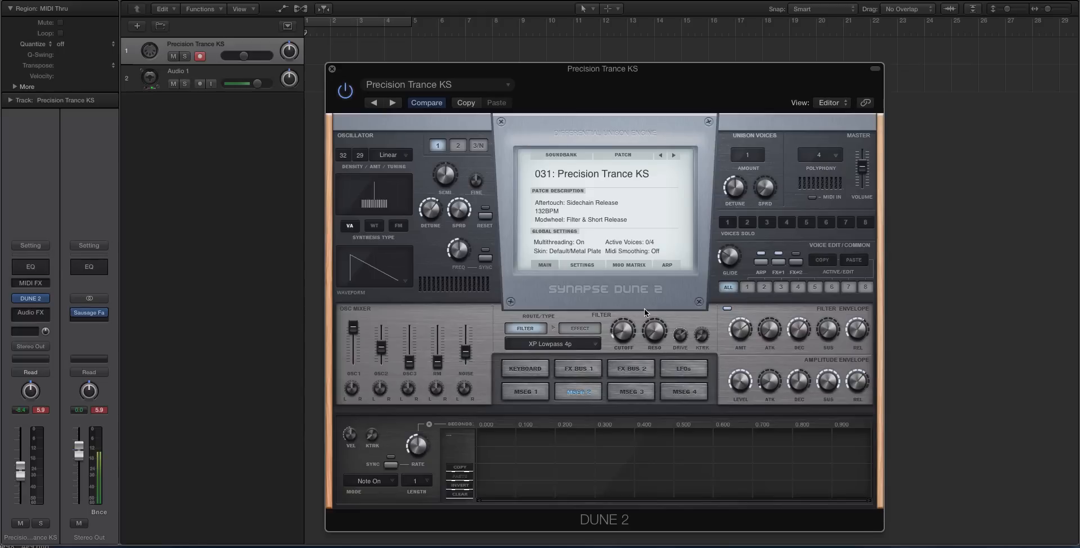
Step: Play Precision Trance KS, toggling filter envelope analog mode on and back off
{"action": "left_click", "coordinate": [201, 84]}
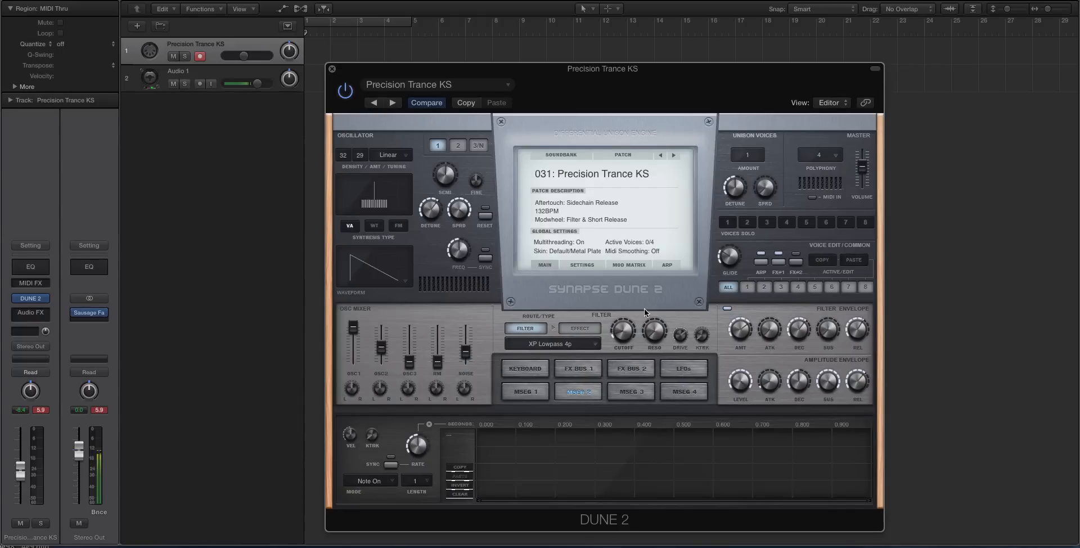
{"action": "left_click", "coordinate": [200, 84]}
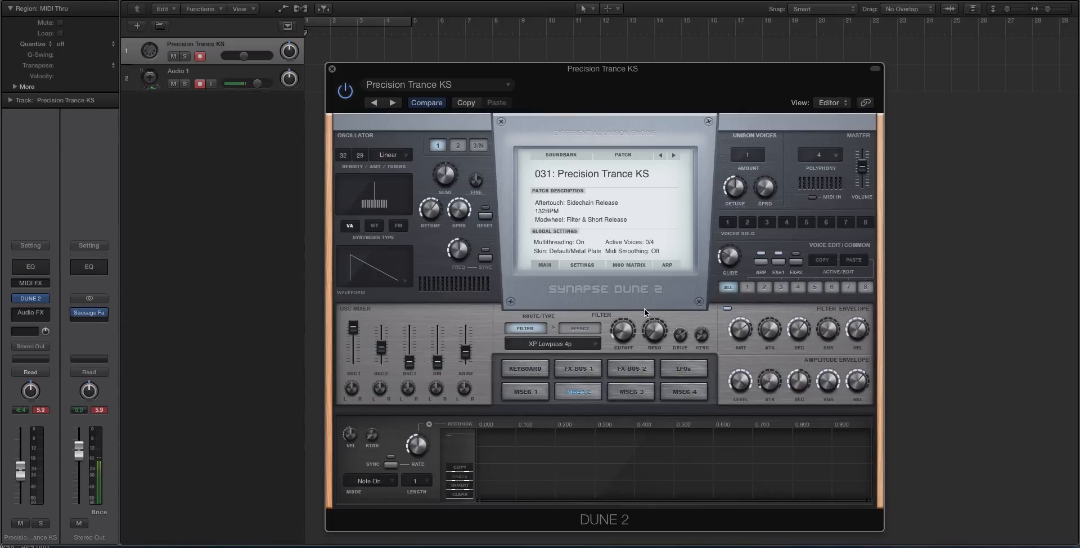
{"action": "mouse_move", "coordinate": [665, 312]}
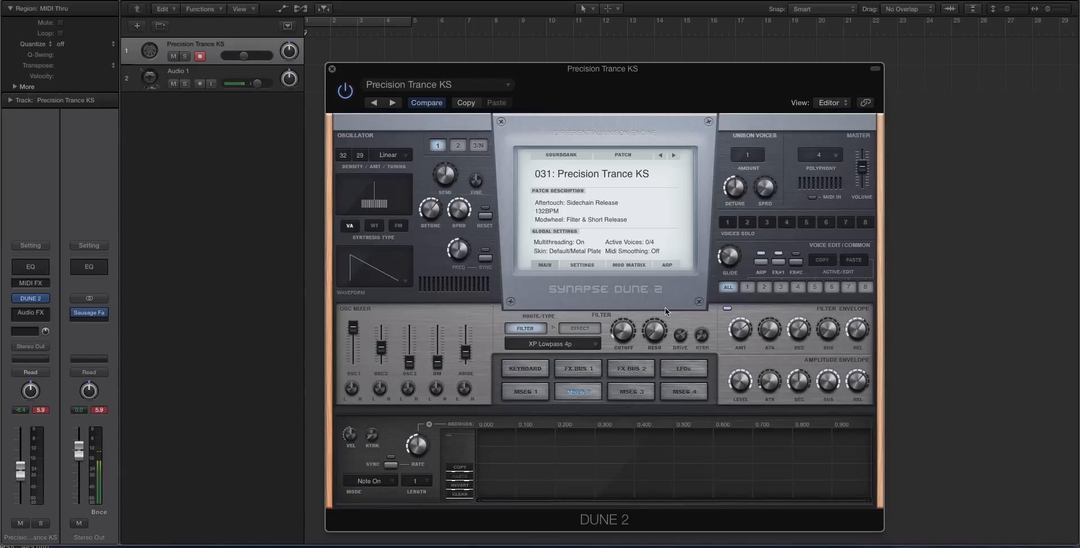
{"action": "left_click", "coordinate": [200, 83]}
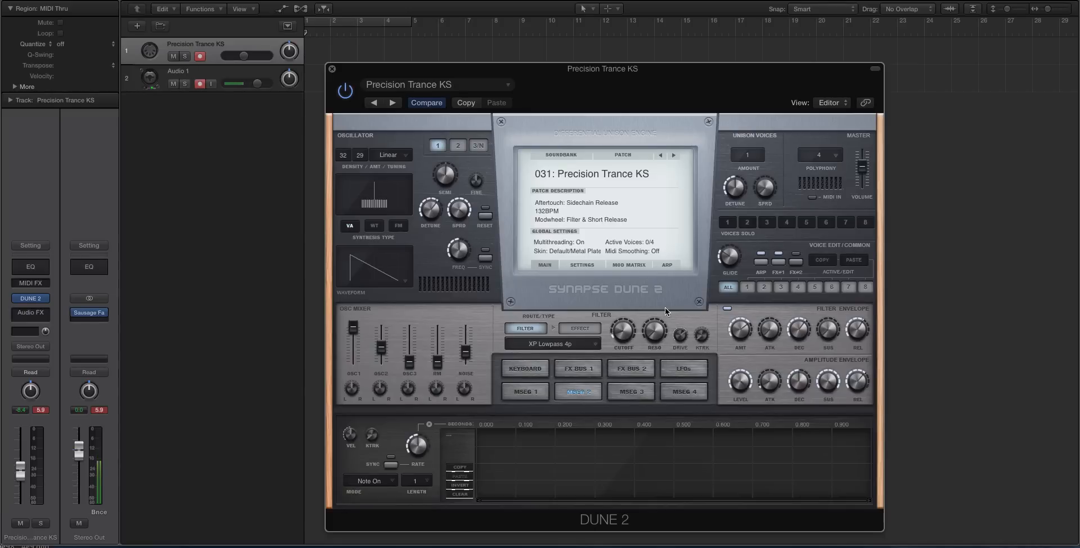
{"action": "left_click", "coordinate": [200, 84]}
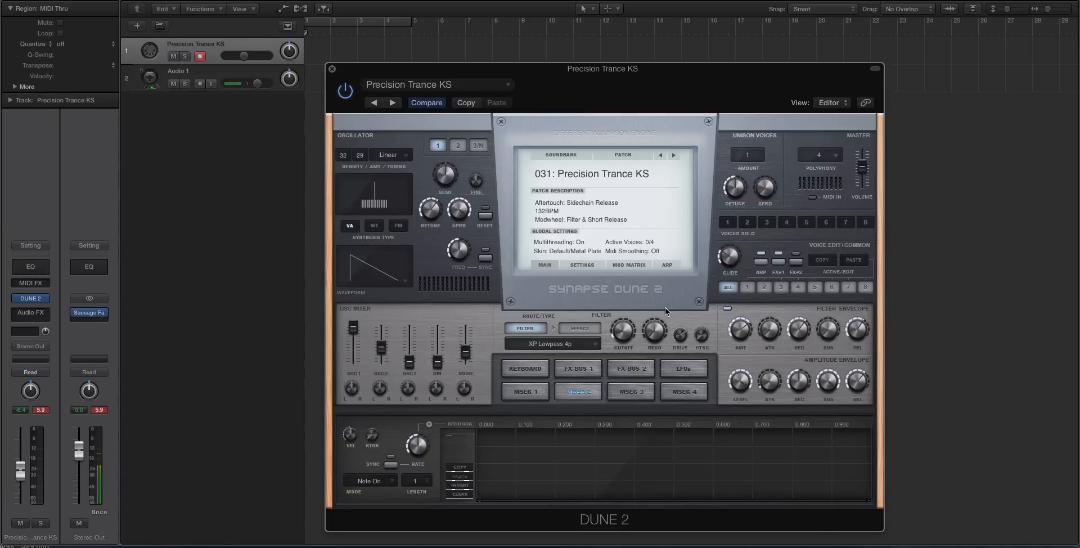
{"action": "left_click", "coordinate": [199, 84]}
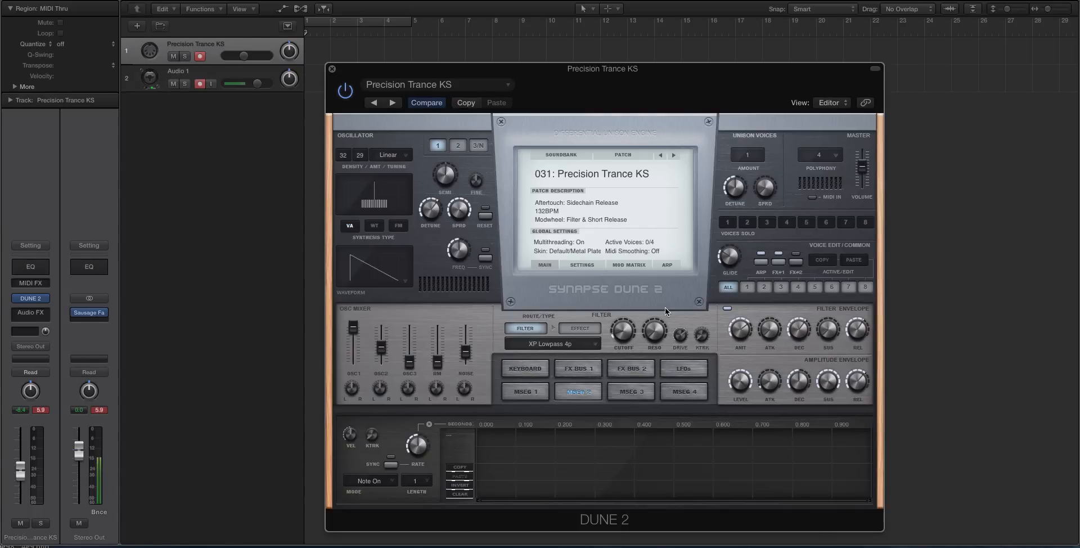
{"action": "mouse_move", "coordinate": [767, 355]}
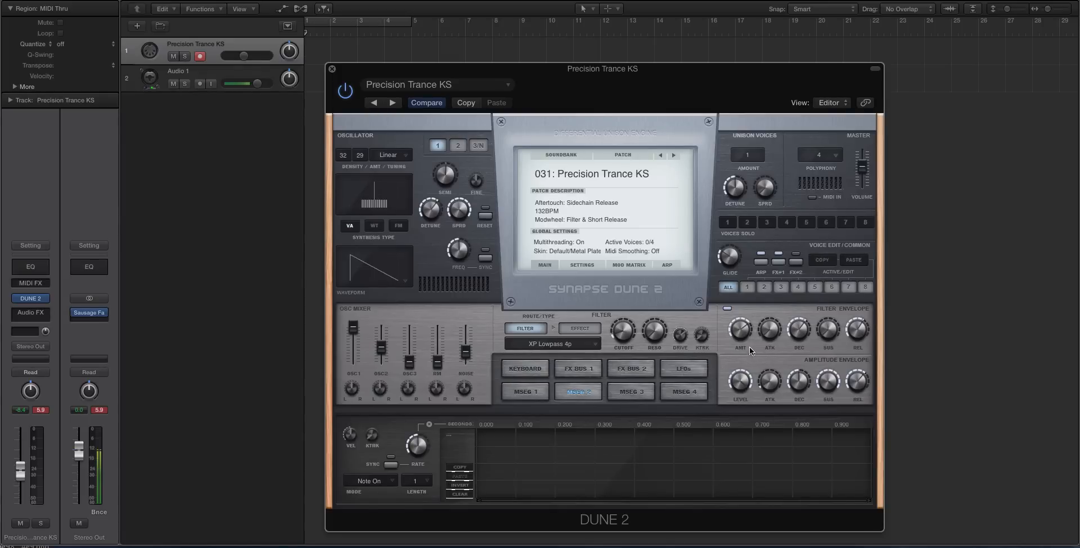
{"action": "mouse_move", "coordinate": [715, 334]}
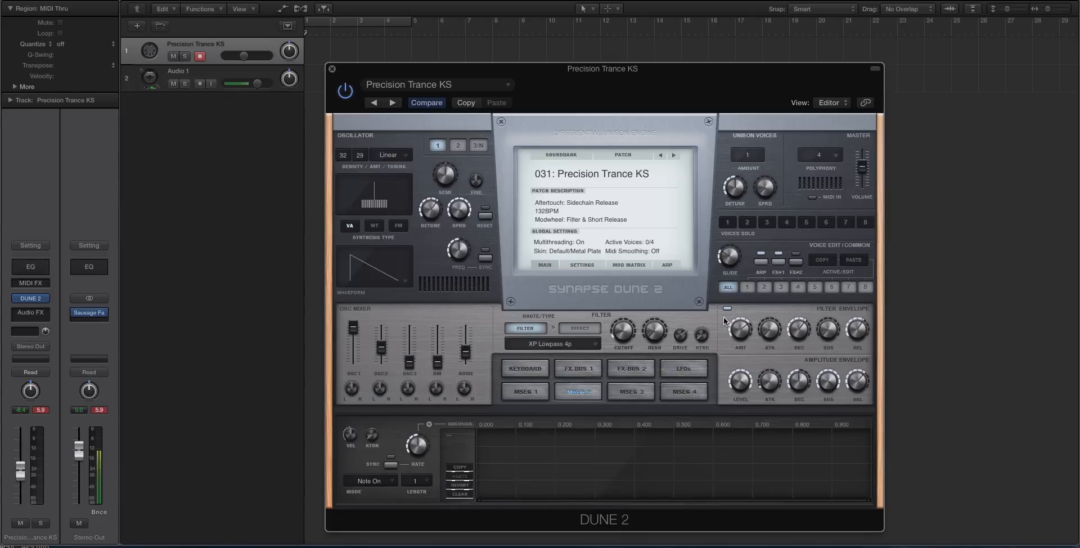
{"action": "left_click", "coordinate": [200, 84]}
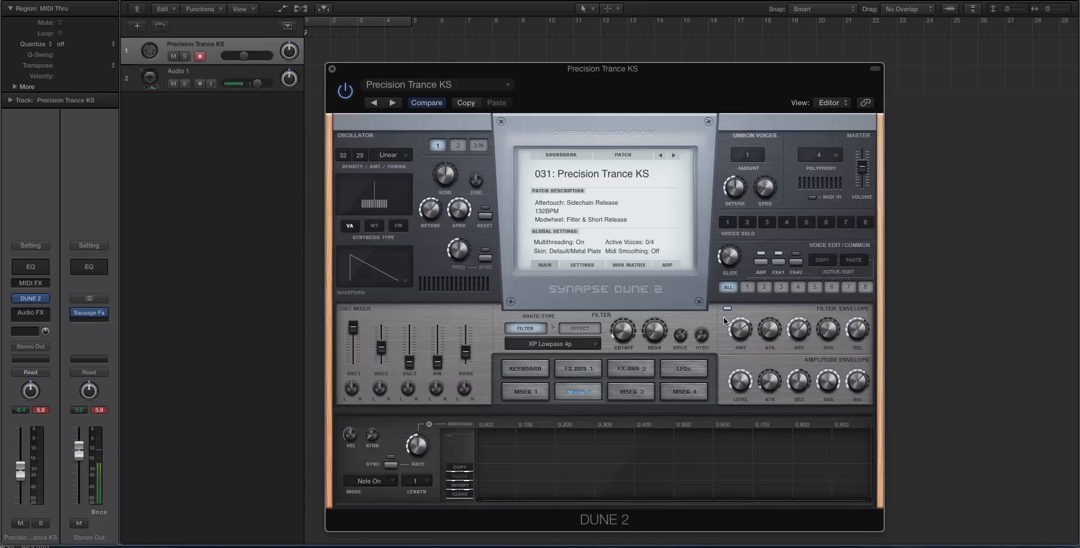
{"action": "left_click", "coordinate": [200, 83]}
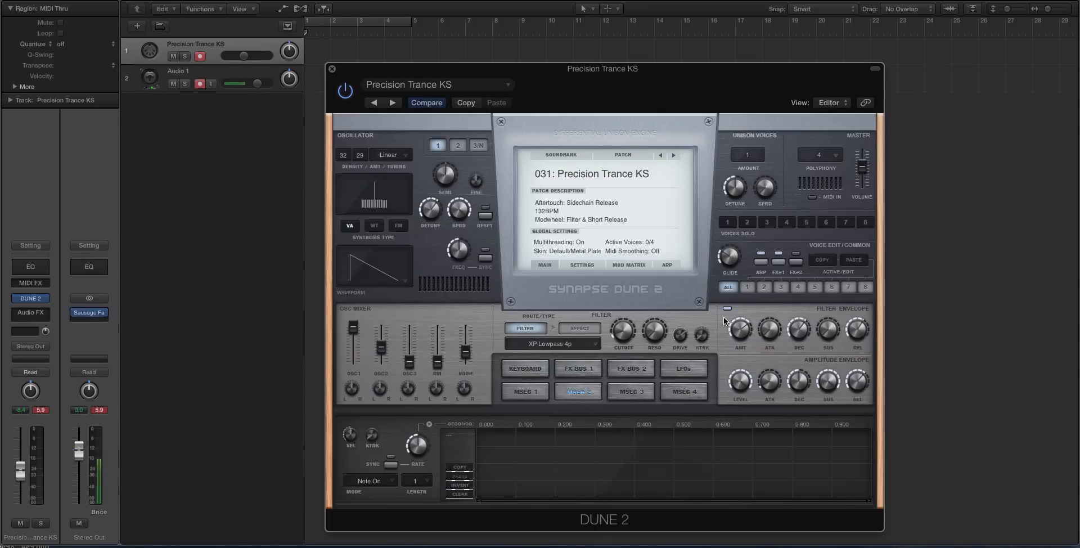
{"action": "mouse_move", "coordinate": [714, 239]}
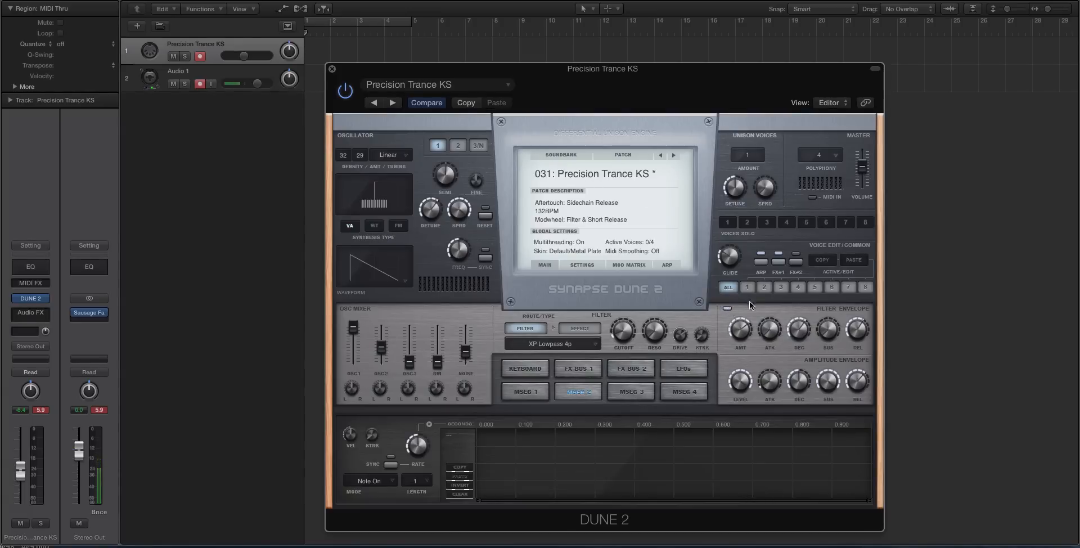
{"action": "mouse_move", "coordinate": [727, 327]}
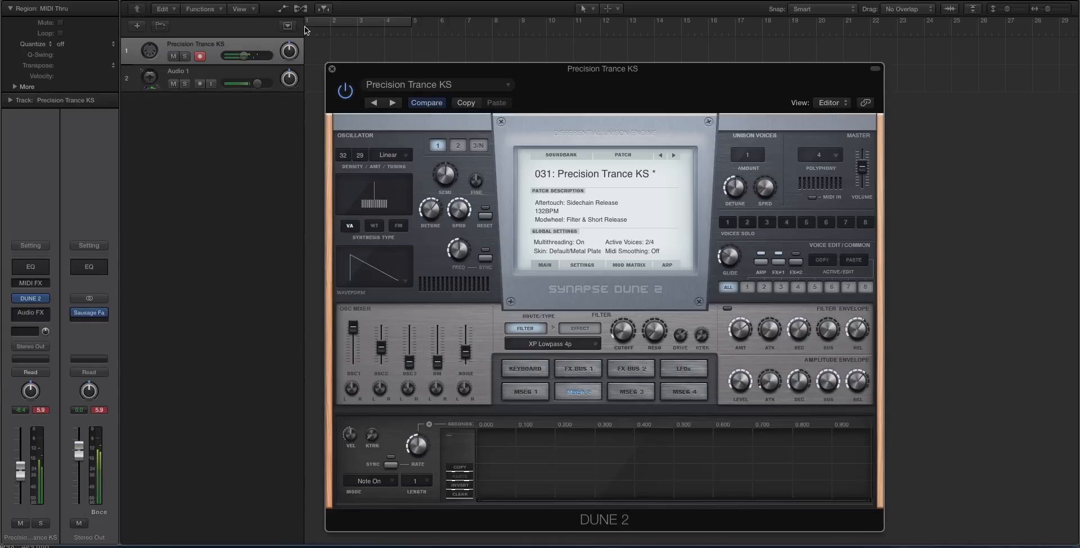
{"action": "left_click_drag", "start_coordinate": [243, 55], "coordinate": [241, 55]}
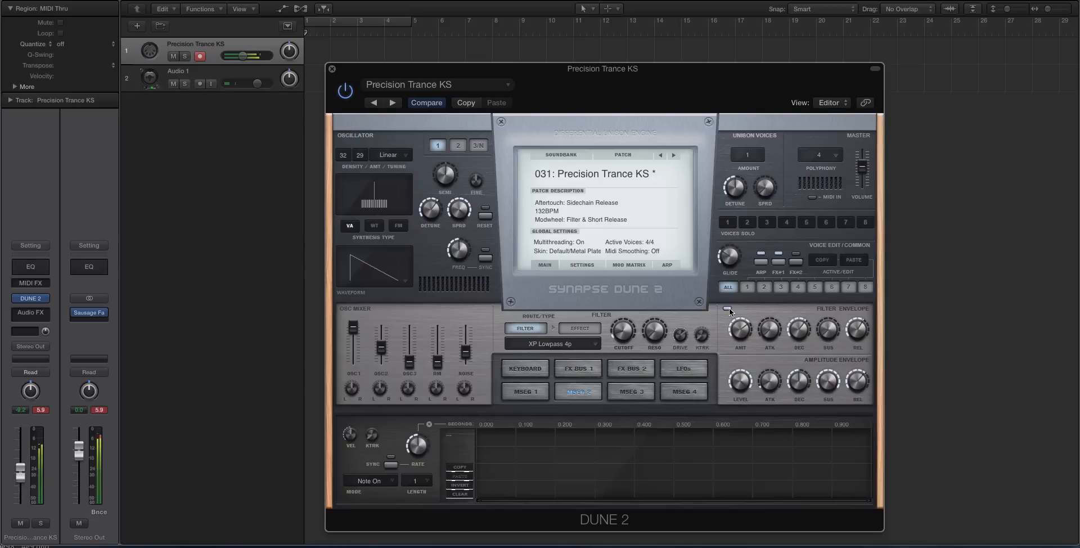
{"action": "left_click", "coordinate": [200, 83]}
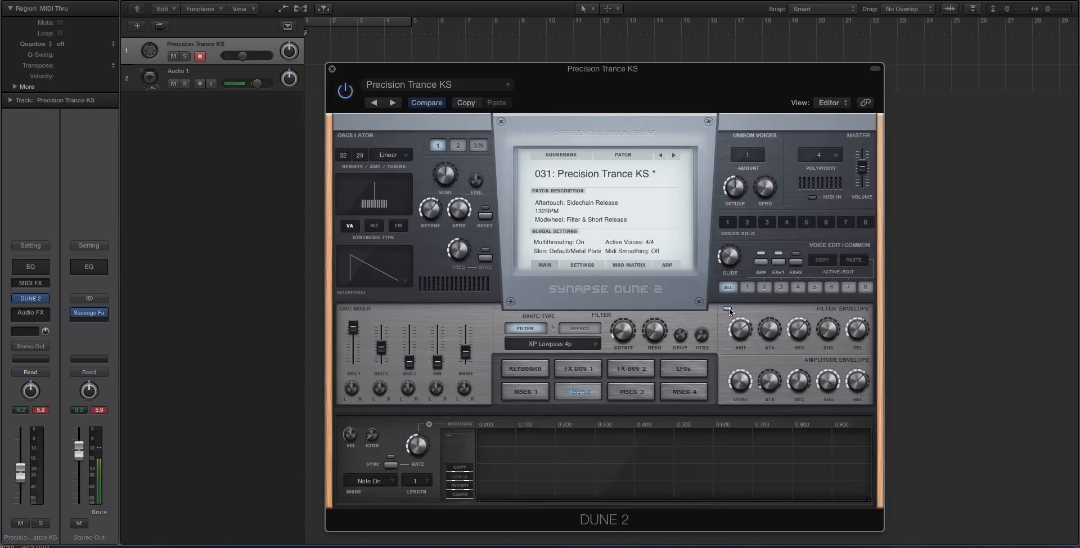
{"action": "left_click", "coordinate": [200, 83]}
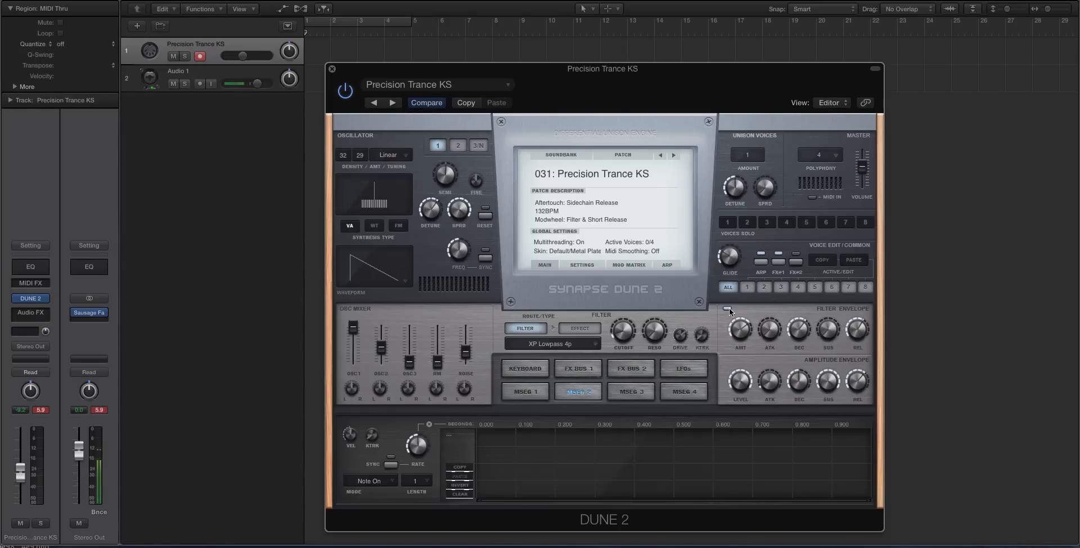
{"action": "mouse_move", "coordinate": [775, 322]}
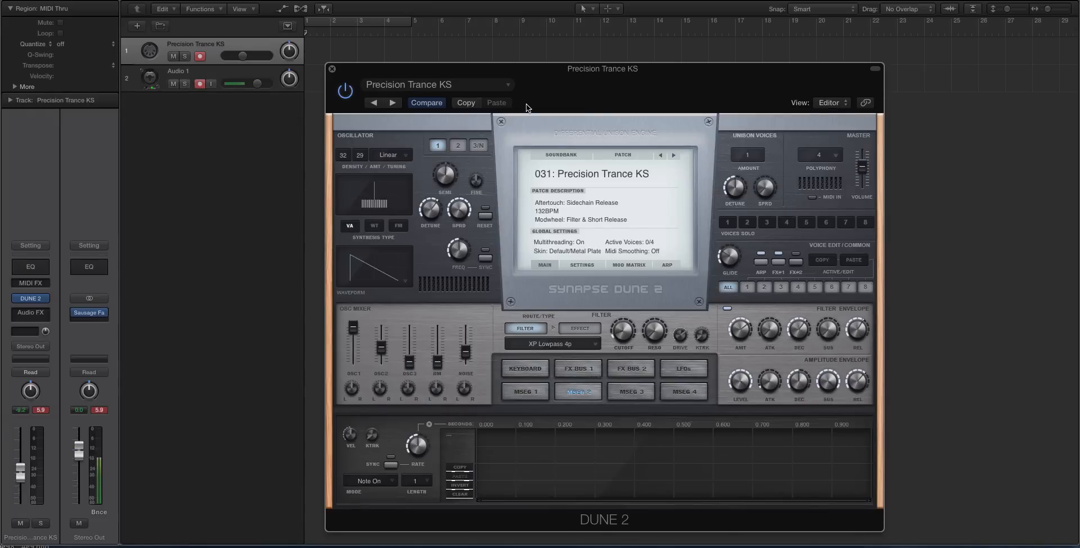
{"action": "mouse_move", "coordinate": [548, 149]}
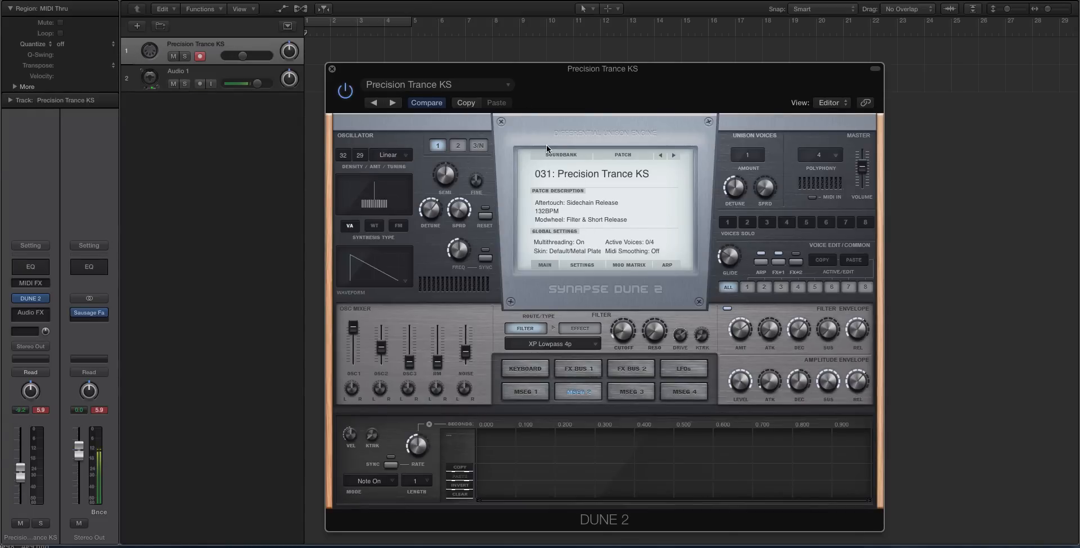
{"action": "mouse_move", "coordinate": [559, 161]}
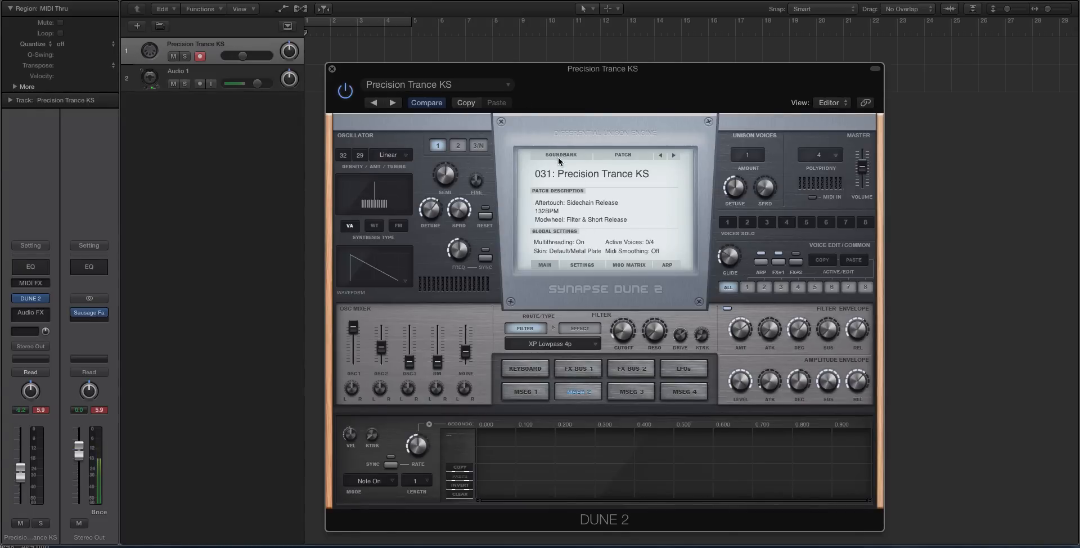
Step: Load a different soundbank and keep patch 001: 1000 Pluck AZ
{"action": "left_click", "coordinate": [561, 154]}
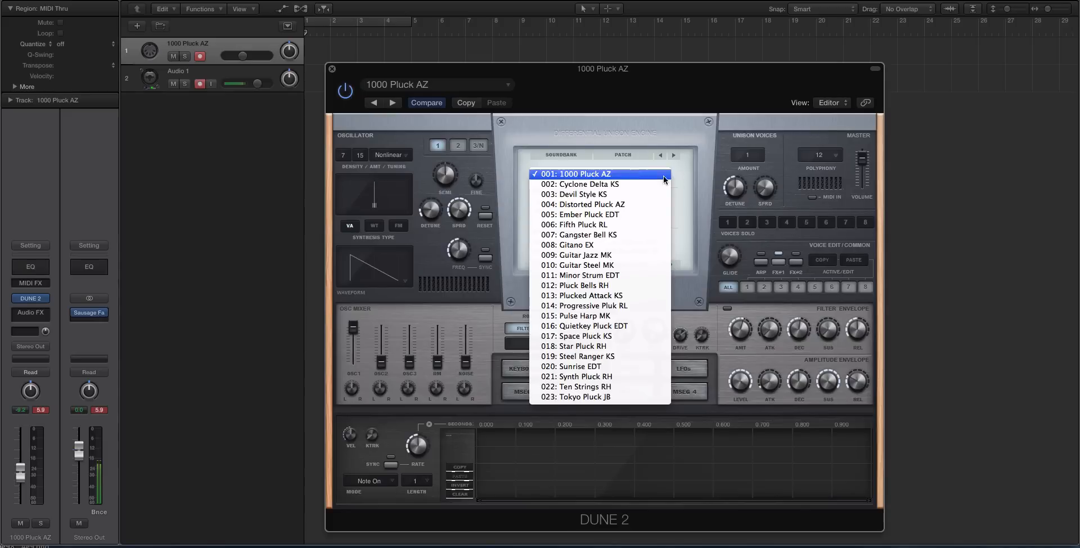
{"action": "mouse_move", "coordinate": [632, 177]}
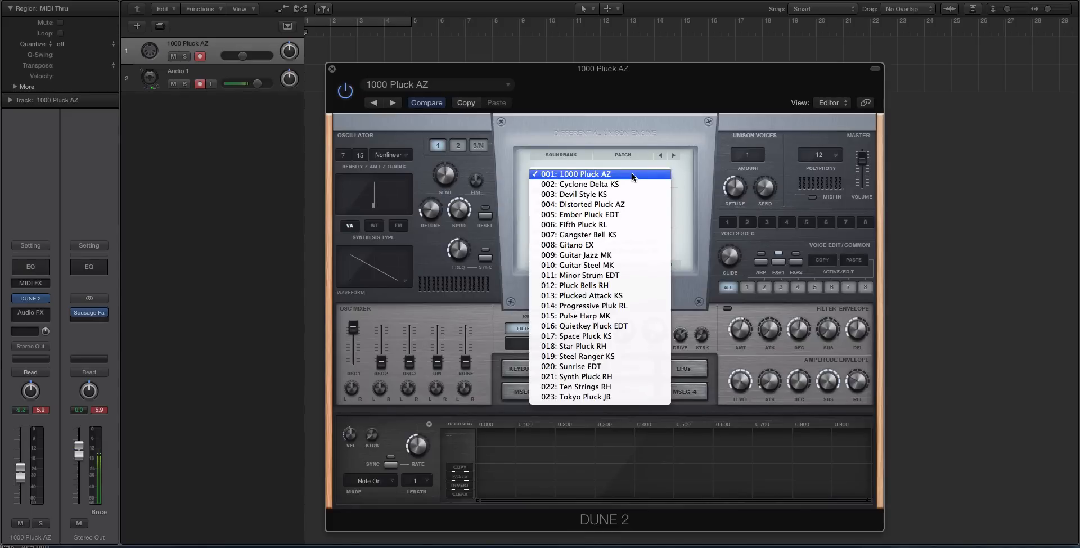
{"action": "left_click", "coordinate": [579, 174]}
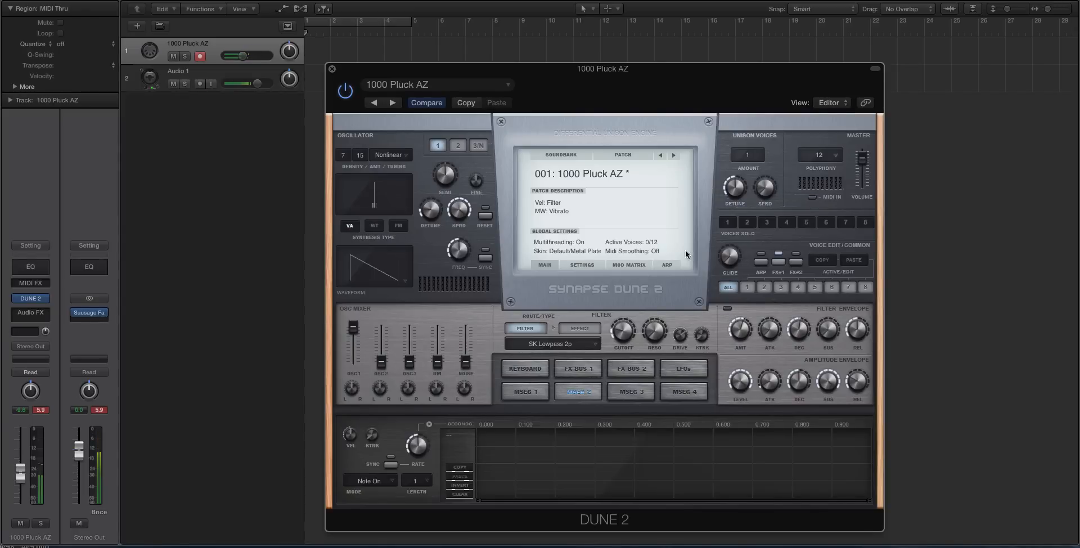
Step: Step forward to patch 002: Cyclone Delta KS
{"action": "left_click", "coordinate": [673, 154]}
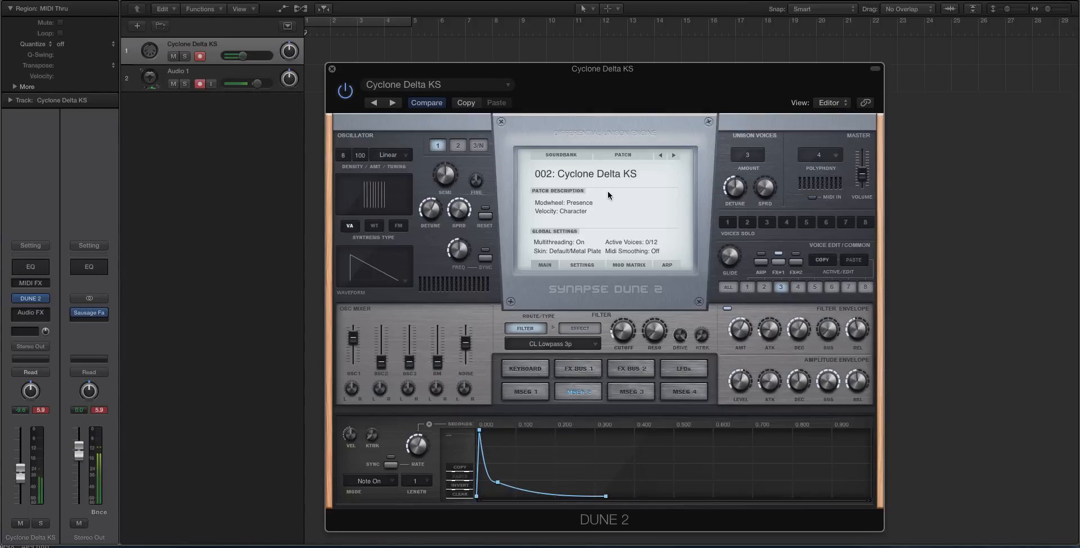
{"action": "mouse_move", "coordinate": [604, 176]}
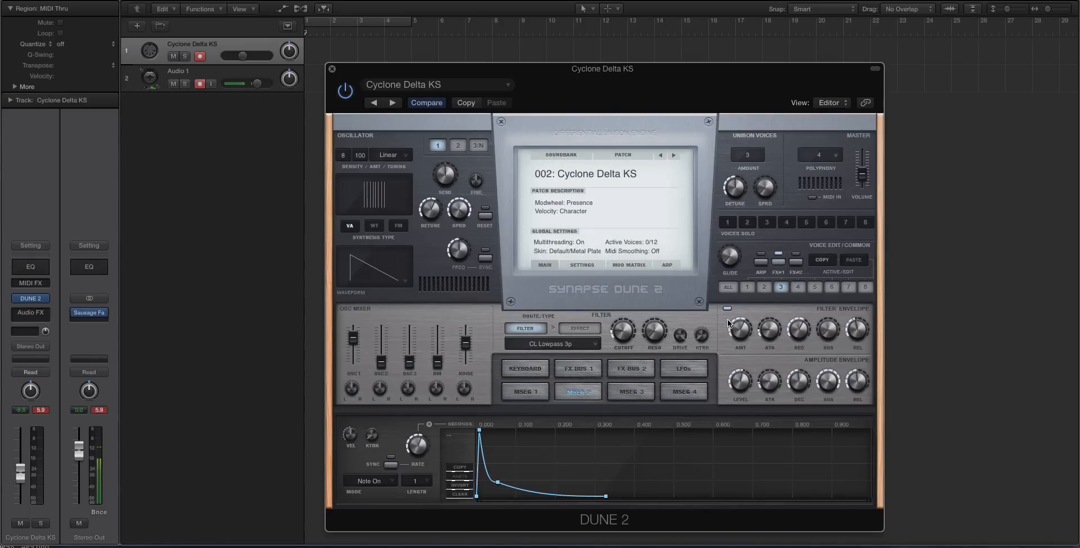
{"action": "mouse_move", "coordinate": [672, 365]}
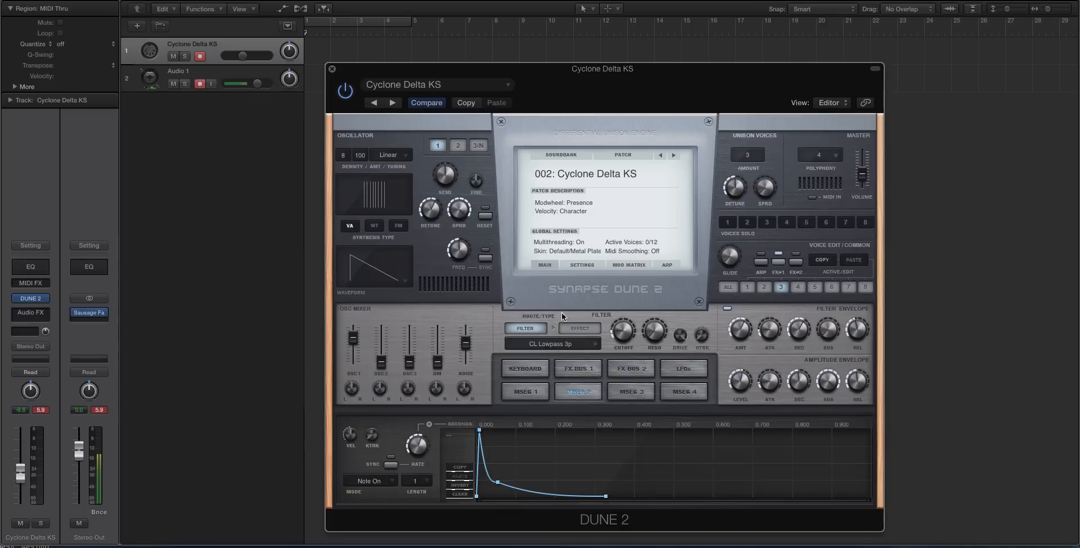
Step: Set Cyclone Delta KS's filter to XP Lowpass 2p, then load patch 030: Huge Lead RH
{"action": "left_click", "coordinate": [551, 343]}
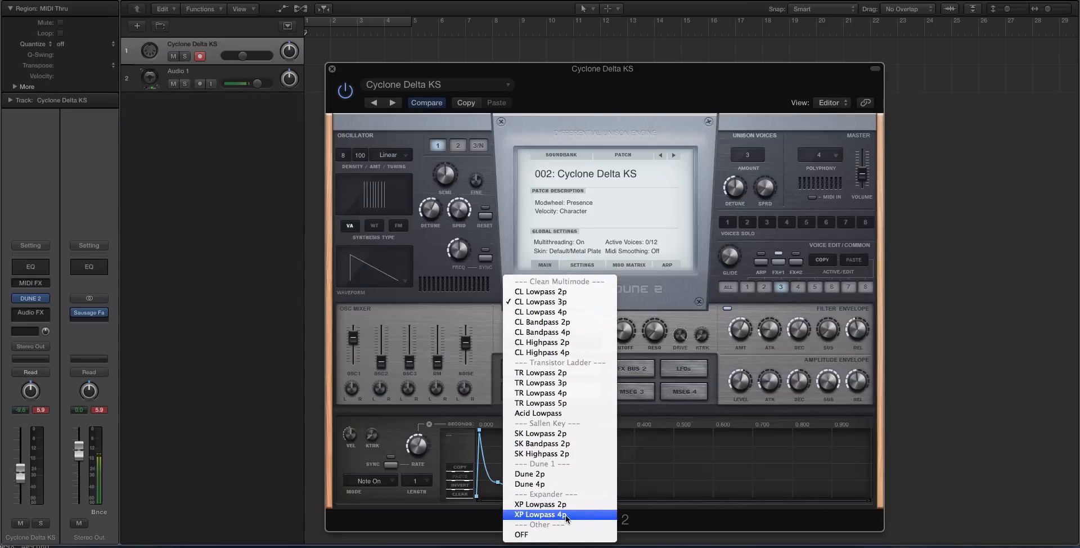
{"action": "mouse_move", "coordinate": [540, 504]}
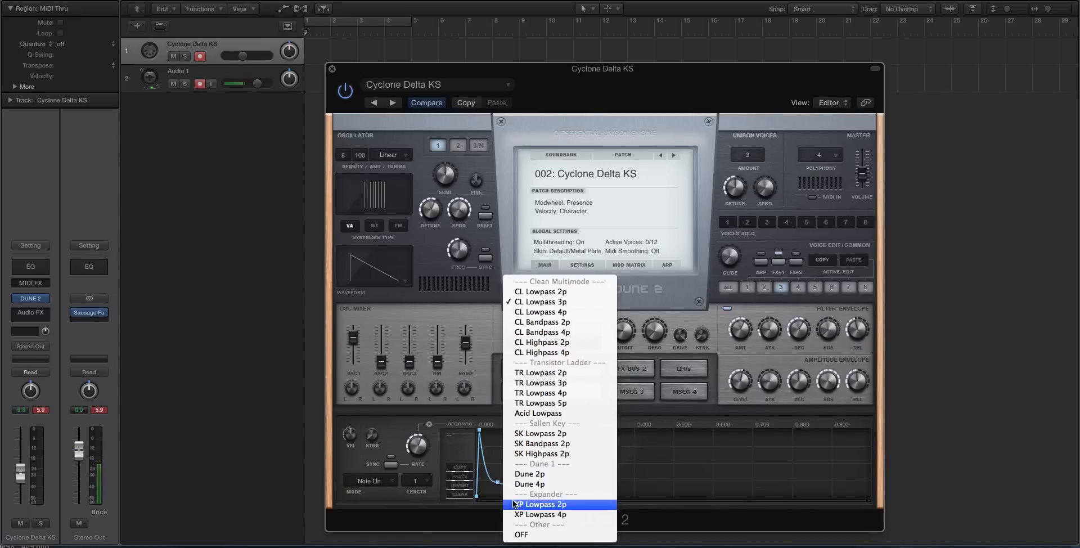
{"action": "left_click", "coordinate": [541, 504]}
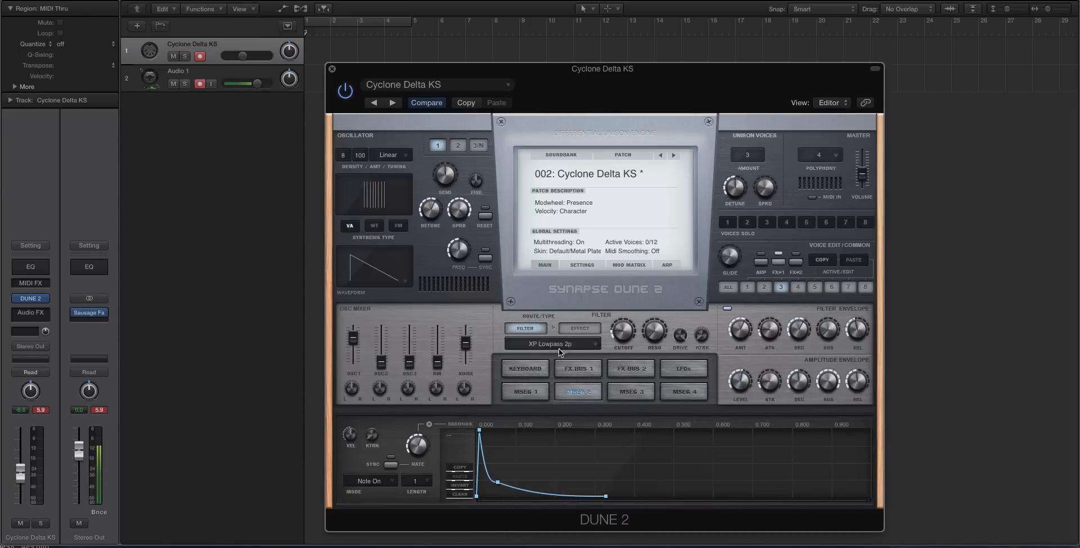
{"action": "left_click", "coordinate": [551, 344]}
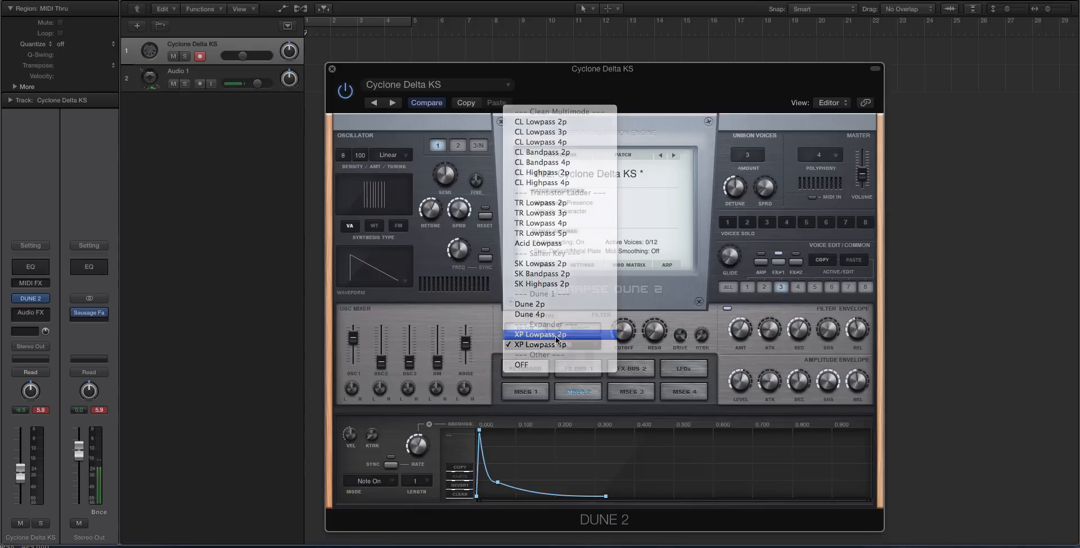
{"action": "left_click", "coordinate": [541, 334]}
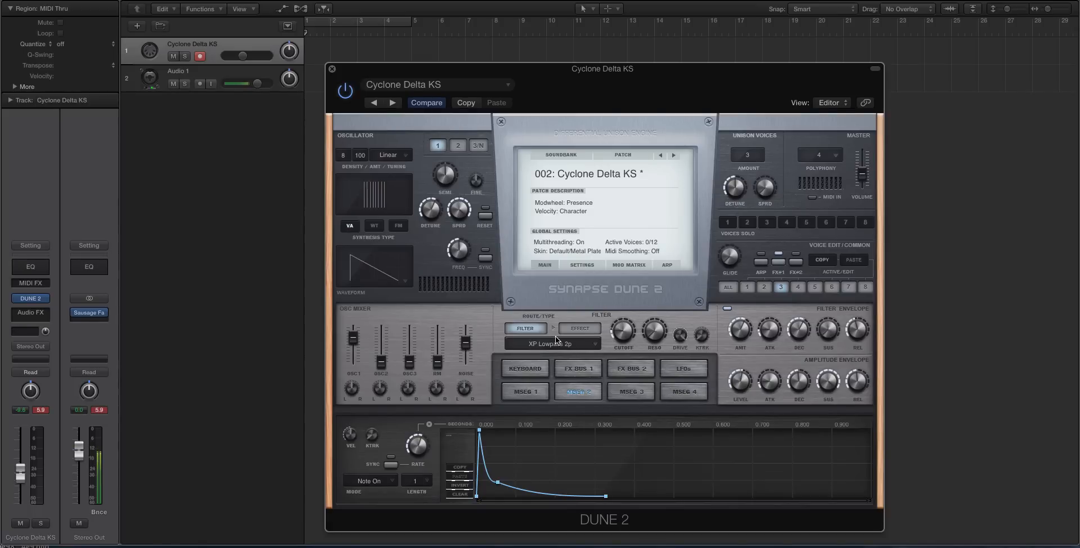
{"action": "left_click", "coordinate": [200, 83]}
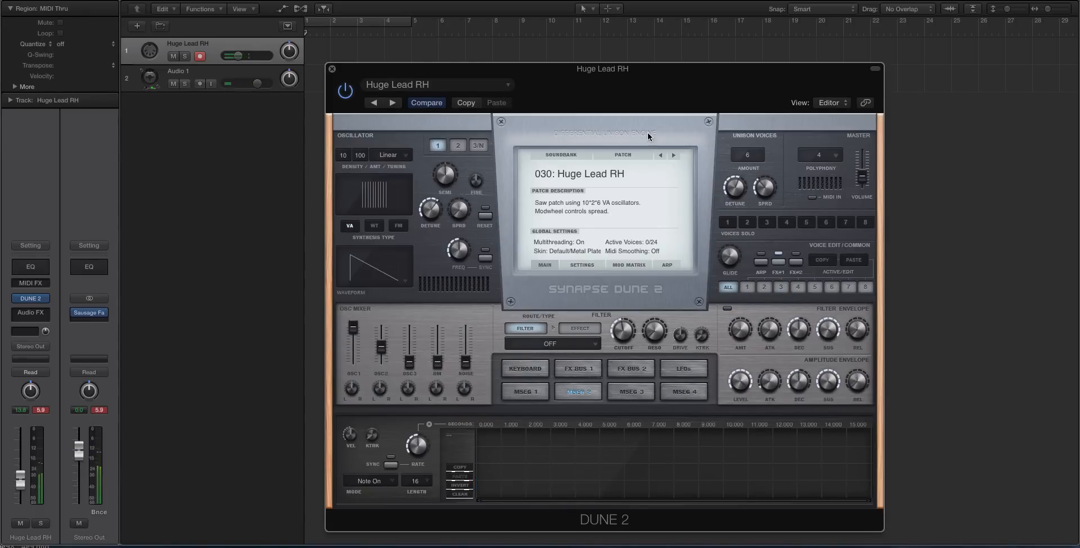
Step: Switch Huge Lead RH's filter from OFF to XP Lowpass 4p, reopening the list to confirm
{"action": "left_click", "coordinate": [550, 343]}
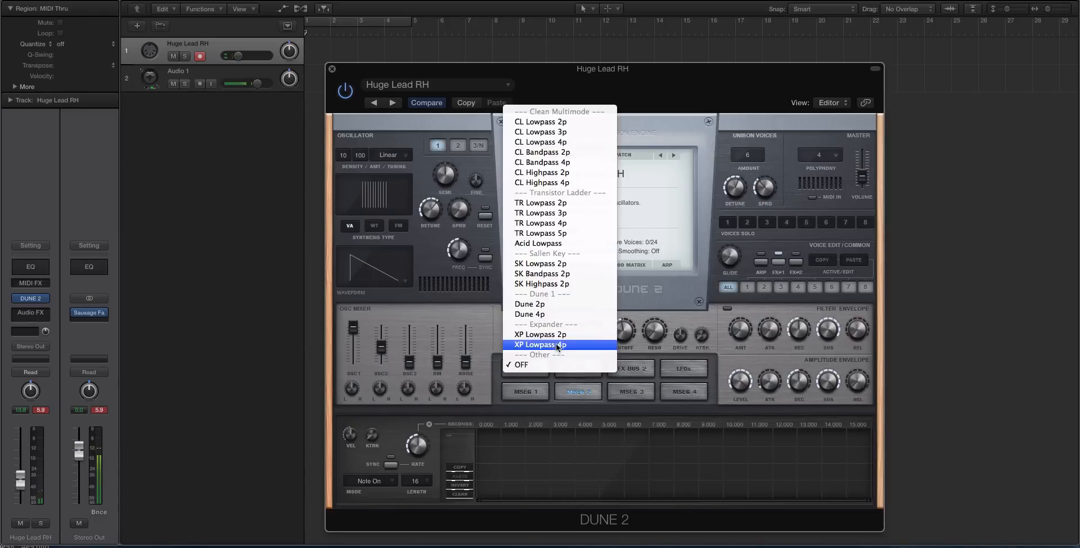
{"action": "left_click", "coordinate": [521, 365]}
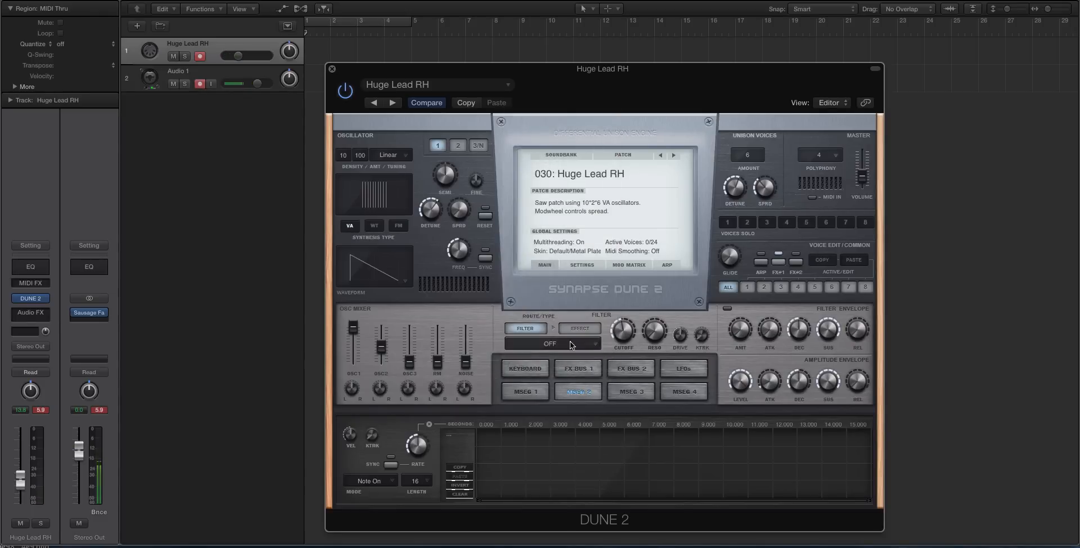
{"action": "left_click", "coordinate": [550, 343]}
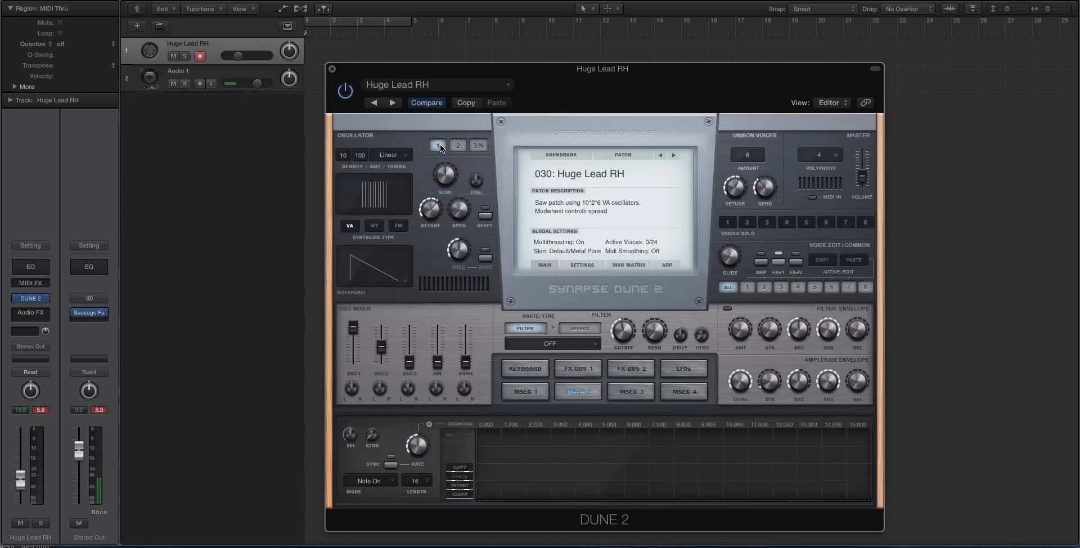
{"action": "left_click", "coordinate": [549, 343]}
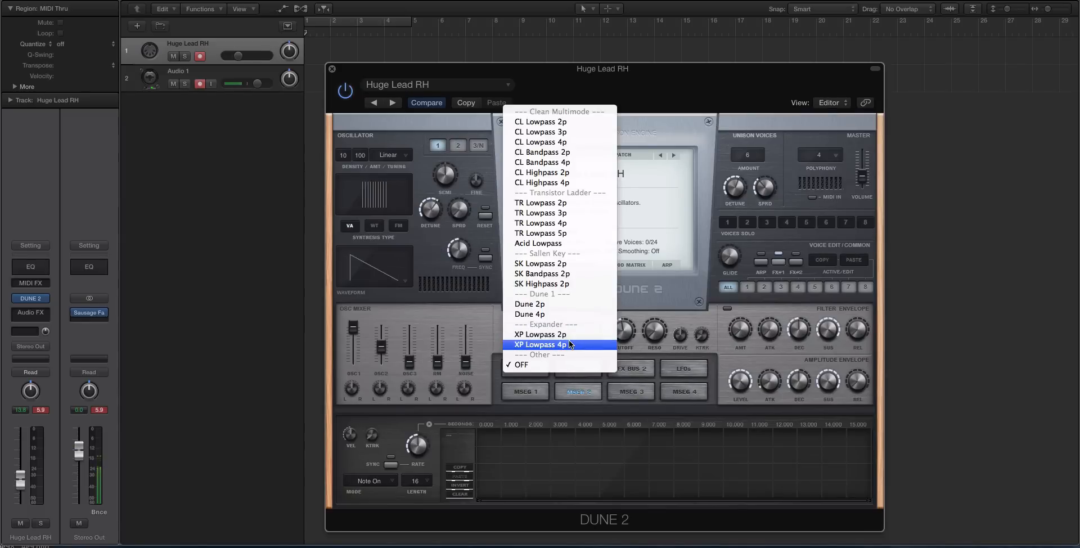
{"action": "left_click", "coordinate": [541, 343]}
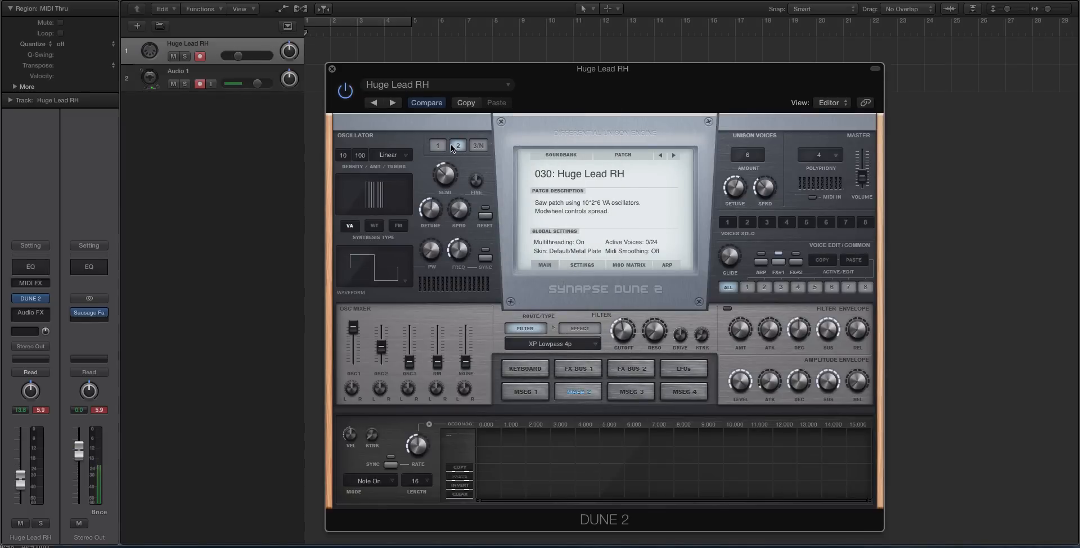
{"action": "left_click", "coordinate": [437, 145]}
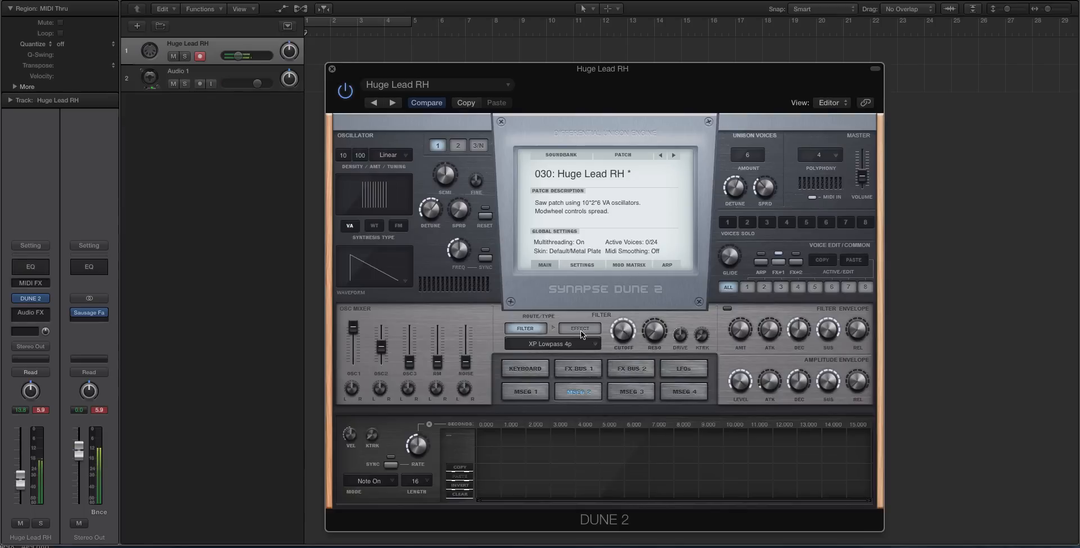
{"action": "left_click", "coordinate": [549, 343]}
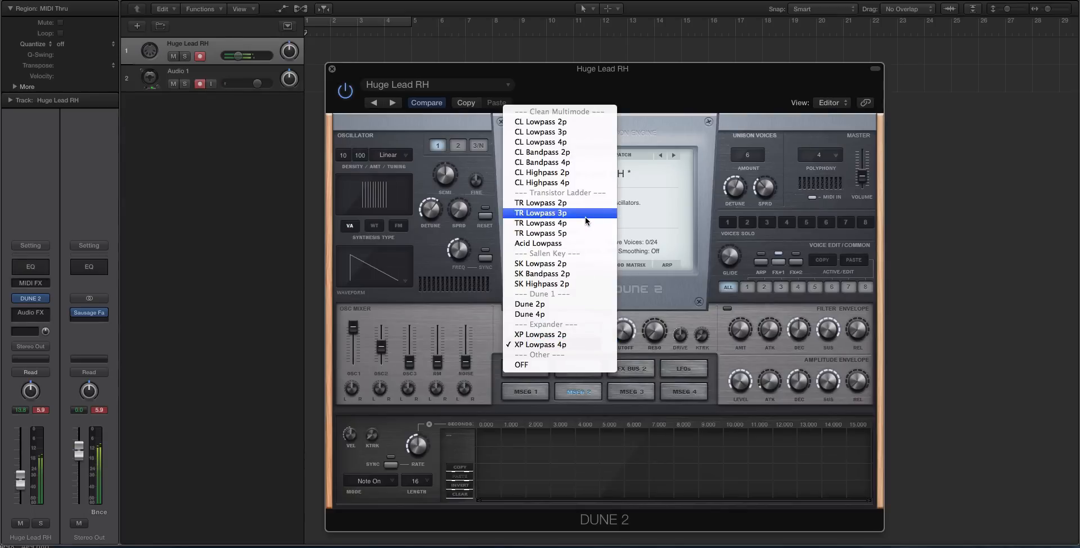
{"action": "mouse_move", "coordinate": [720, 325]}
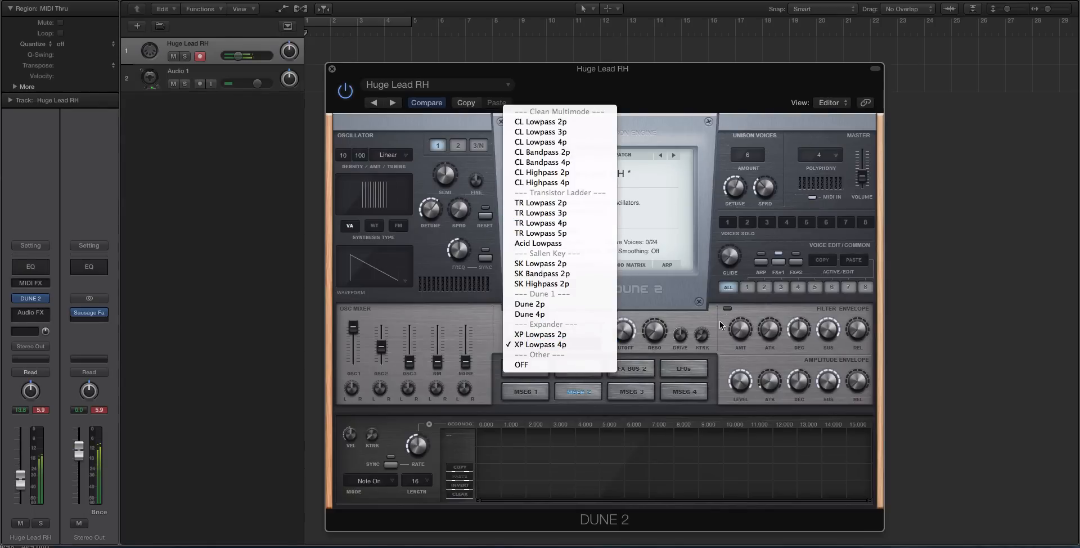
{"action": "left_click", "coordinate": [540, 343]}
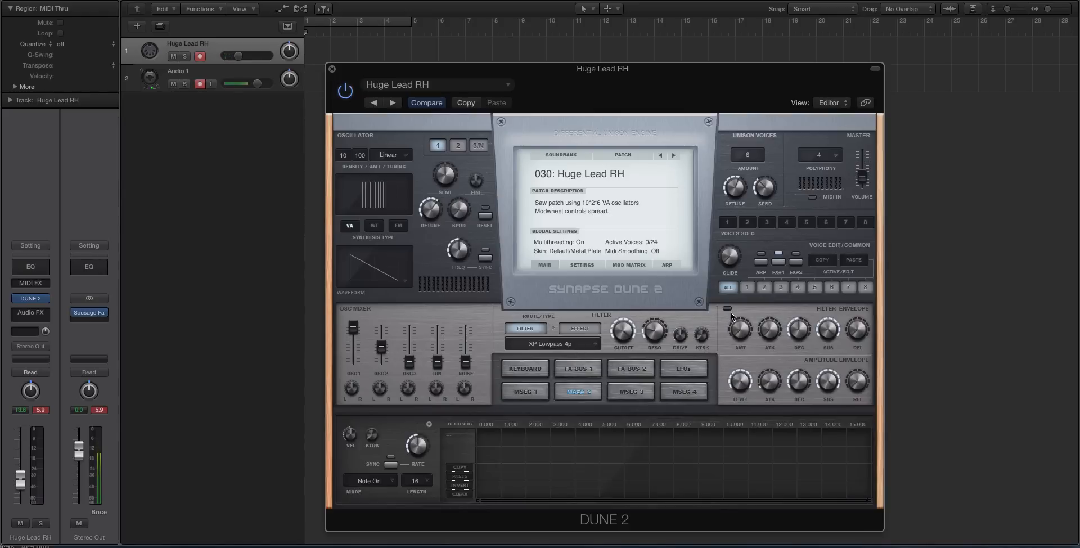
Step: Audition Huge Lead RH's filter as CL Lowpass 4p, then return to XP Lowpass 4p
{"action": "left_click", "coordinate": [551, 343]}
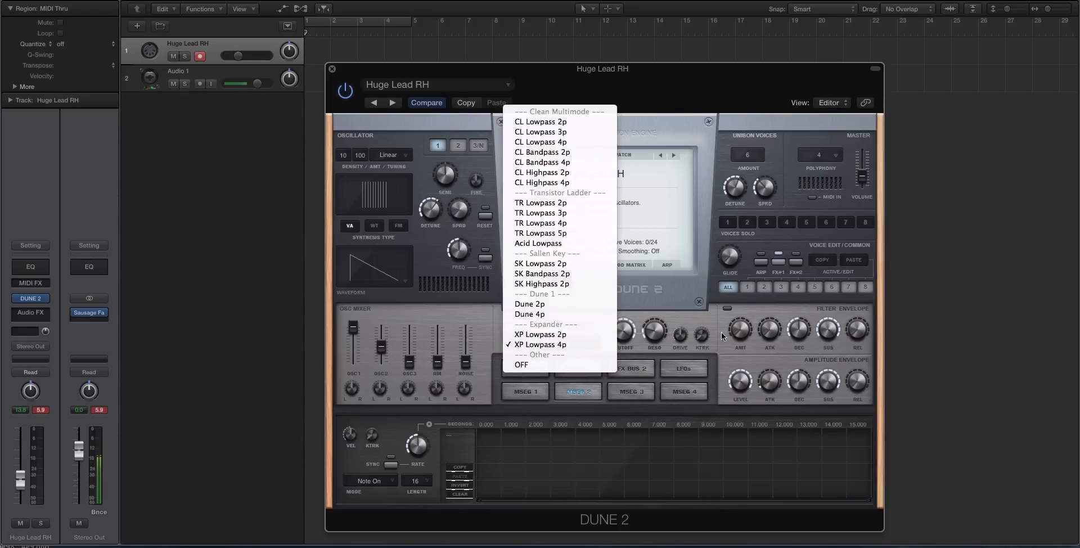
{"action": "left_click", "coordinate": [541, 344]}
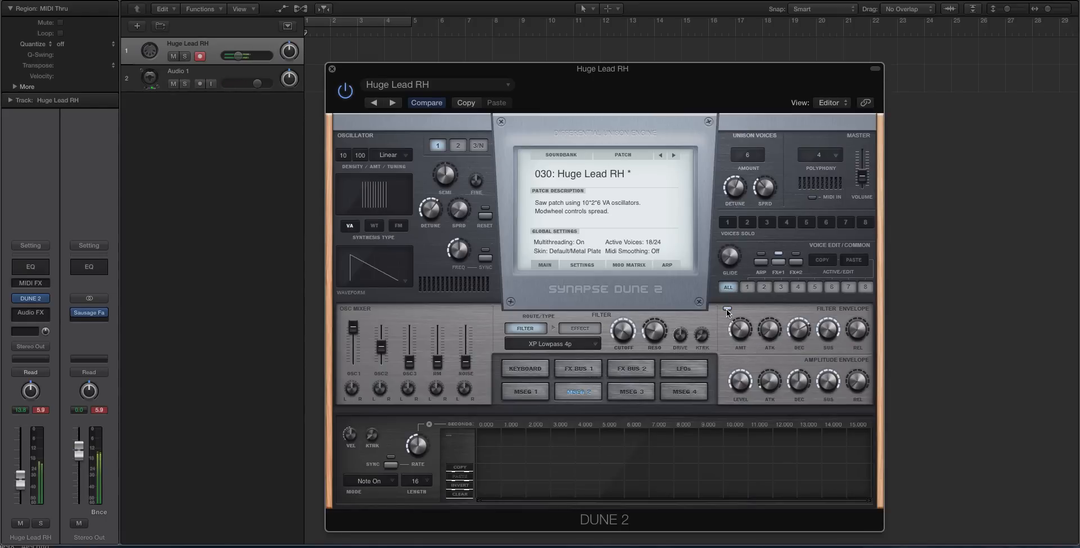
{"action": "left_click_drag", "start_coordinate": [621, 329], "coordinate": [619, 337]}
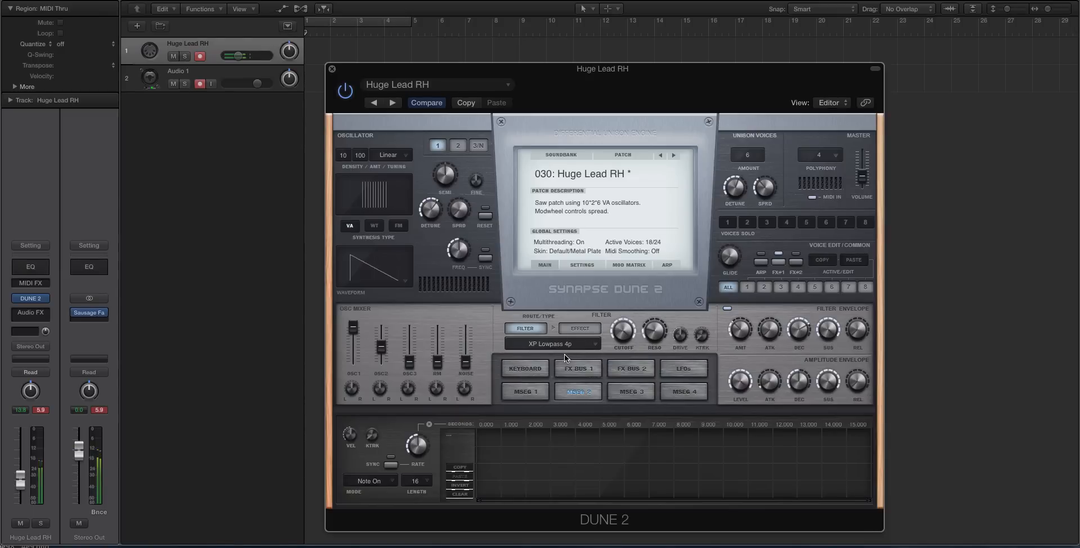
{"action": "left_click", "coordinate": [552, 343]}
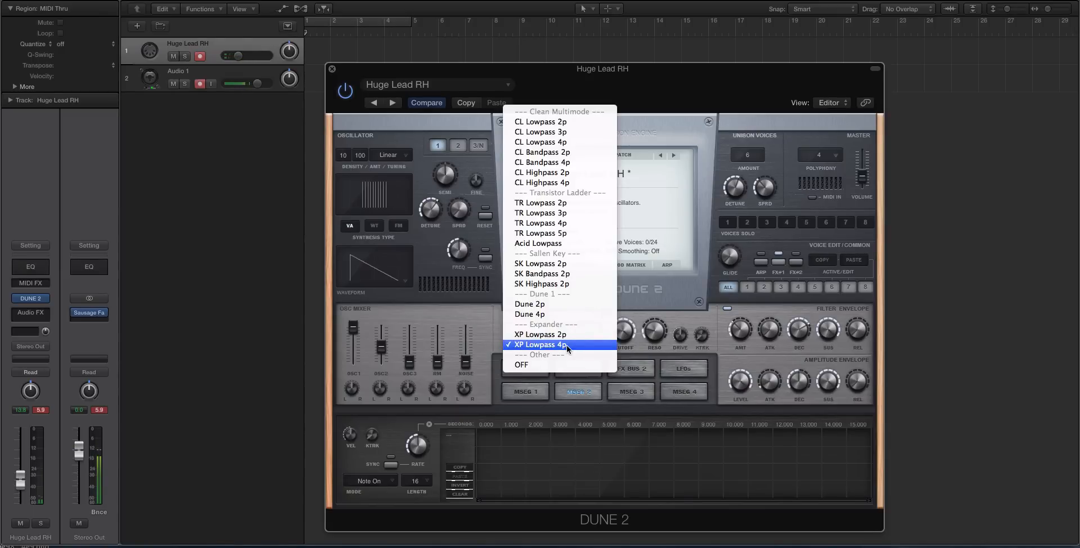
{"action": "mouse_move", "coordinate": [541, 141]}
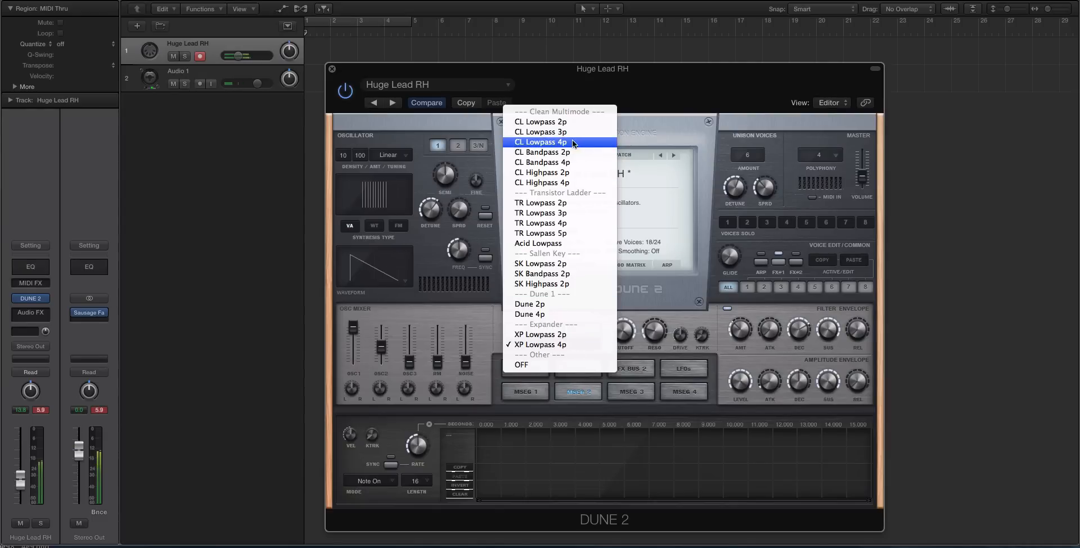
{"action": "left_click", "coordinate": [542, 141]}
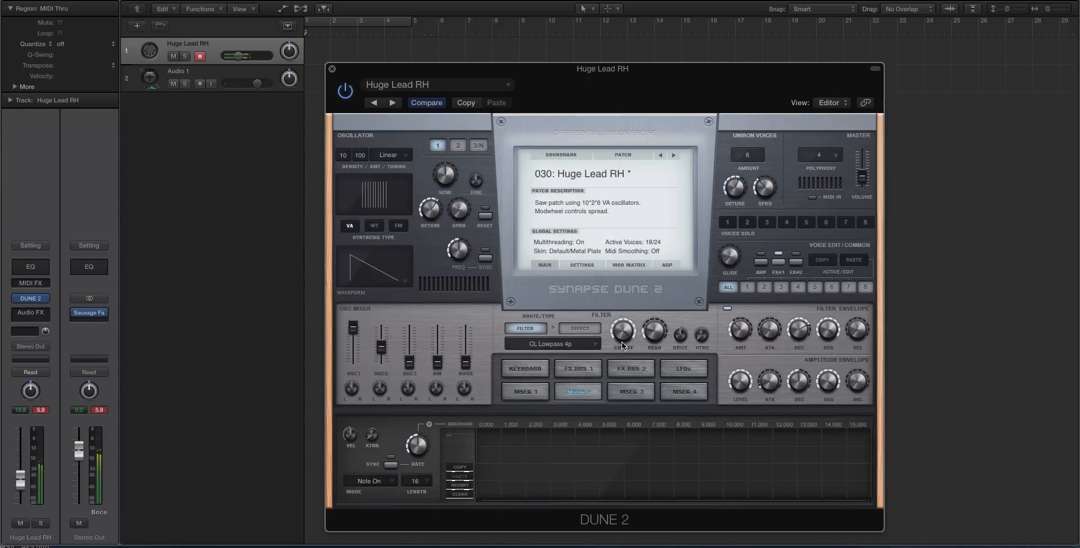
{"action": "left_click", "coordinate": [549, 343]}
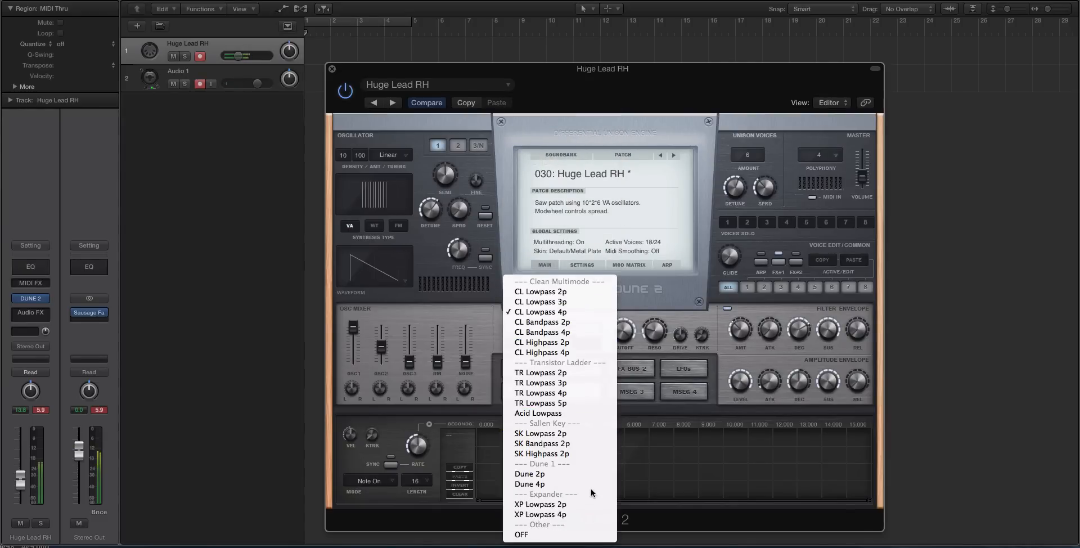
{"action": "left_click", "coordinate": [541, 514]}
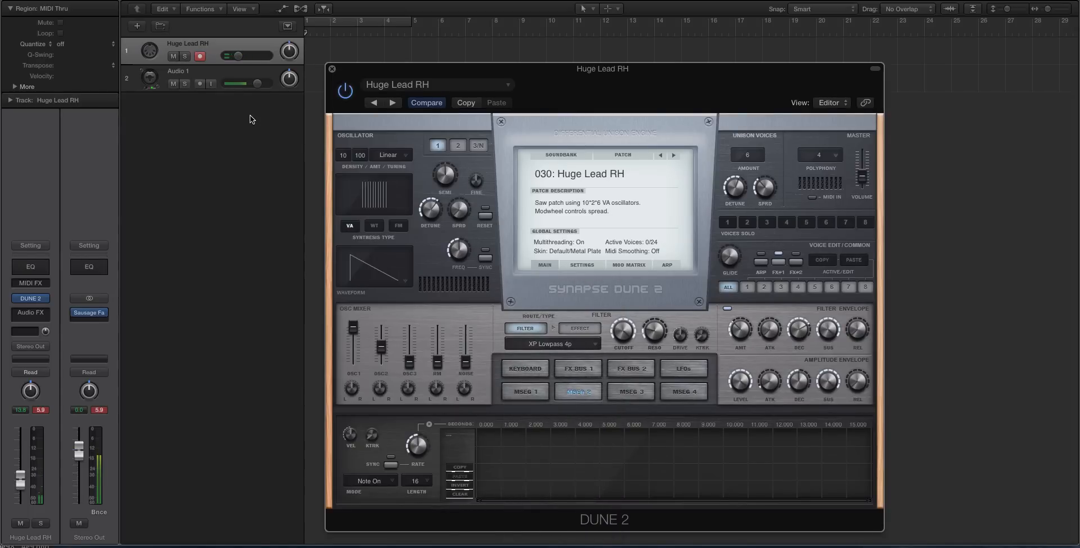
Step: Open Logic's CPU meter and repeat the CL Lowpass 4p to XP Lowpass 4p comparison
{"action": "left_click", "coordinate": [201, 83]}
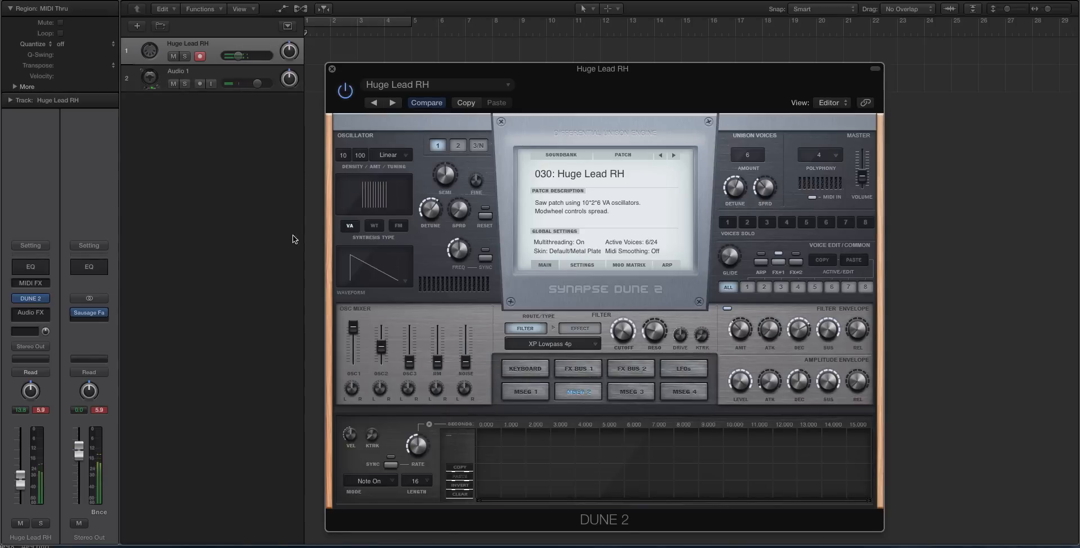
{"action": "left_click", "coordinate": [551, 343]}
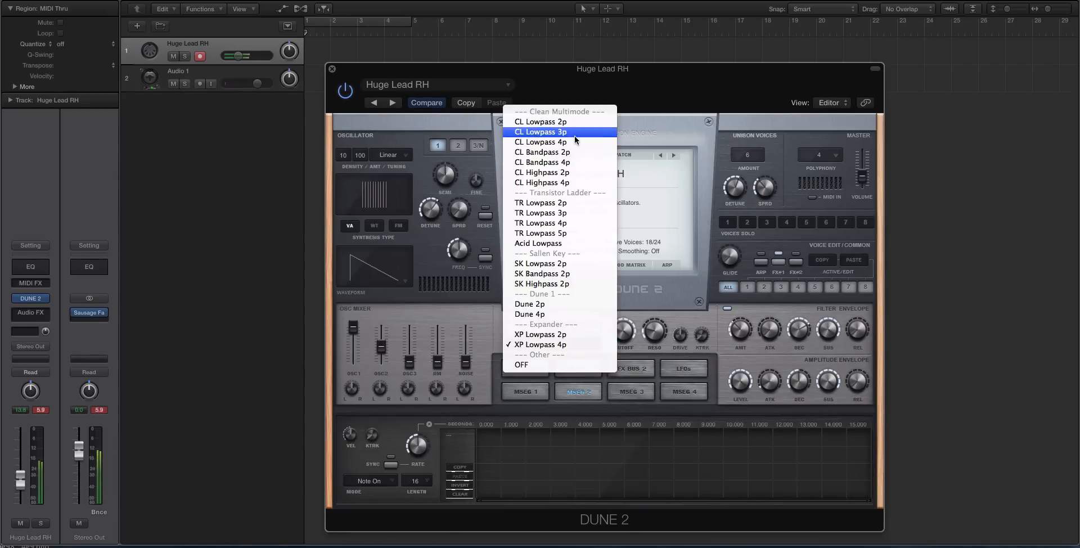
{"action": "left_click", "coordinate": [541, 141]}
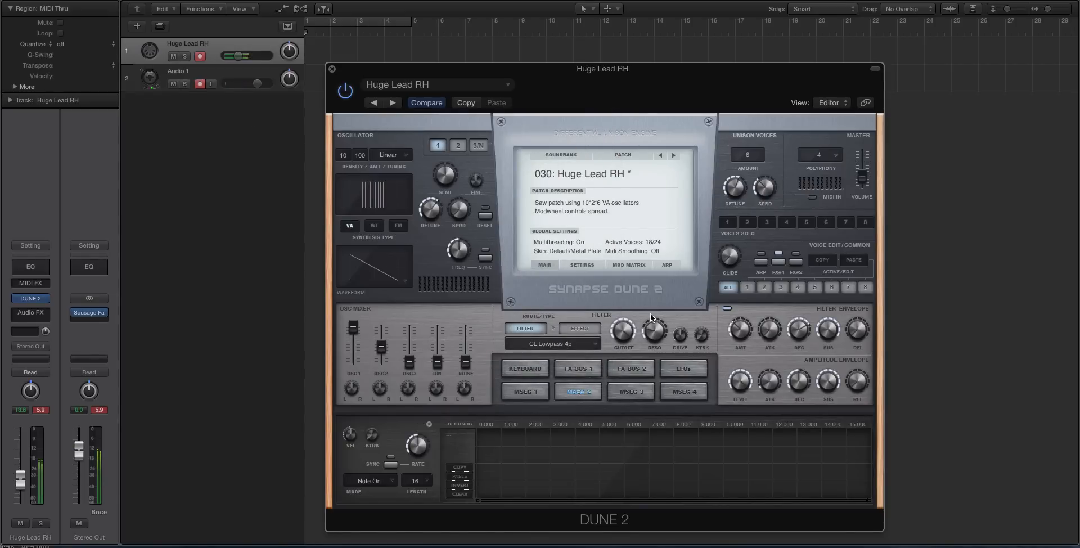
{"action": "left_click", "coordinate": [552, 343]}
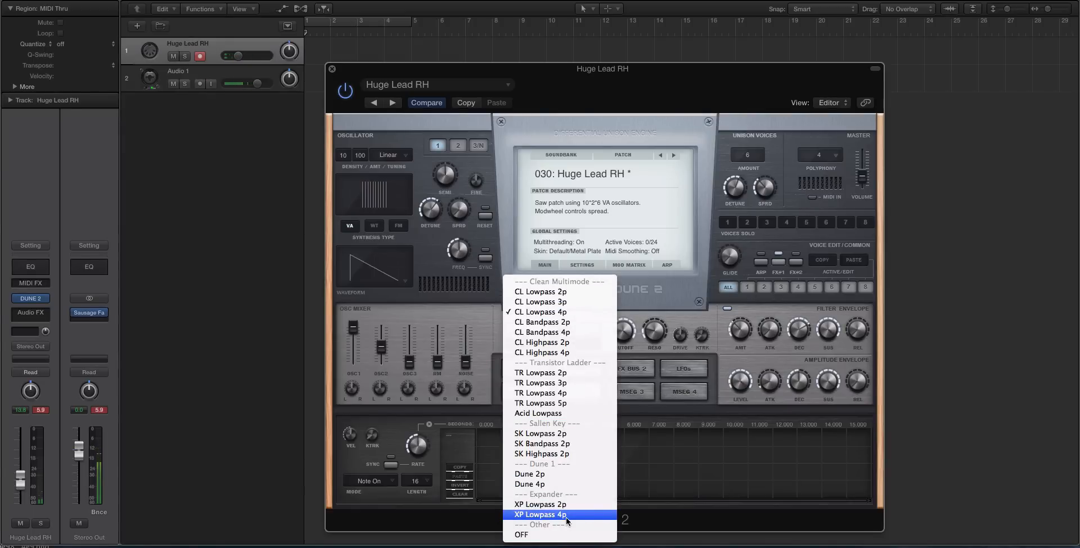
{"action": "mouse_move", "coordinate": [562, 504]}
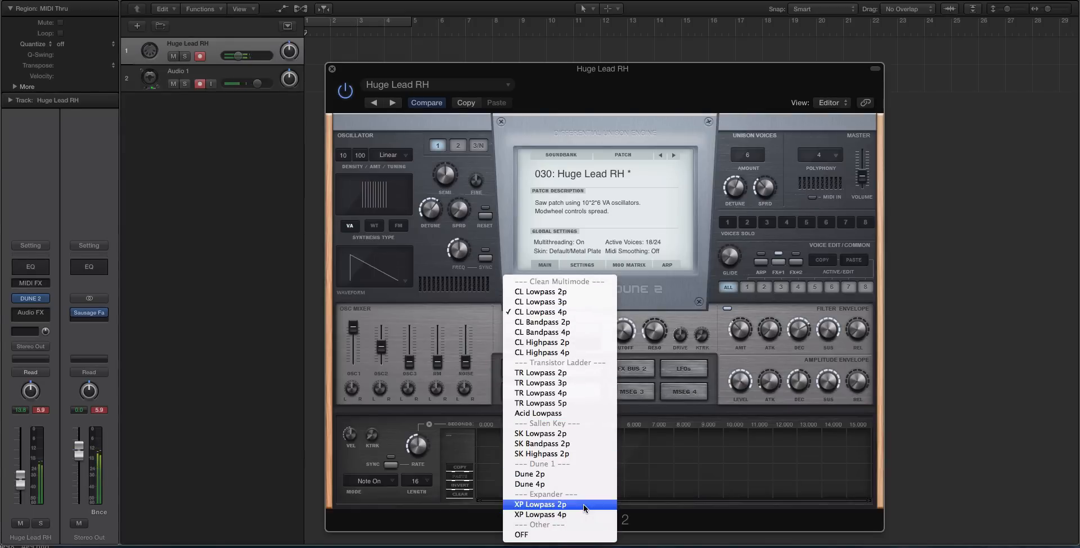
{"action": "left_click", "coordinate": [540, 514]}
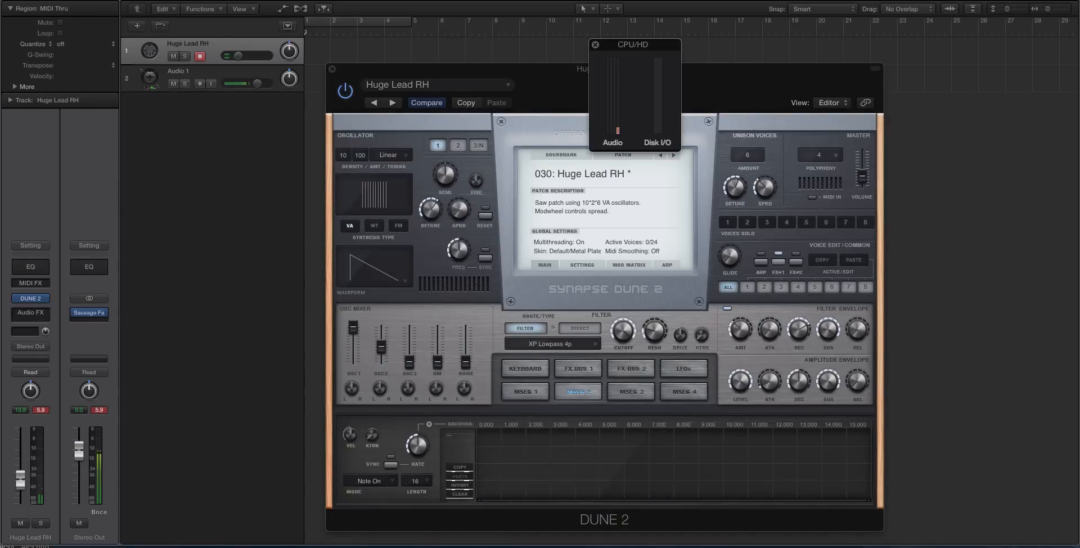
Step: Move the CPU meter aside and switch the filter to CL Lowpass 4p
{"action": "left_click_drag", "start_coordinate": [634, 44], "coordinate": [803, 61]}
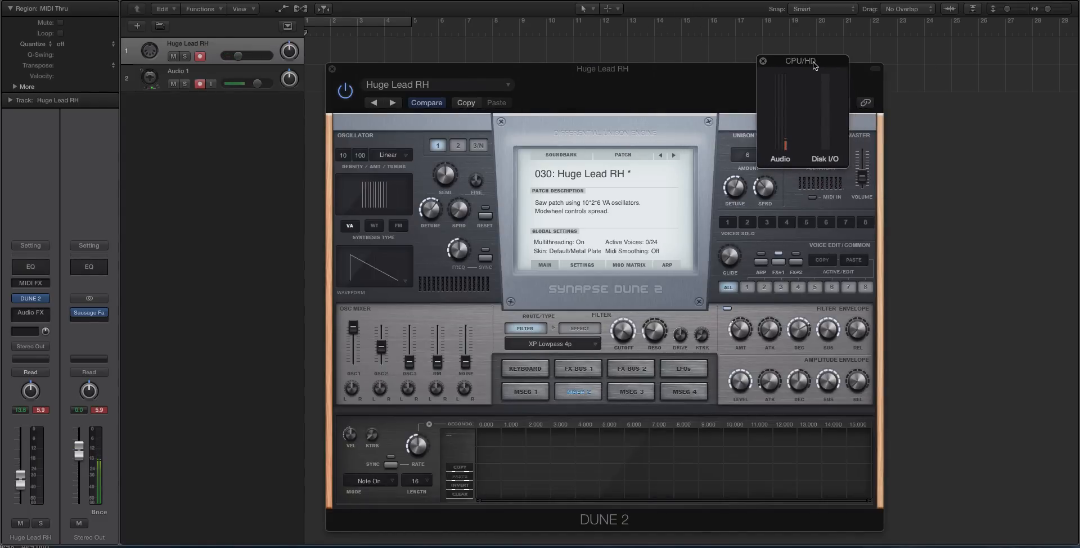
{"action": "mouse_move", "coordinate": [728, 94]}
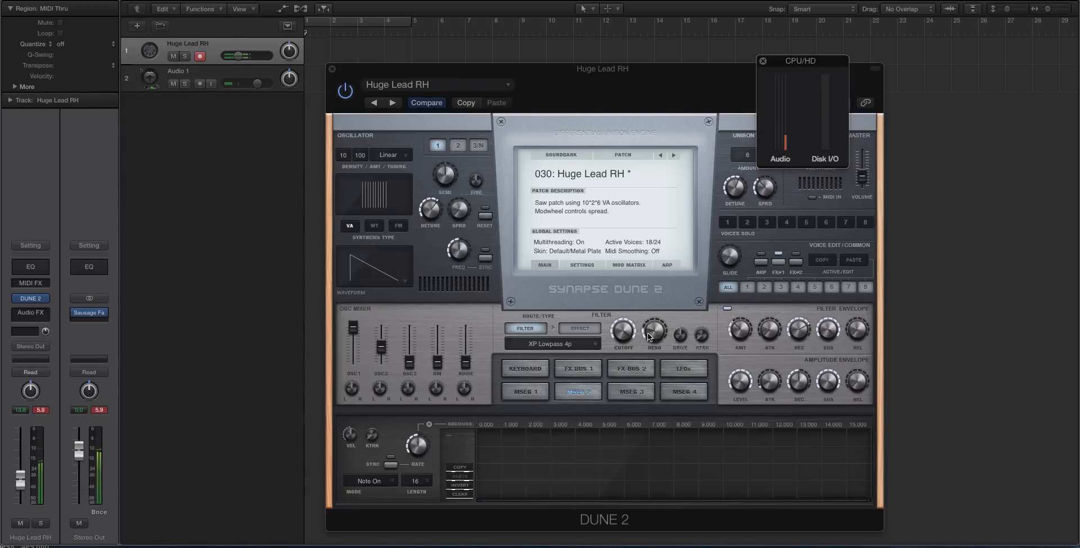
{"action": "left_click", "coordinate": [552, 343]}
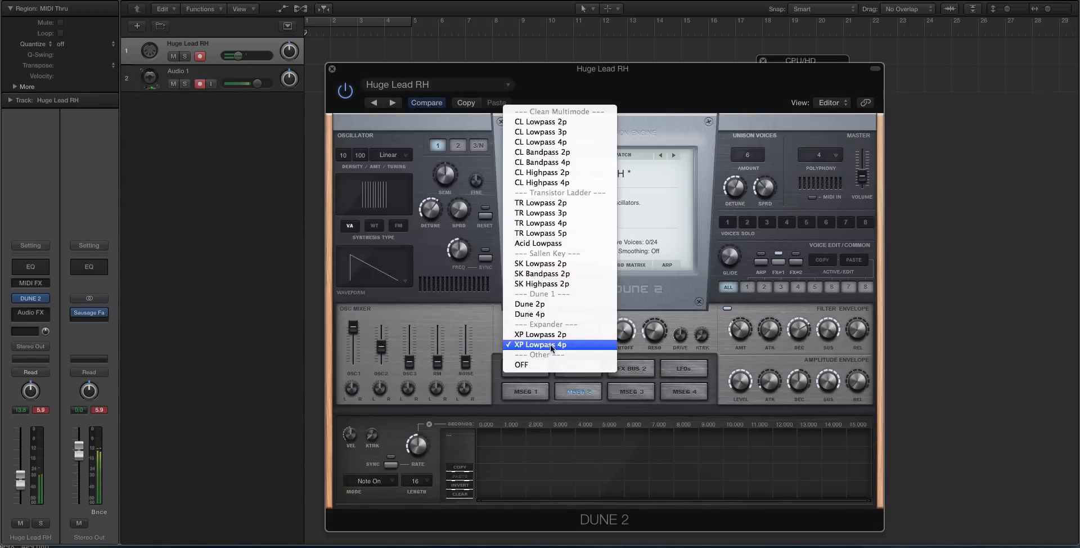
{"action": "mouse_move", "coordinate": [541, 142]}
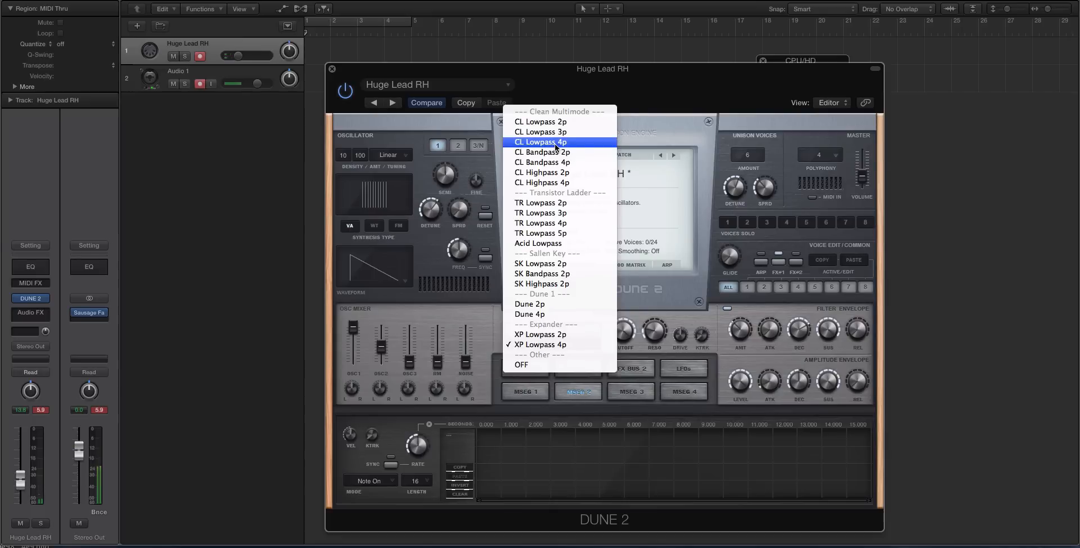
{"action": "left_click", "coordinate": [541, 142]}
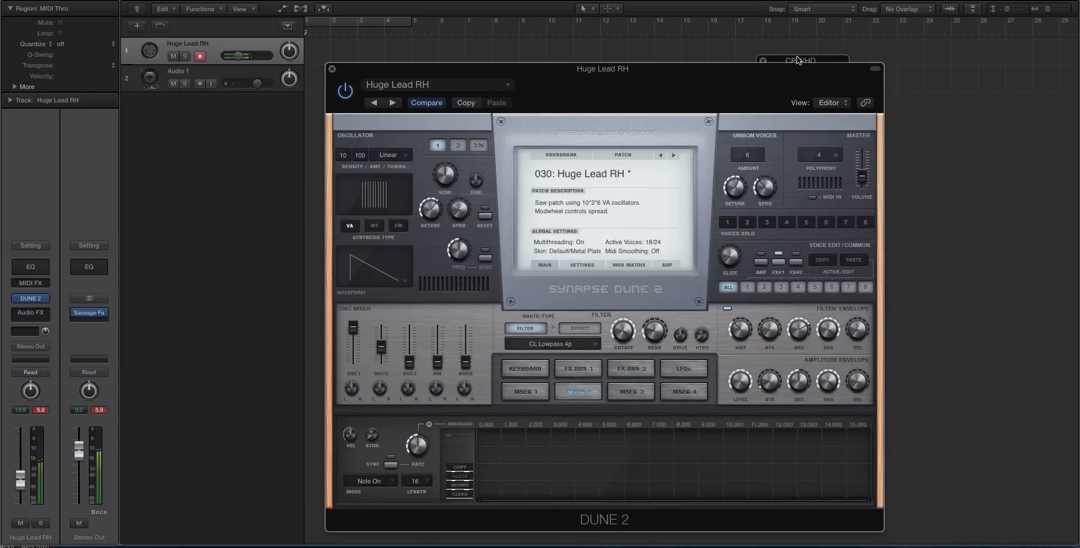
Step: Place the CPU meter beside the synth and return the filter to XP Lowpass 4p
{"action": "left_click", "coordinate": [799, 61]}
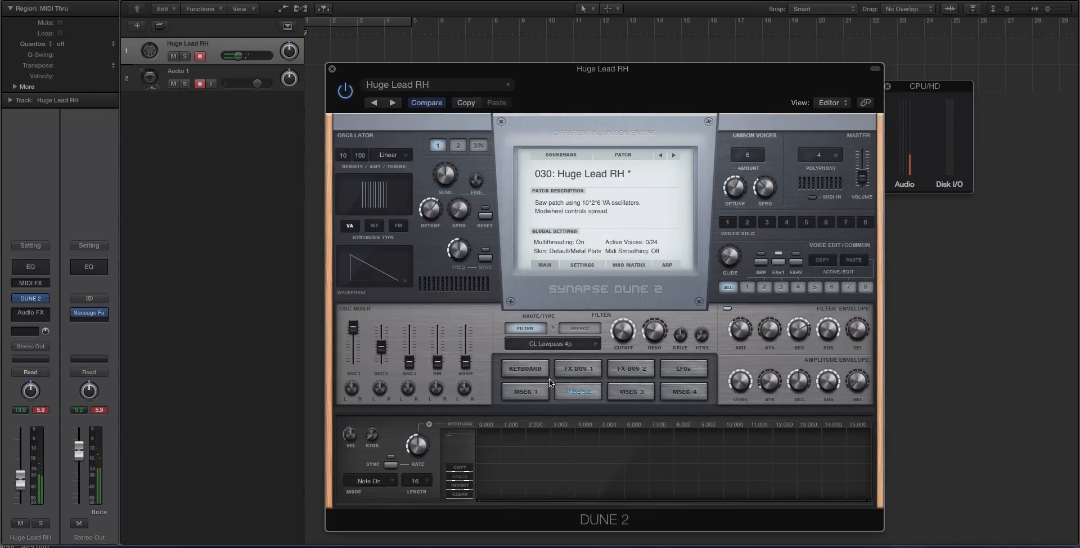
{"action": "left_click", "coordinate": [550, 343]}
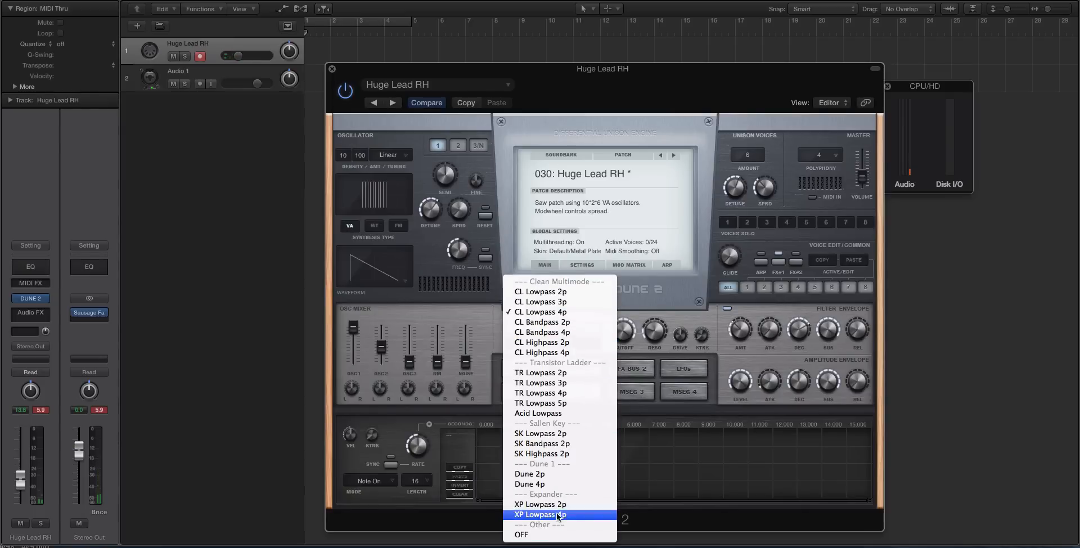
{"action": "left_click", "coordinate": [540, 514]}
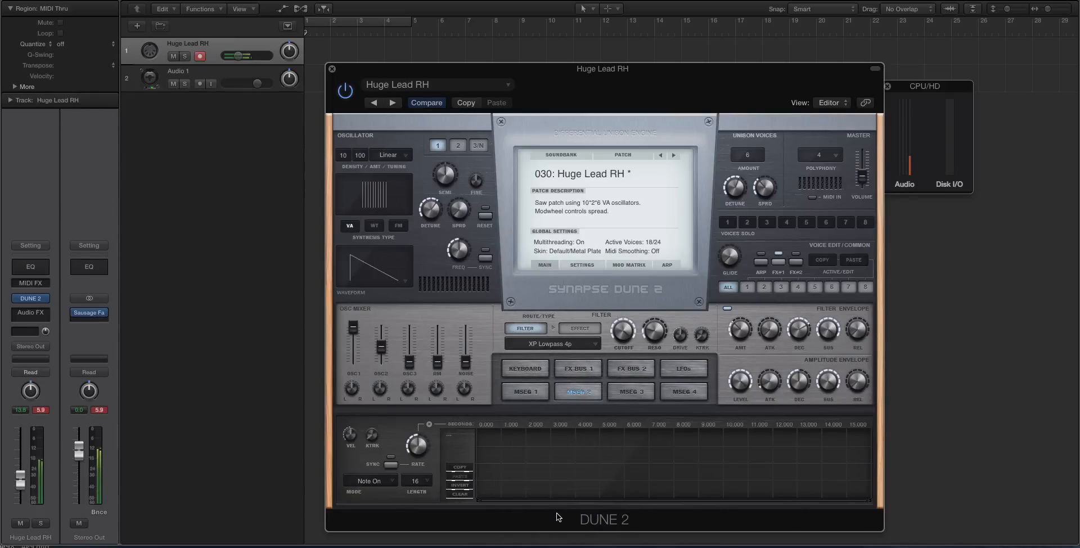
{"action": "left_click", "coordinate": [200, 84]}
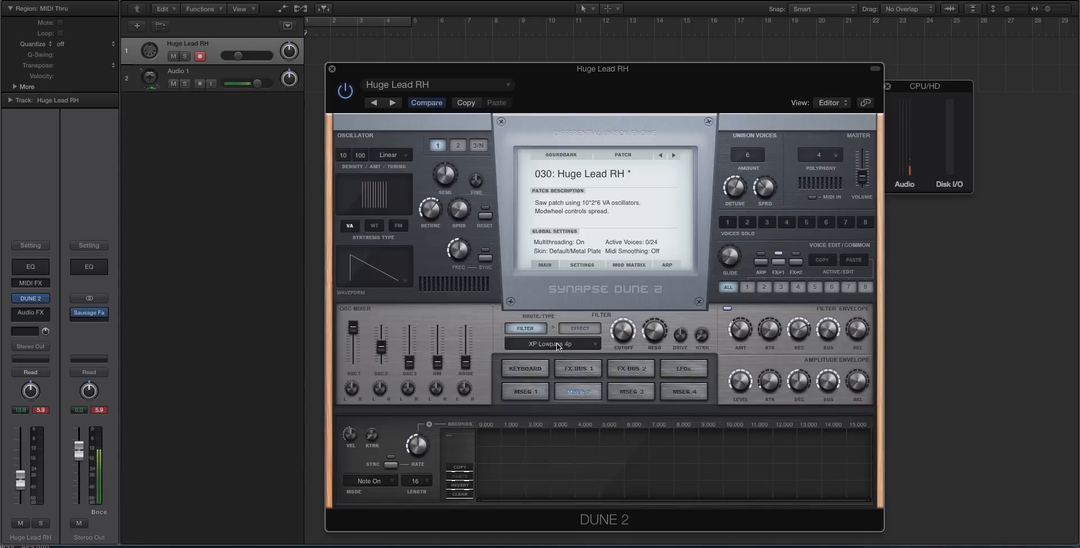
{"action": "mouse_move", "coordinate": [792, 278]}
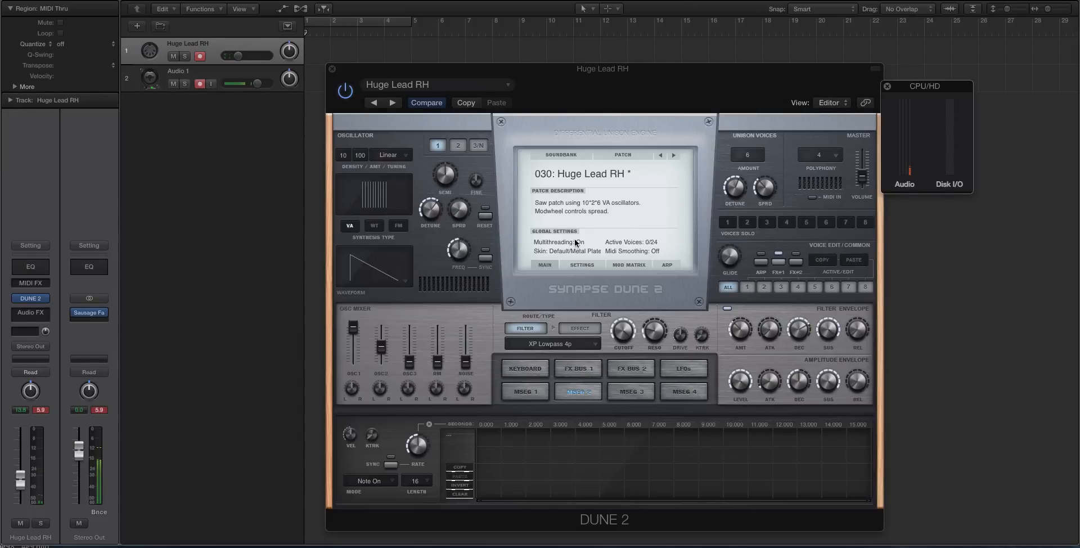
{"action": "left_click", "coordinate": [558, 242]}
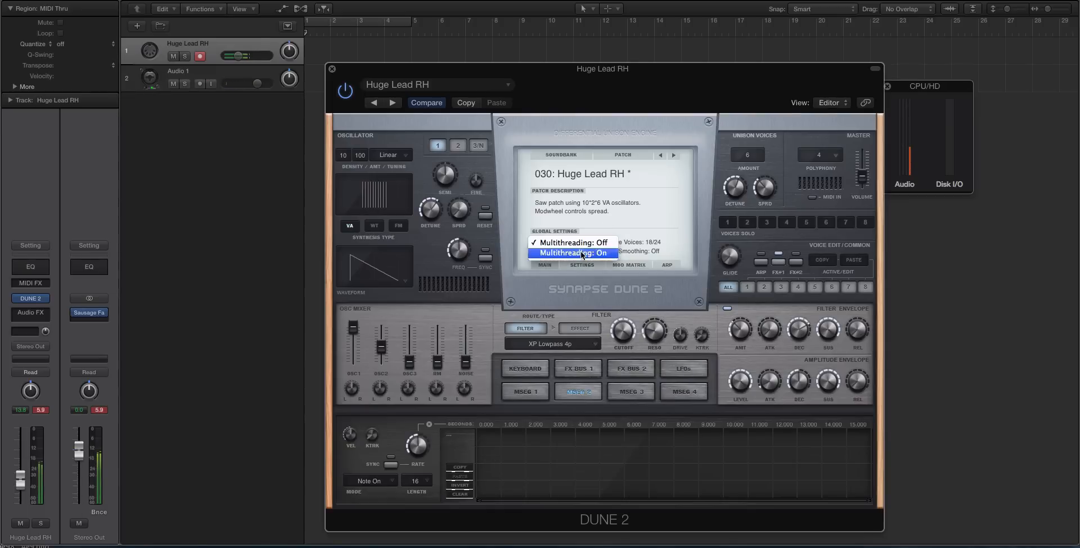
{"action": "left_click", "coordinate": [572, 253]}
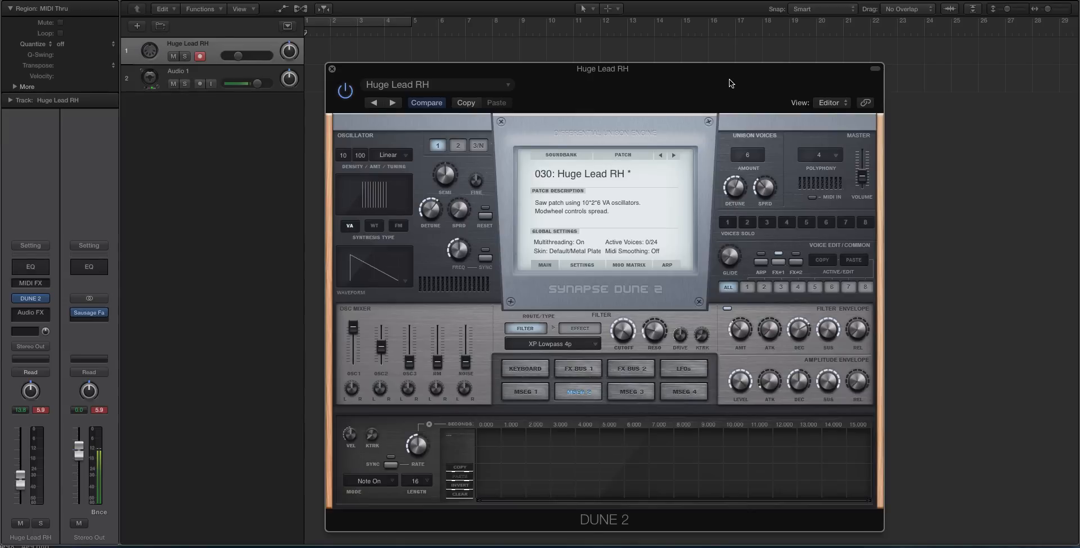
{"action": "left_click", "coordinate": [200, 84]}
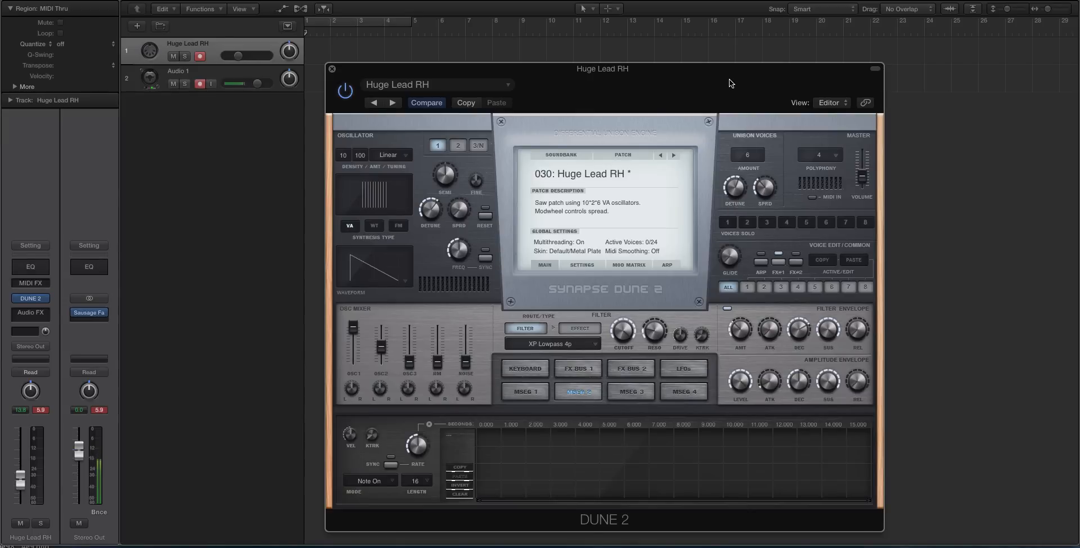